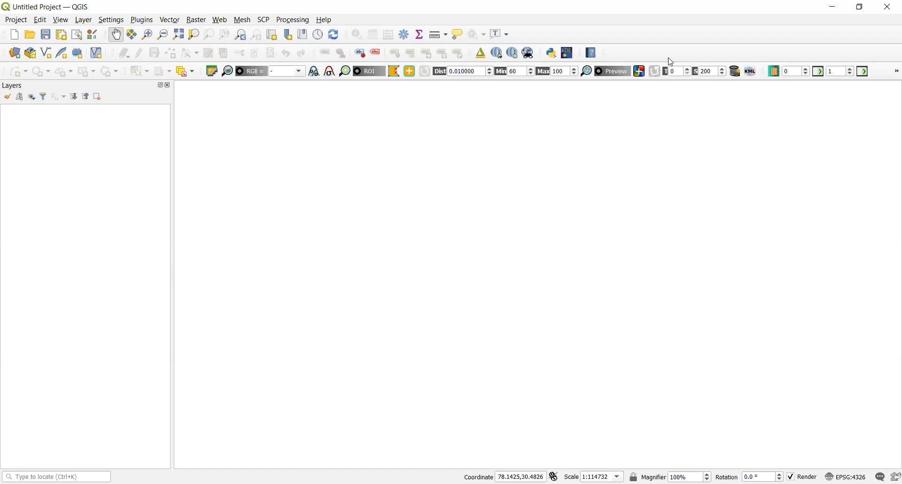
mouse_move(659, 62)
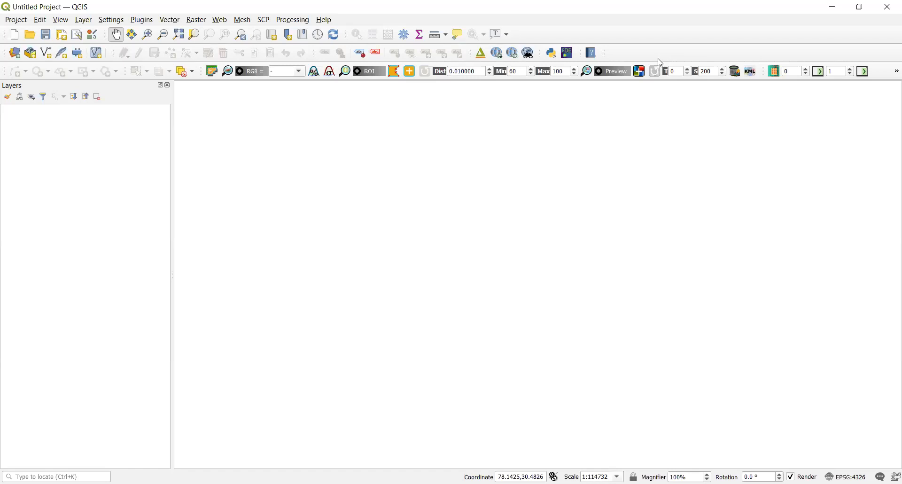
mouse_move(68, 132)
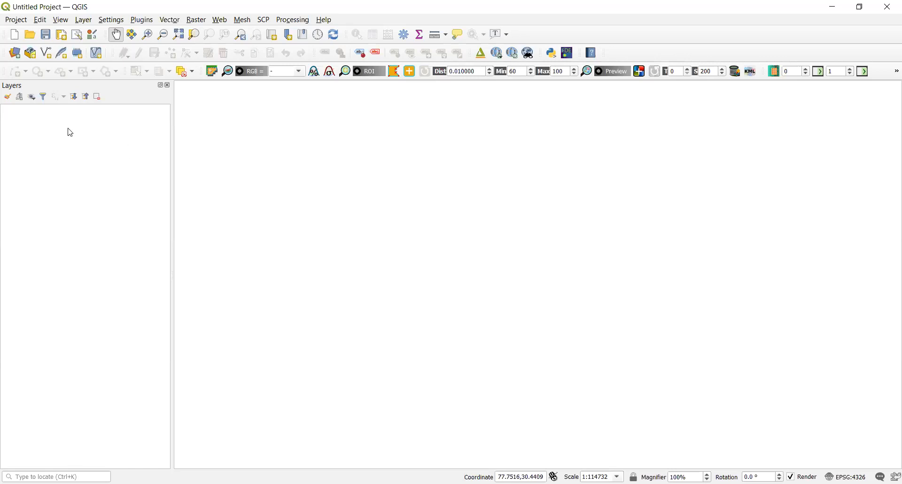
mouse_move(286, 57)
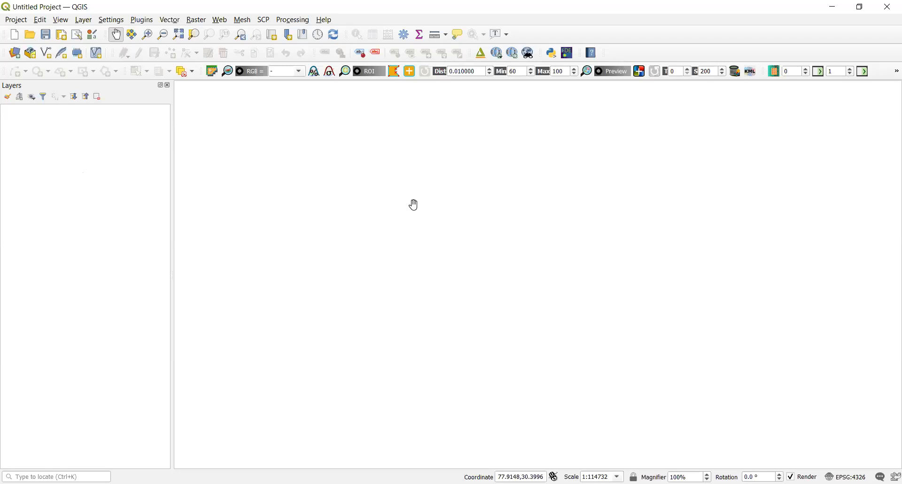
mouse_move(391, 231)
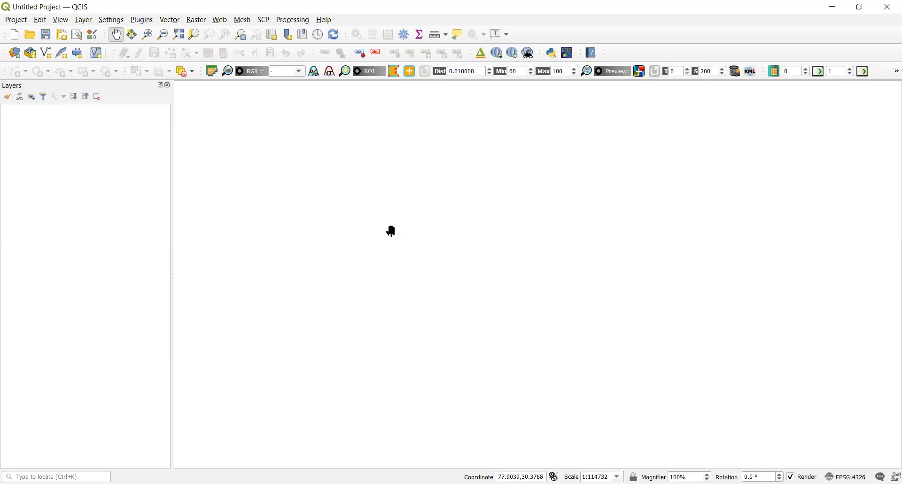
mouse_move(180, 191)
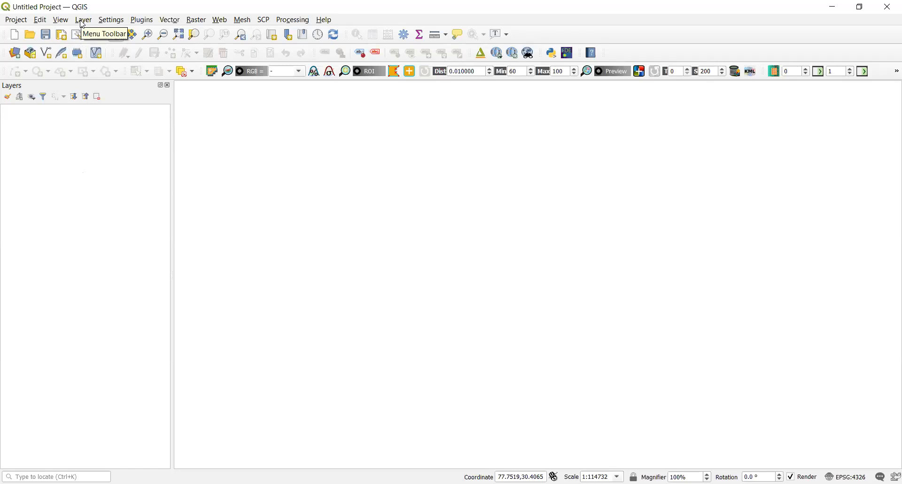
Step: Start adding a vector layer and browse to the Education in Dehradun shapefile
click(83, 19)
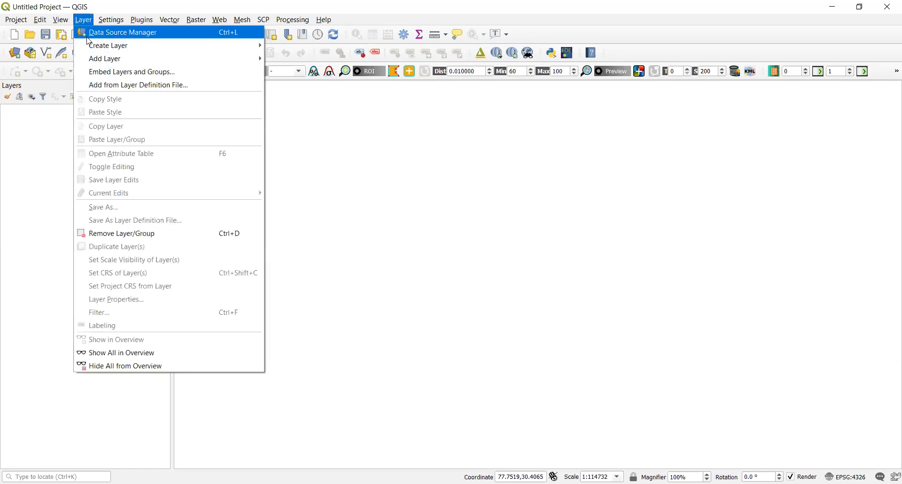
mouse_move(104, 58)
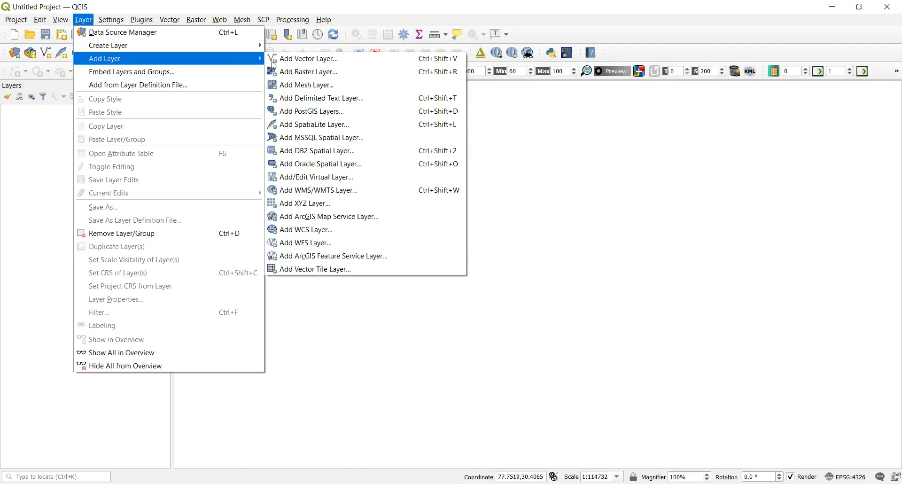
click(309, 58)
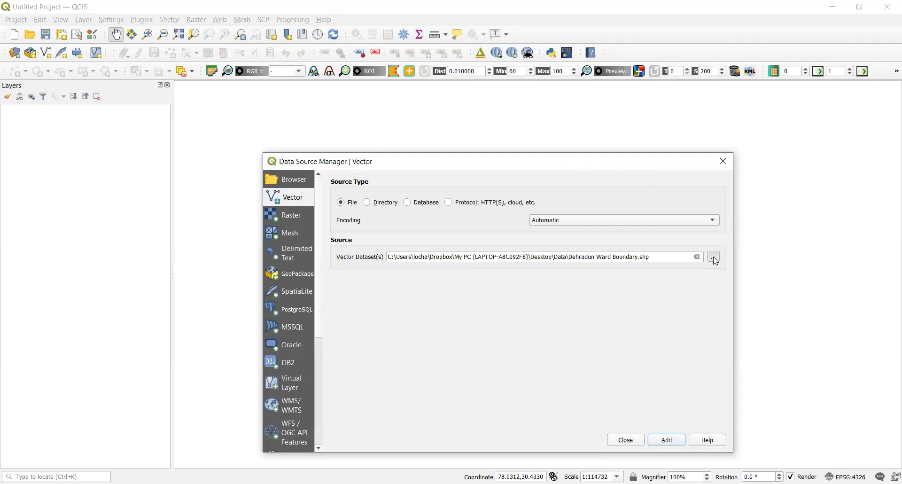
click(713, 257)
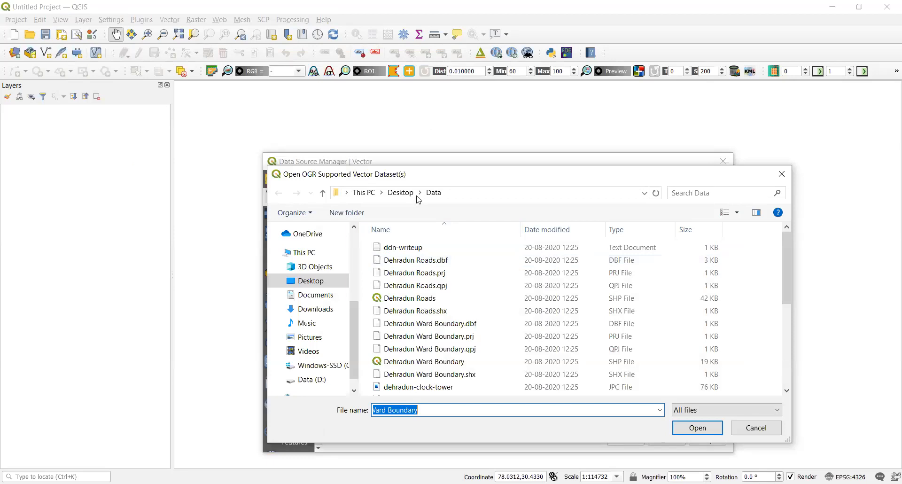
mouse_move(444, 201)
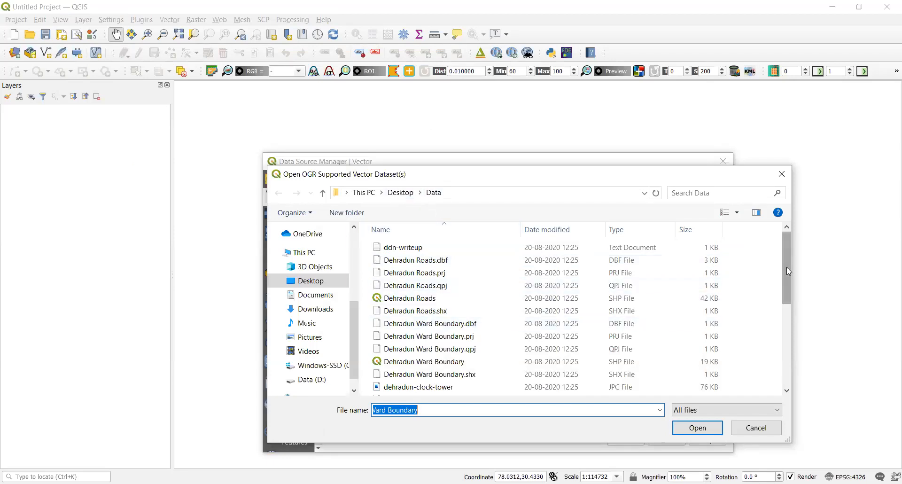
scroll(down, 3)
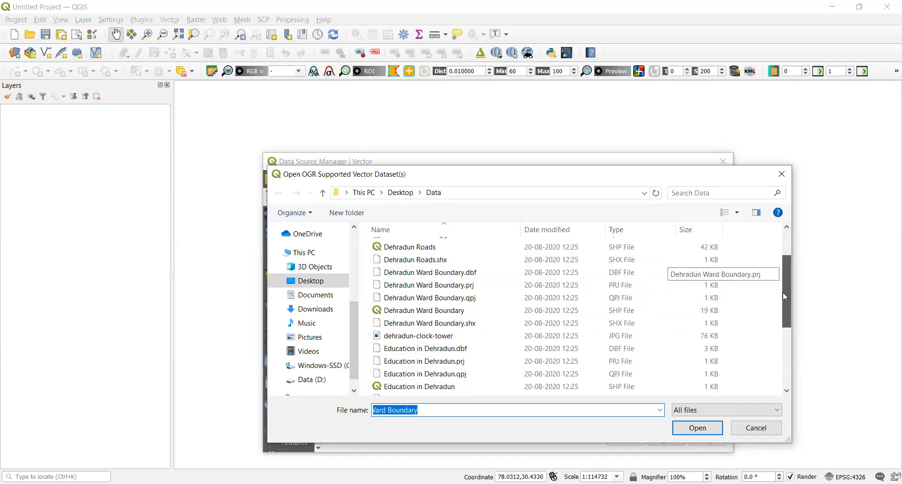
scroll(down, 3)
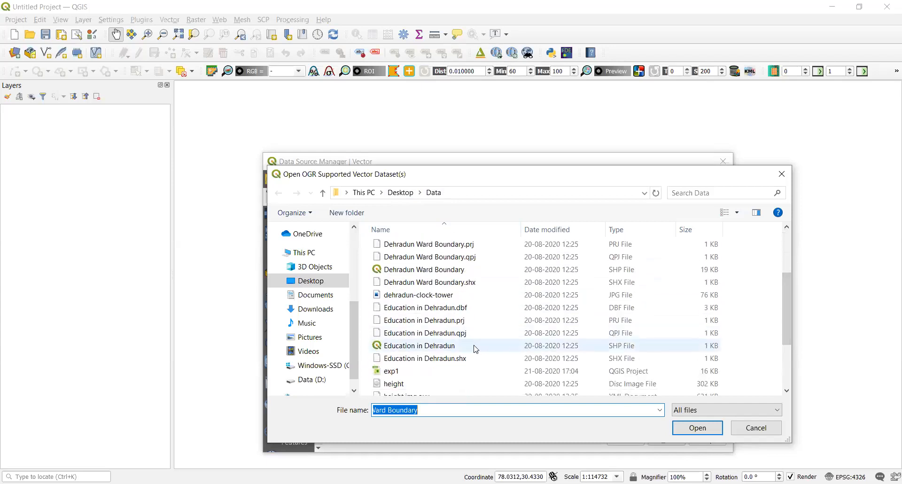
click(419, 345)
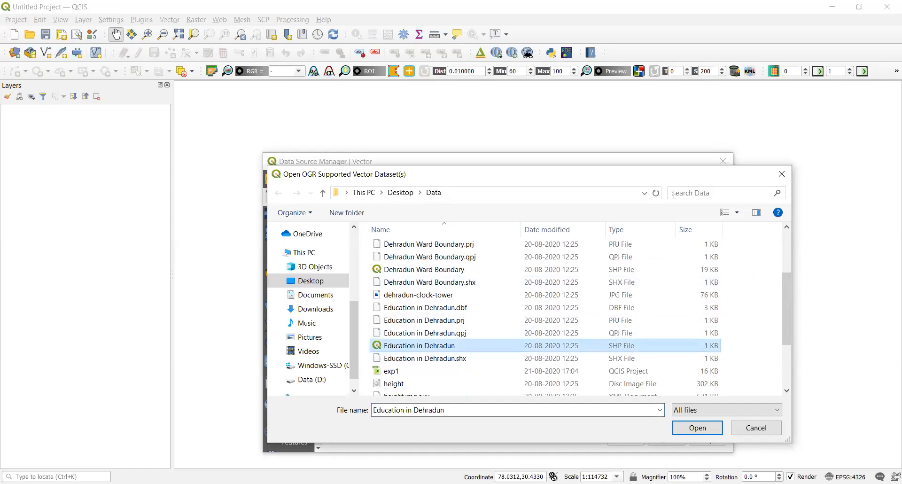
Step: Search the Data folder for 'shp', pick Education in Dehradun.shp and add it to the map
click(725, 193)
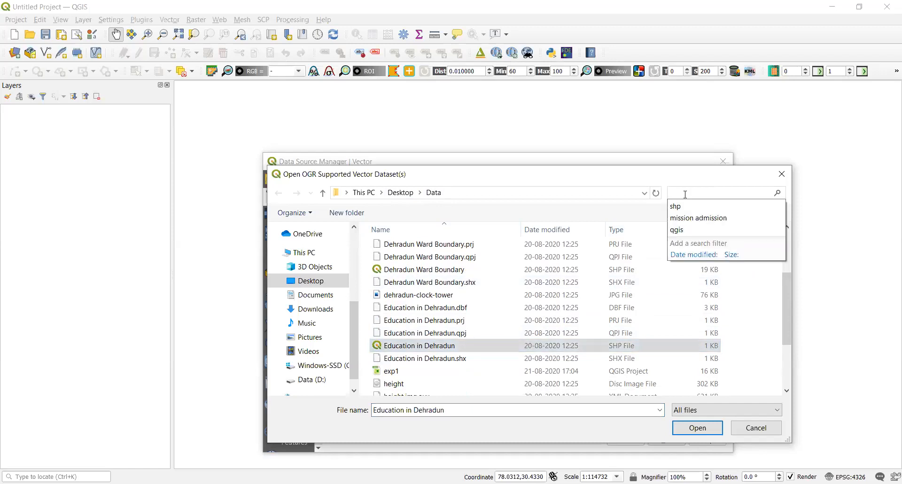
text(shp)
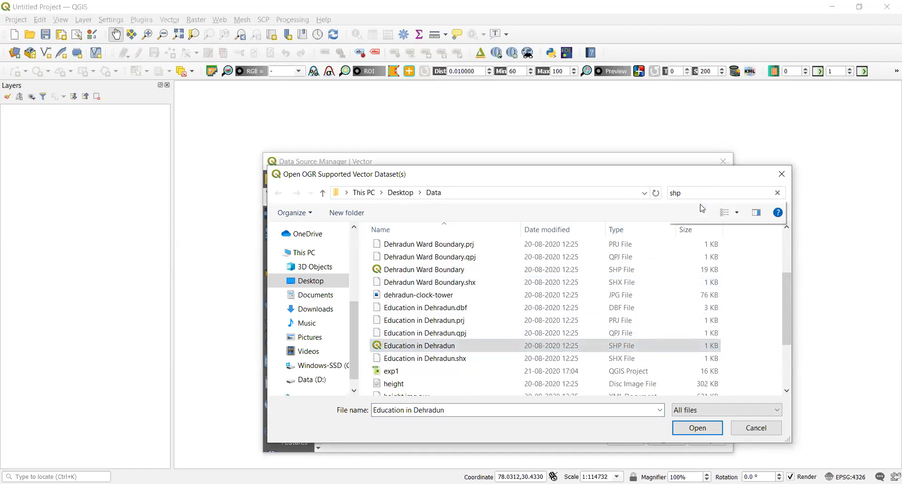
key(Enter)
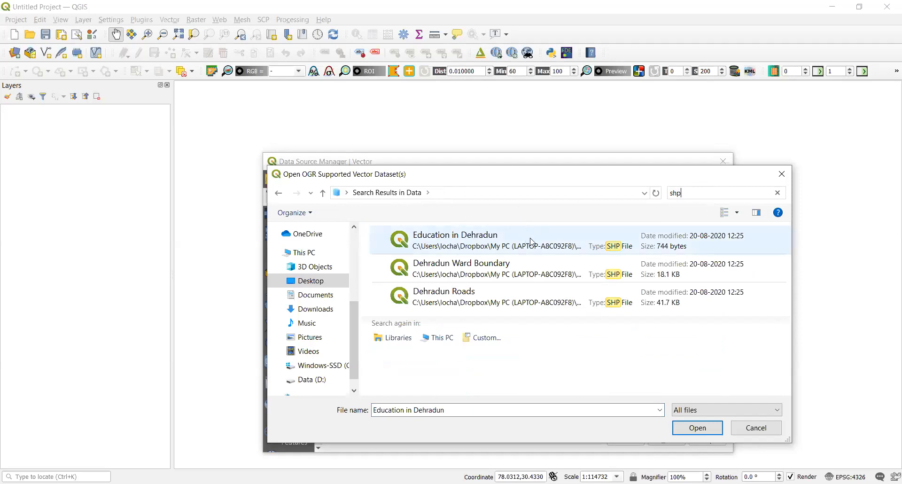
click(454, 240)
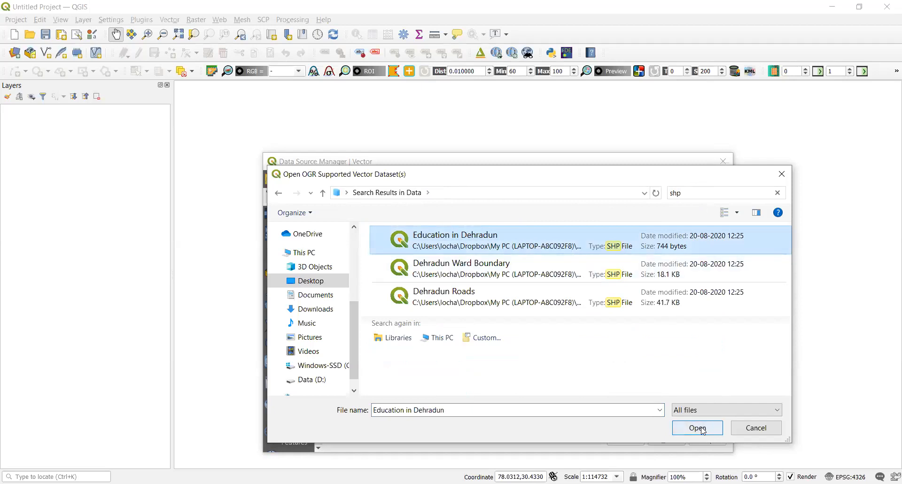
click(697, 427)
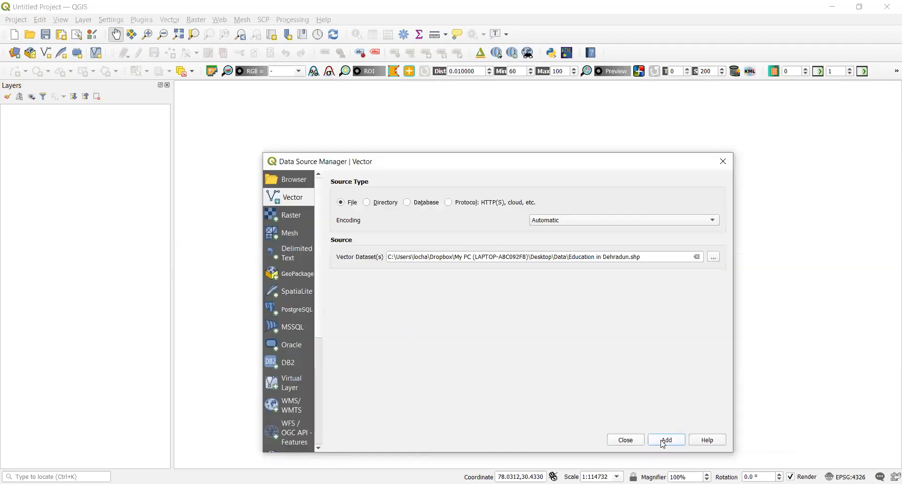
click(665, 440)
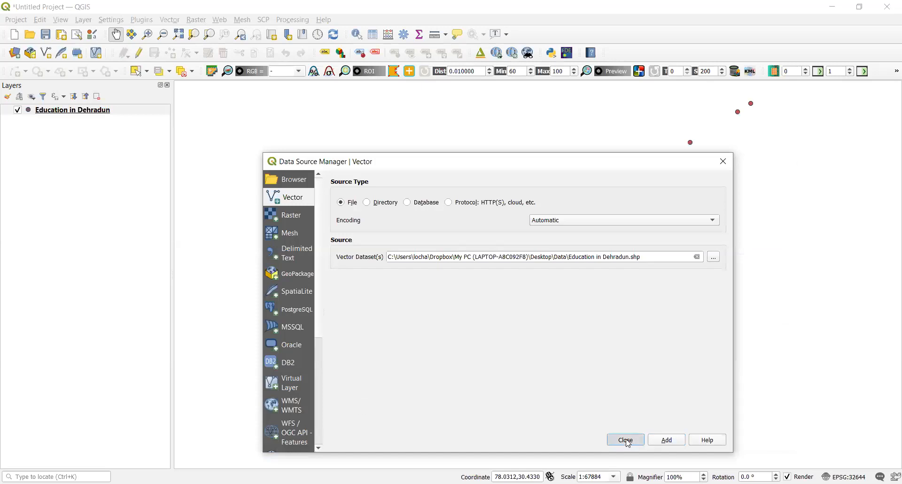
Step: Close the Data Source Manager, leaving the Education points on the canvas
click(625, 439)
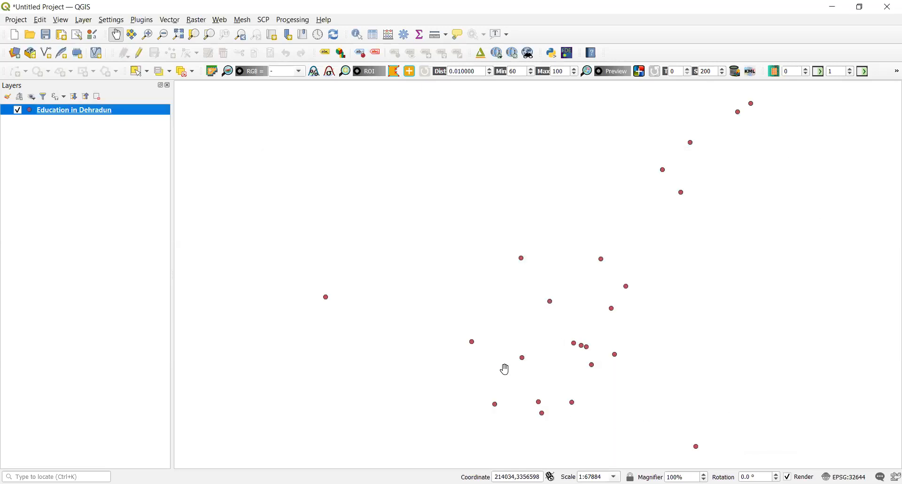
mouse_move(650, 368)
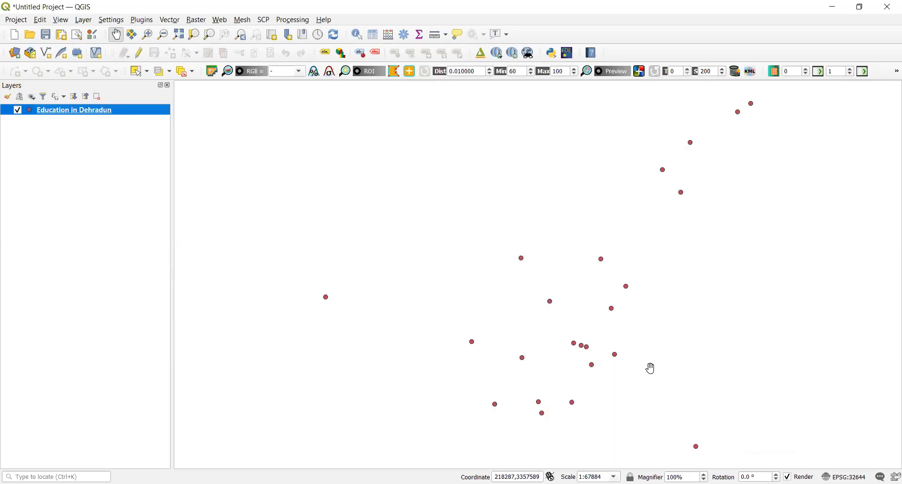
mouse_move(364, 370)
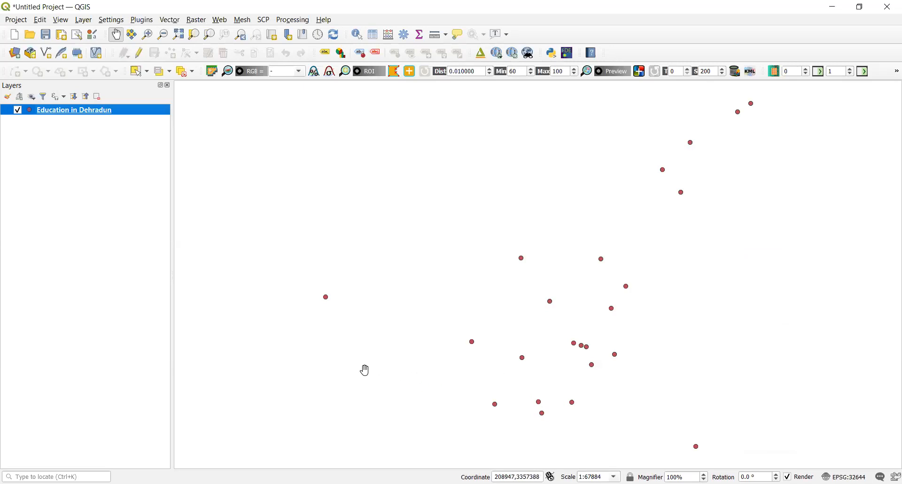
mouse_move(391, 311)
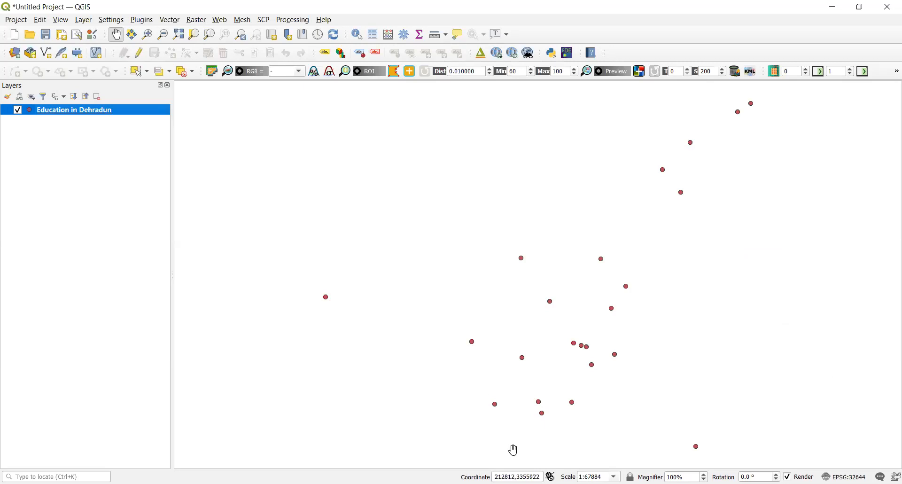
mouse_move(513, 449)
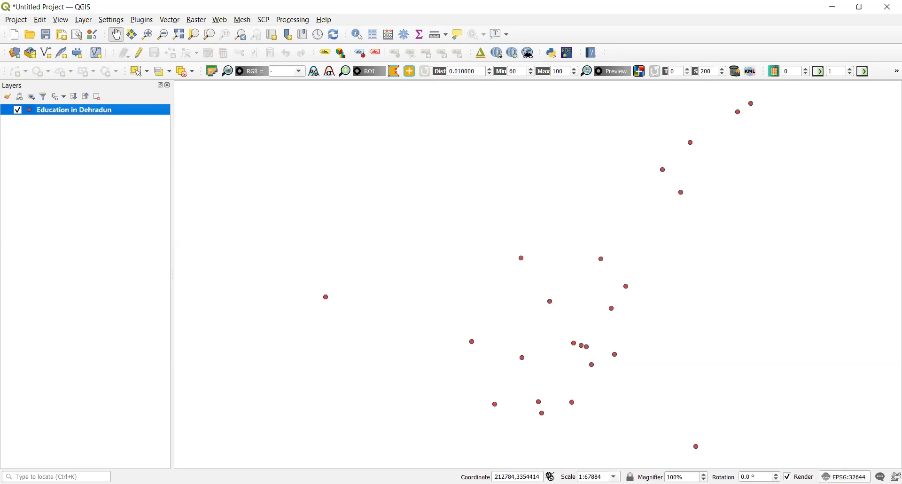
mouse_move(615, 350)
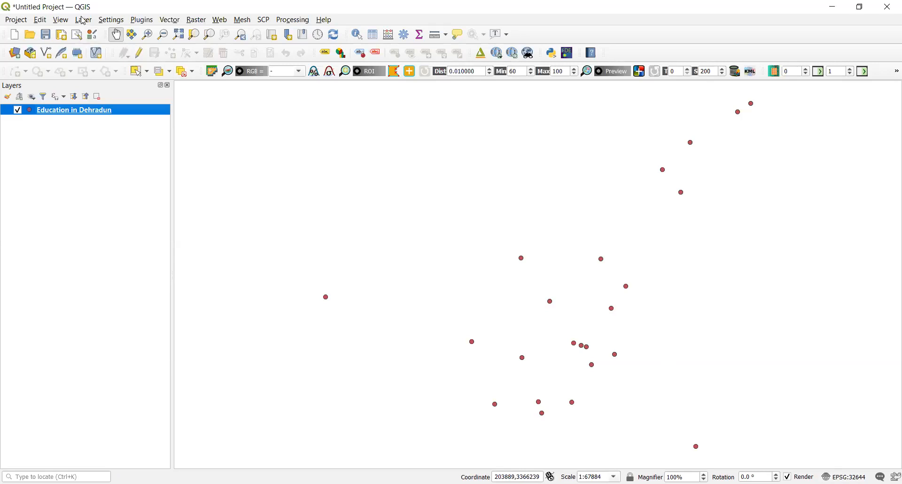
Step: Add the Dehradun Roads shapefile as a vector layer beneath the education points
click(83, 19)
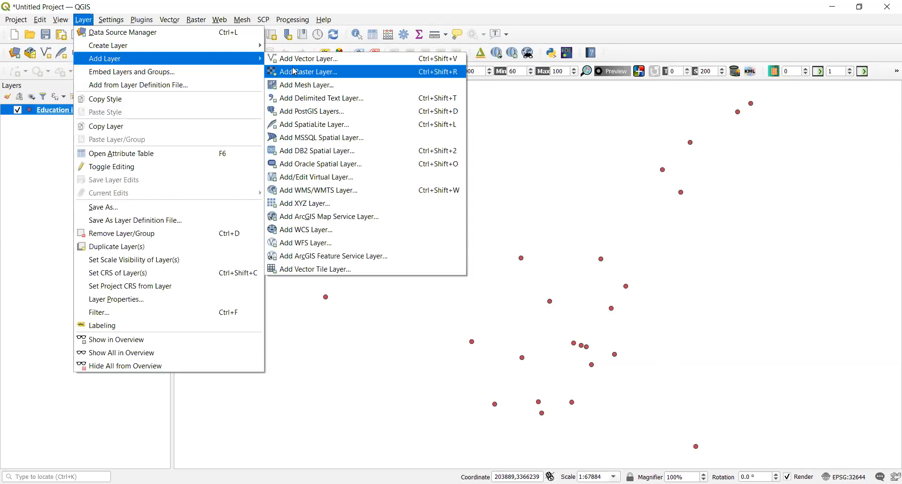
click(308, 58)
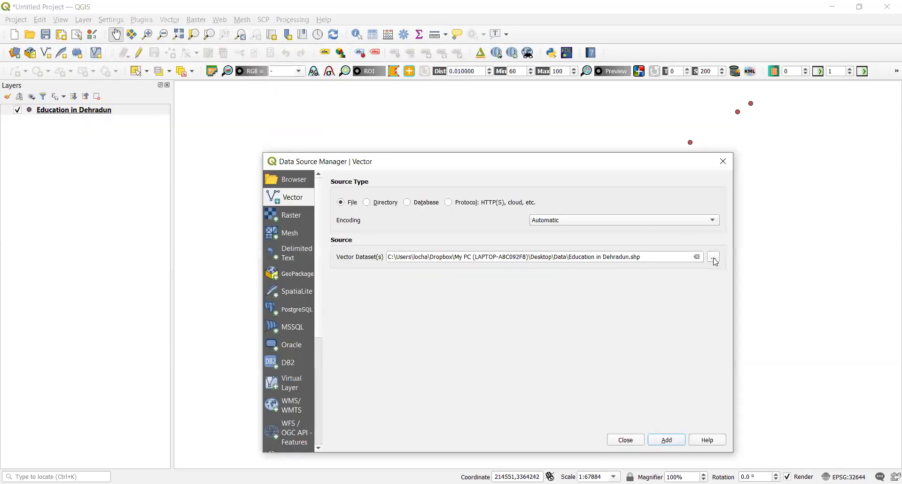
click(713, 257)
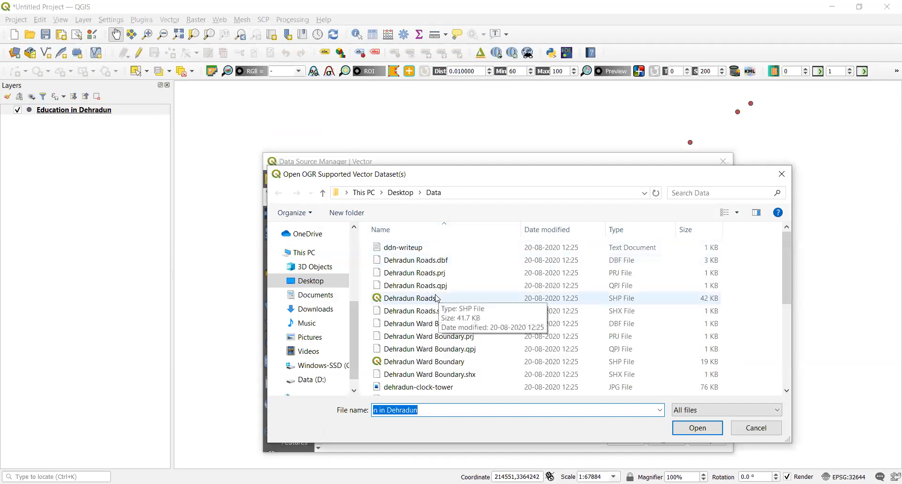
click(409, 298)
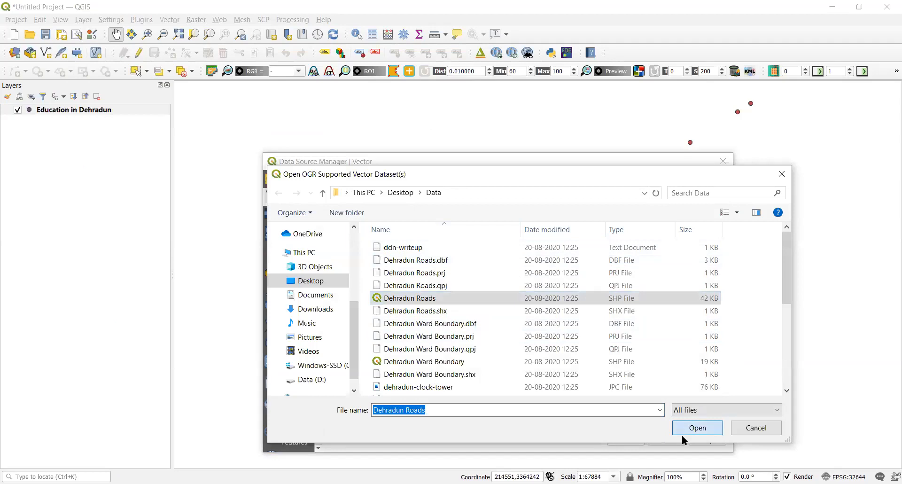
click(696, 428)
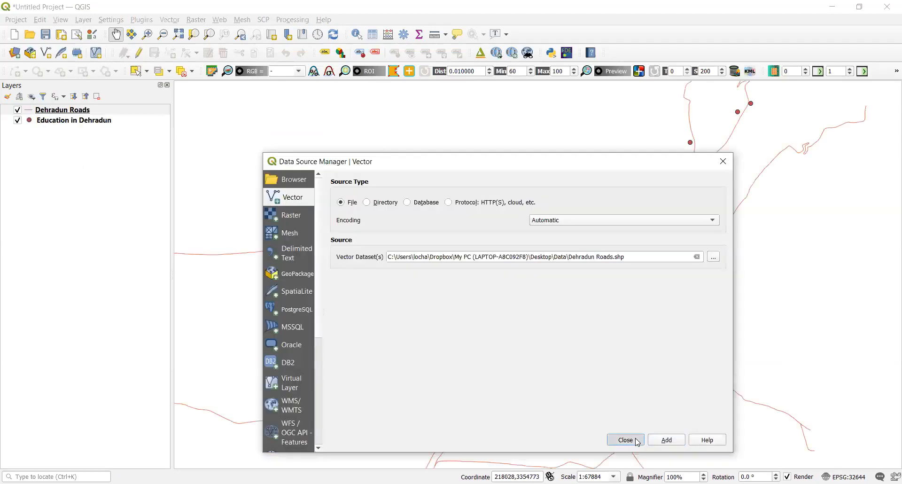
click(625, 440)
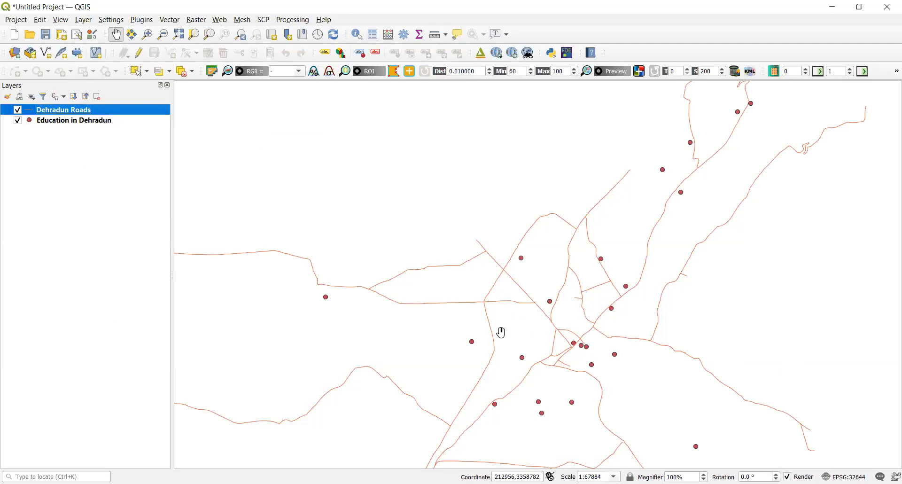
mouse_move(94, 54)
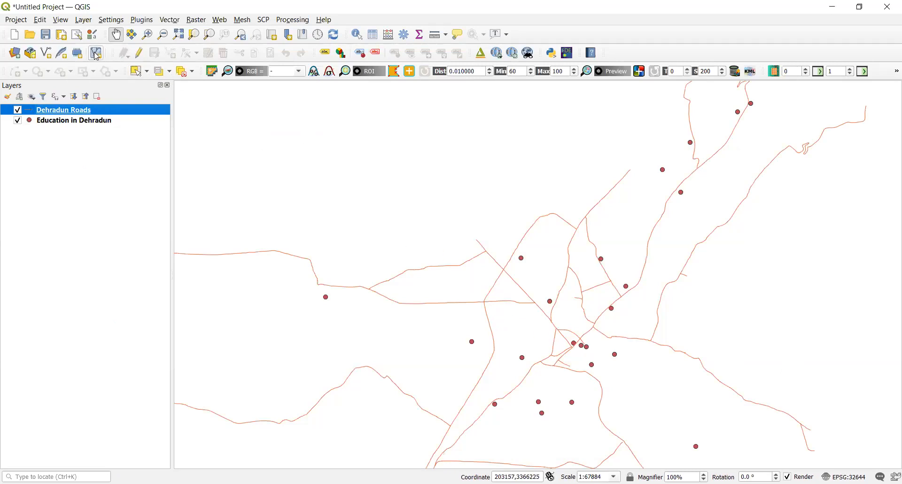
Step: Browse to Dehradun Ward Boundary.shp as a raster source and try repeatedly to add it
click(83, 19)
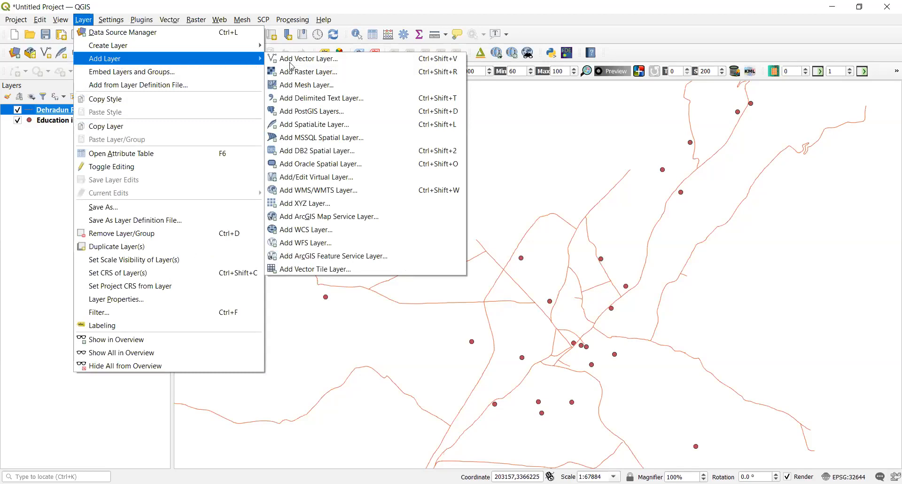
click(308, 72)
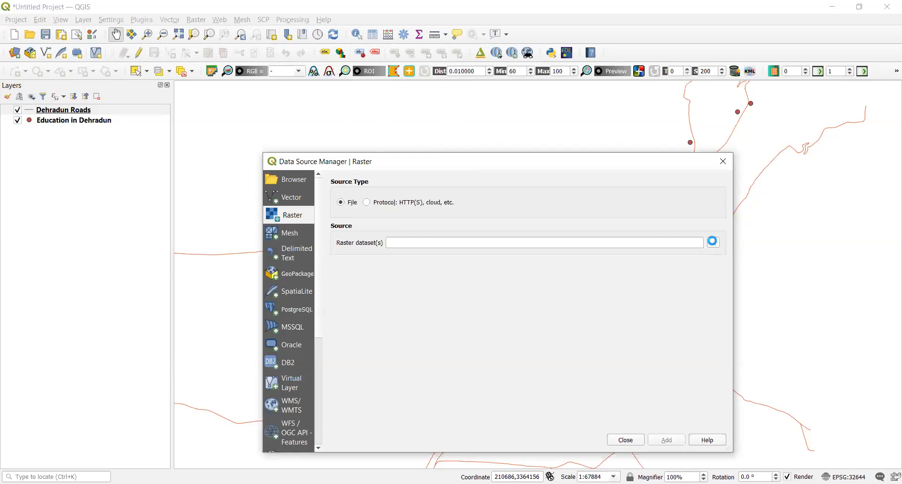
click(712, 240)
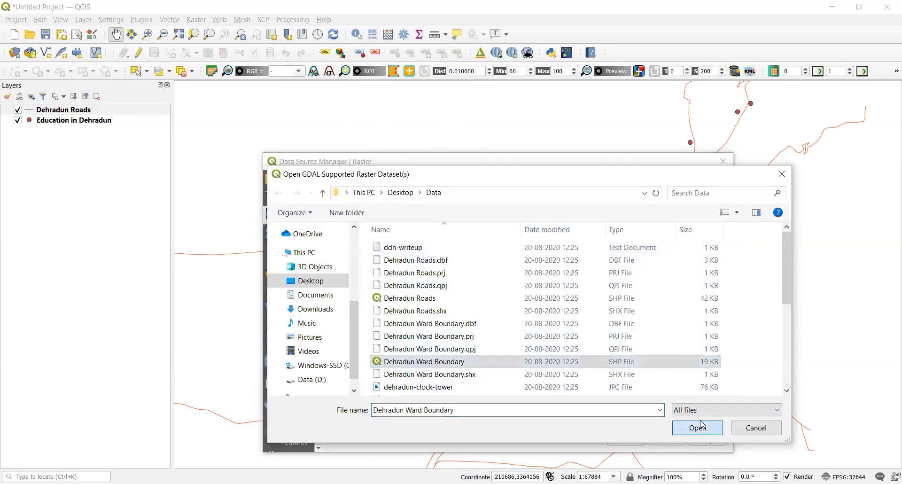
click(696, 427)
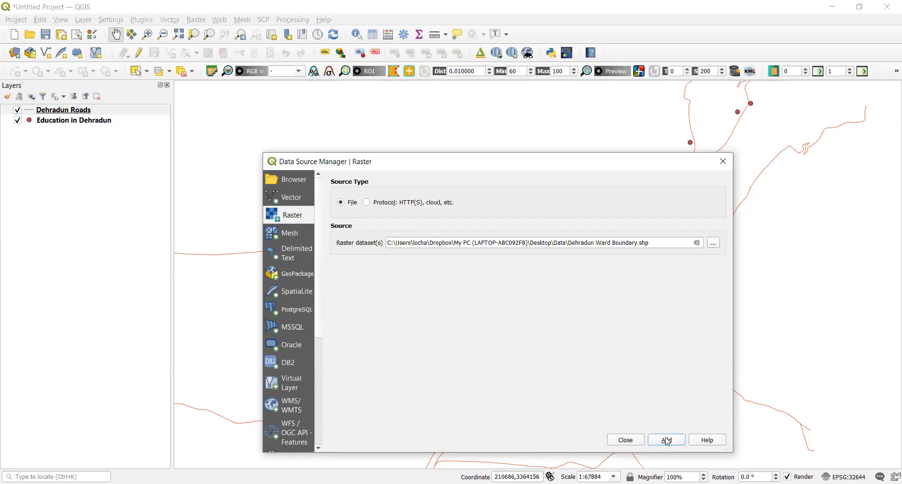
click(665, 439)
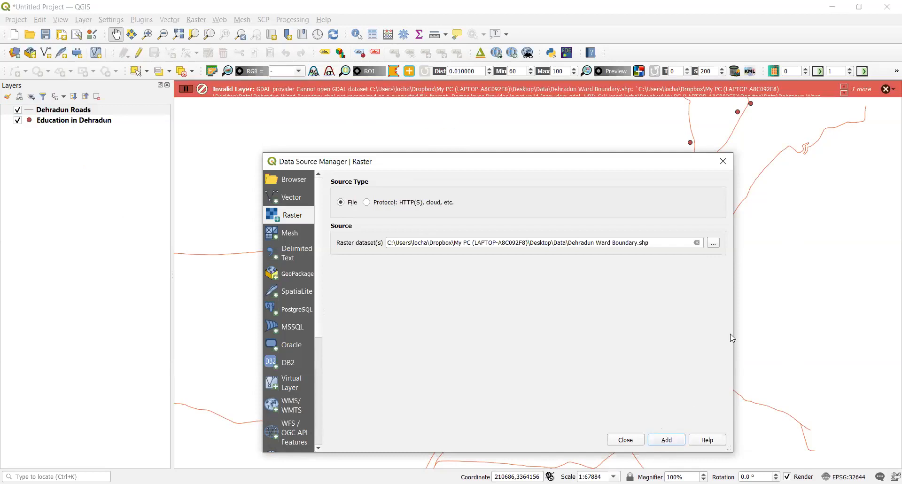
click(63, 109)
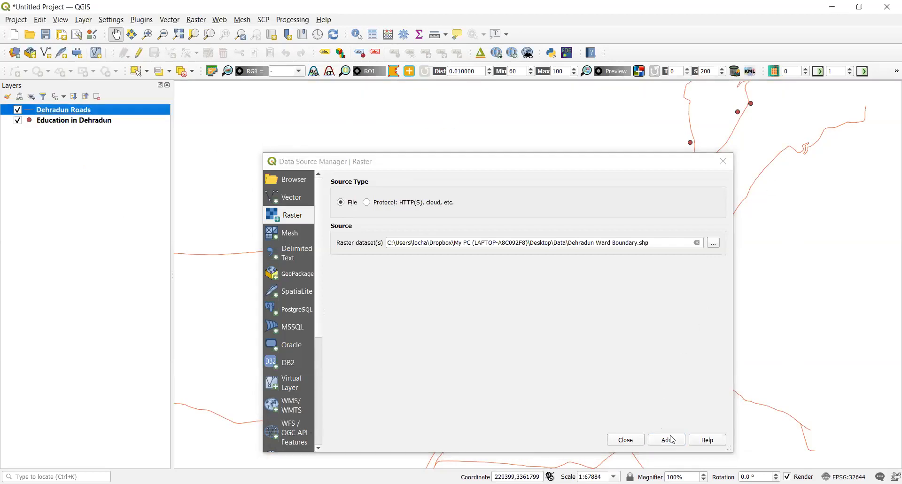
click(666, 439)
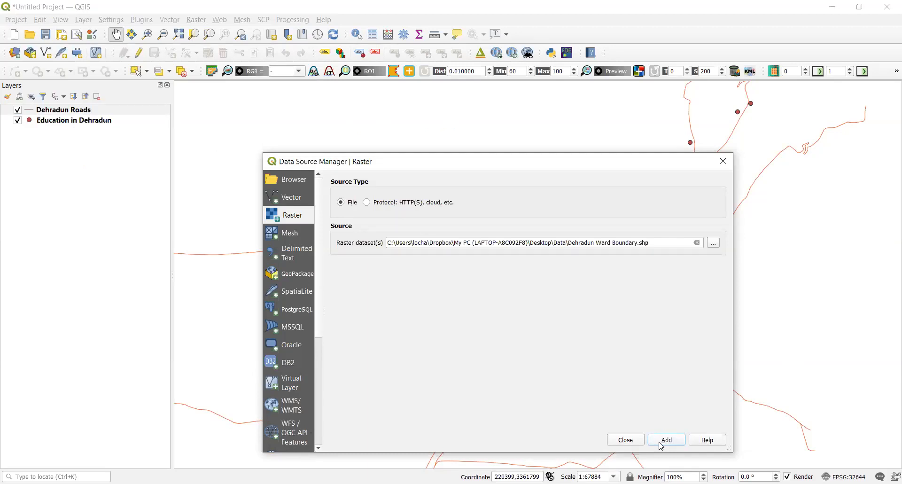
click(665, 440)
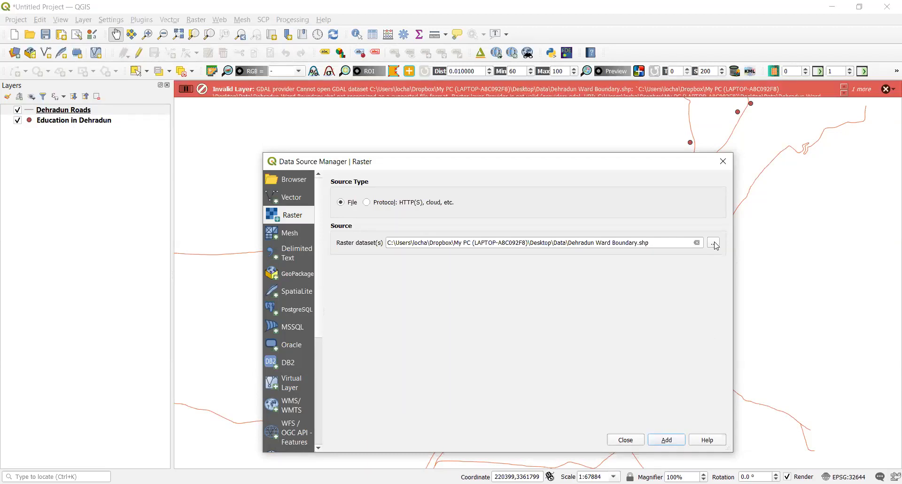
Step: Retry the ward boundary as raster, dismiss the invalid-layer error and switch to vector sources
click(714, 243)
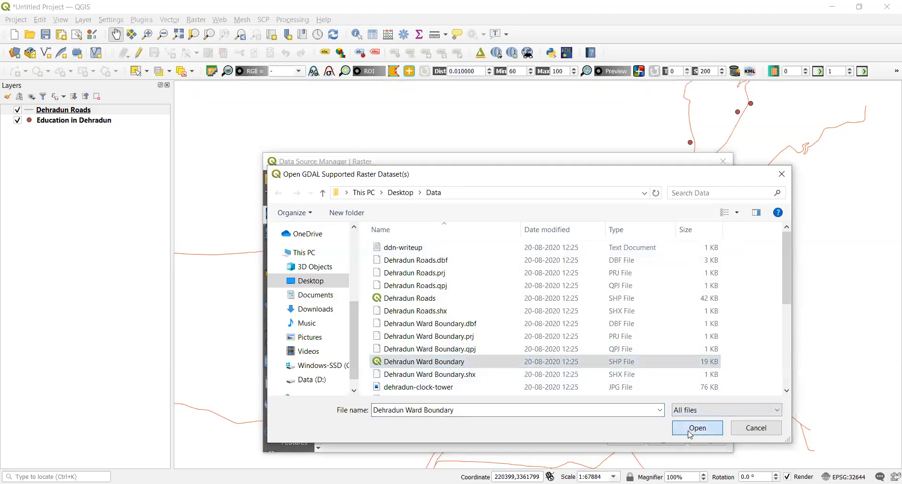
click(696, 427)
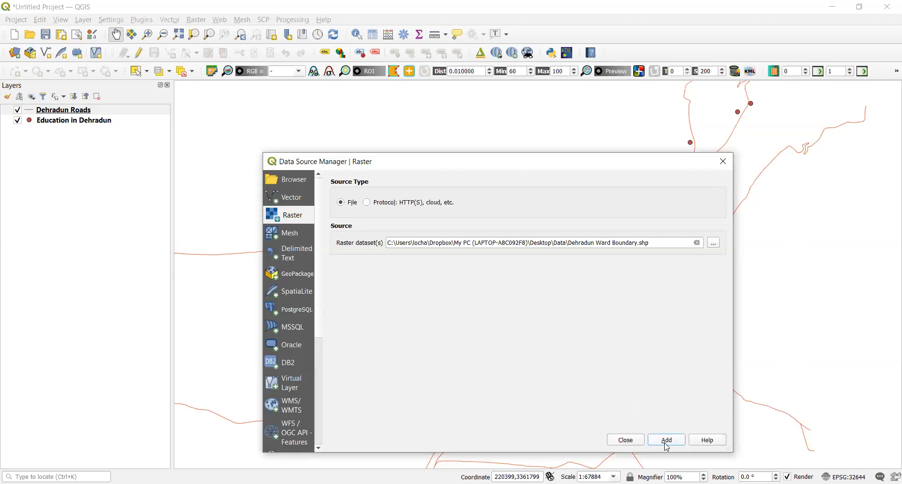
click(665, 440)
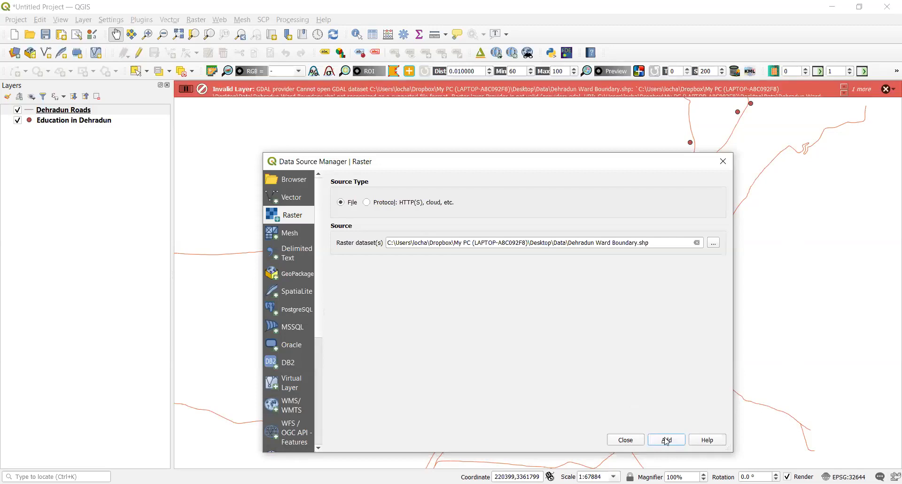
mouse_move(666, 439)
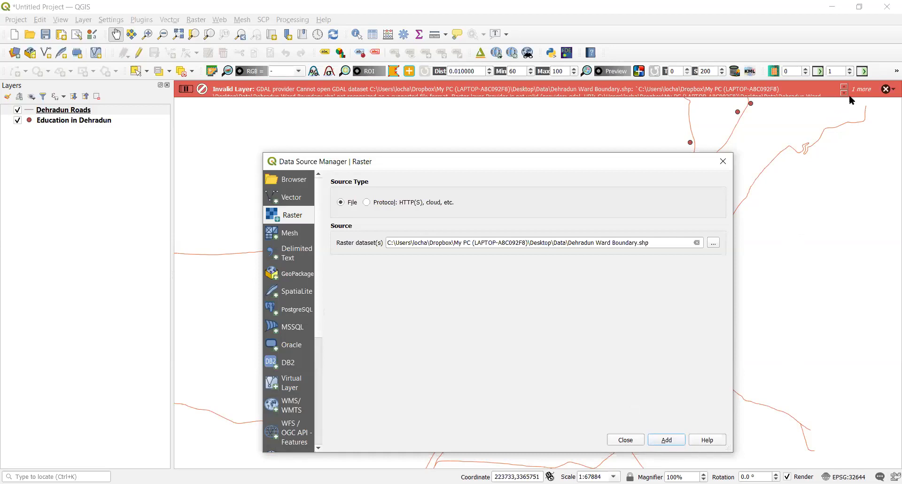
click(886, 90)
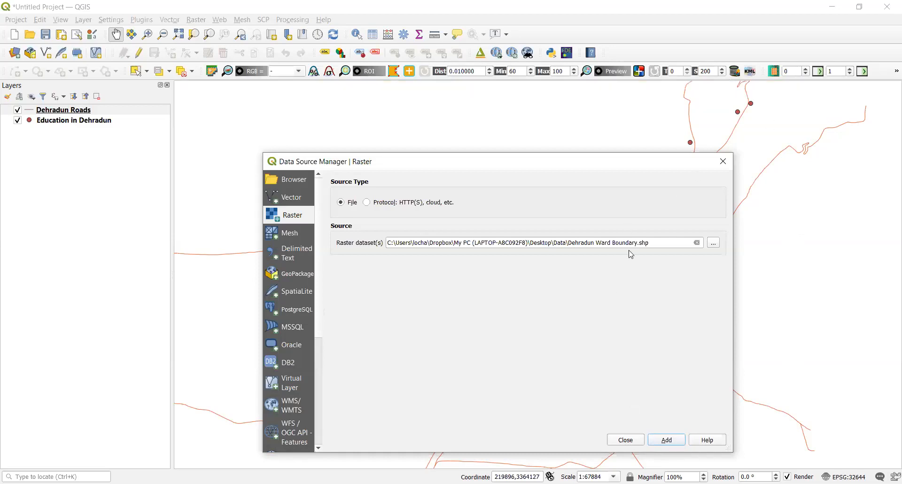
mouse_move(513, 256)
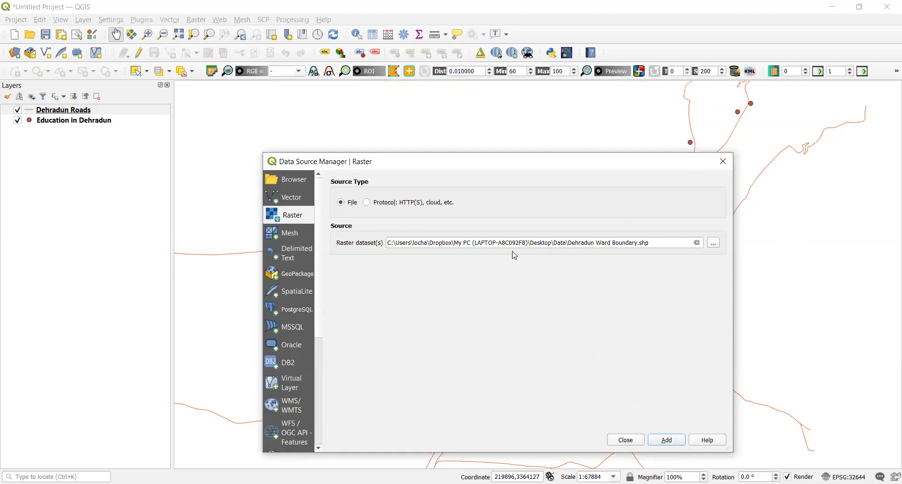
click(291, 197)
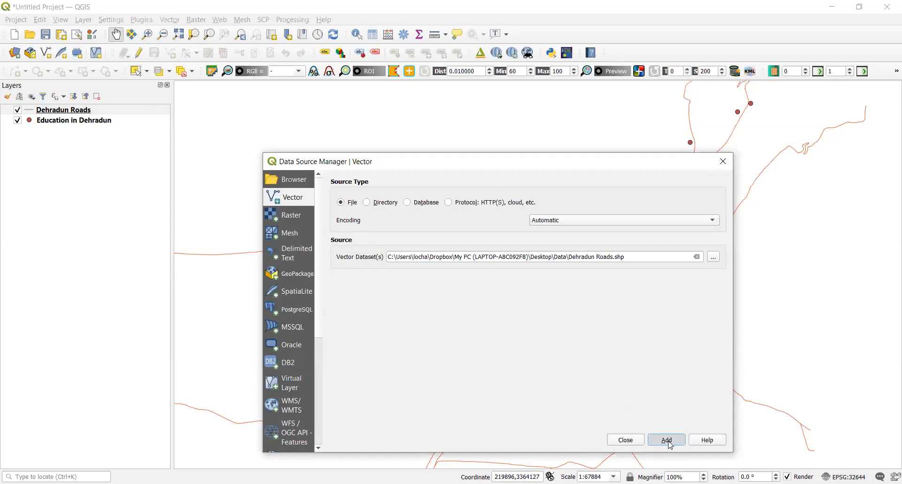
Step: Add the roads file twice, then load Dehradun Ward Boundary.shp as a vector layer
click(666, 440)
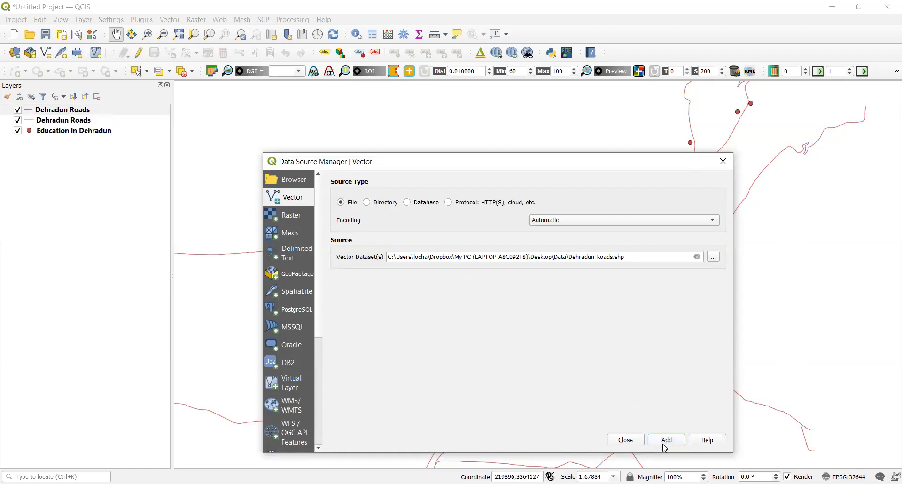
click(665, 439)
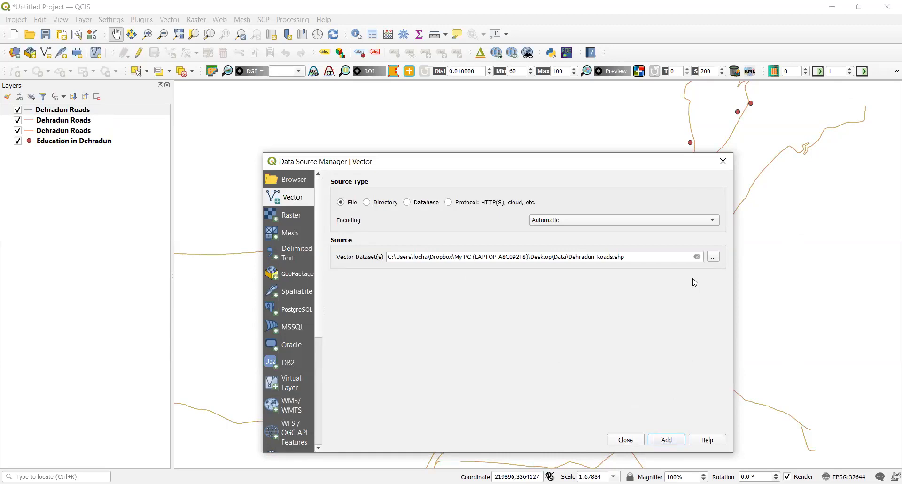
click(714, 256)
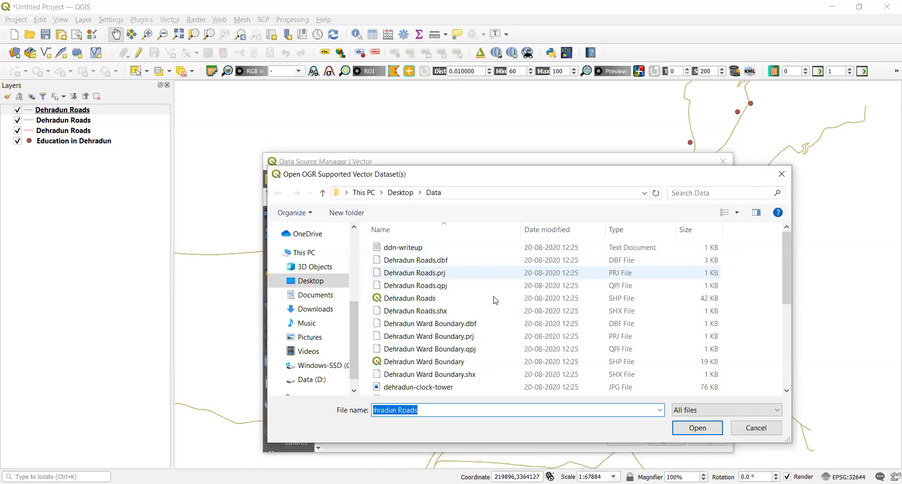
click(423, 362)
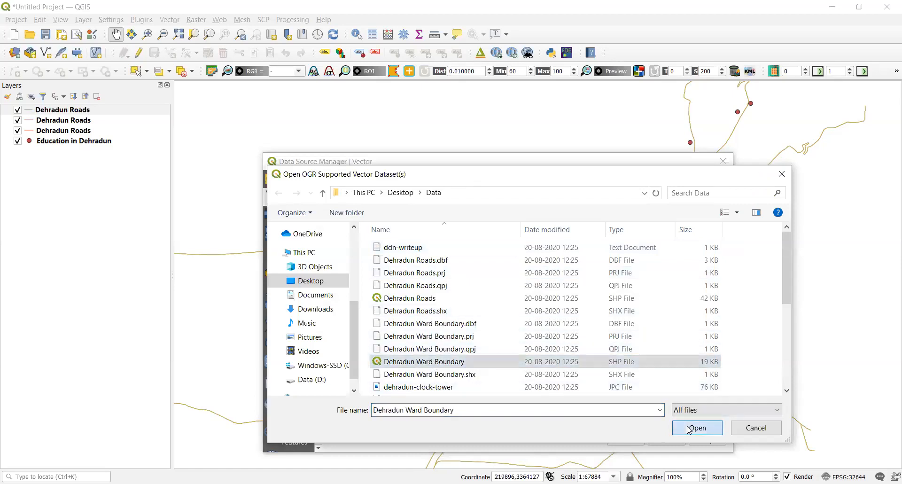
click(696, 428)
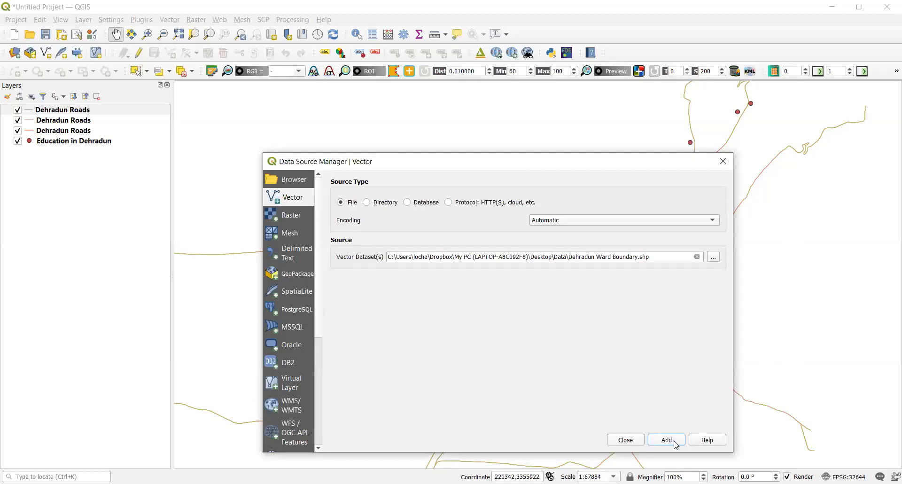
click(665, 439)
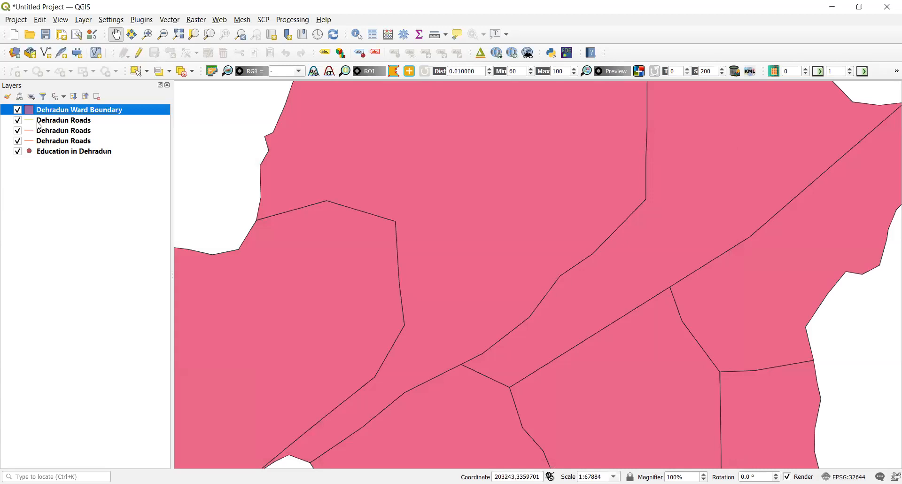
Step: Remove the two duplicate Dehradun Roads layers and move Ward Boundary to the bottom
right_click(65, 120)
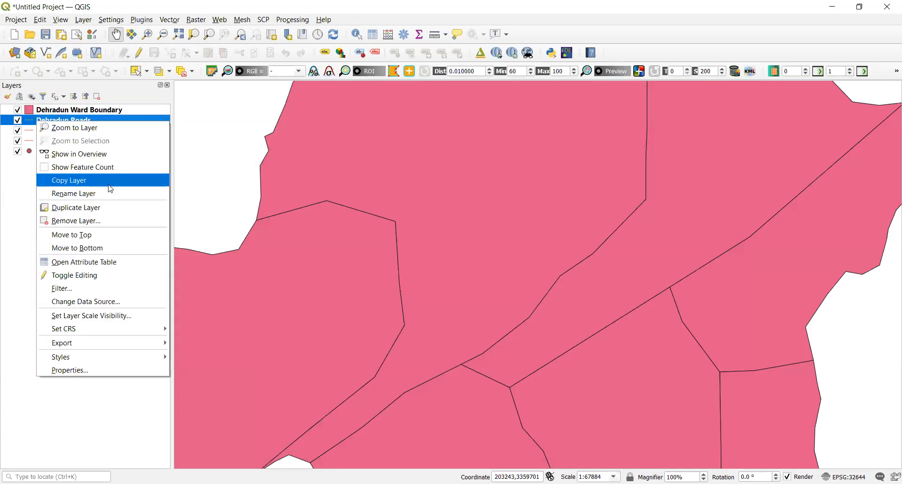
mouse_move(83, 221)
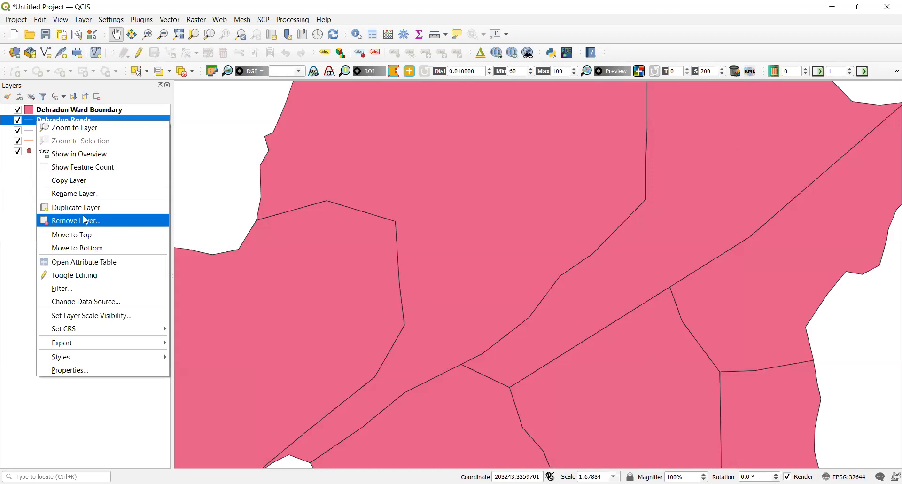
click(75, 220)
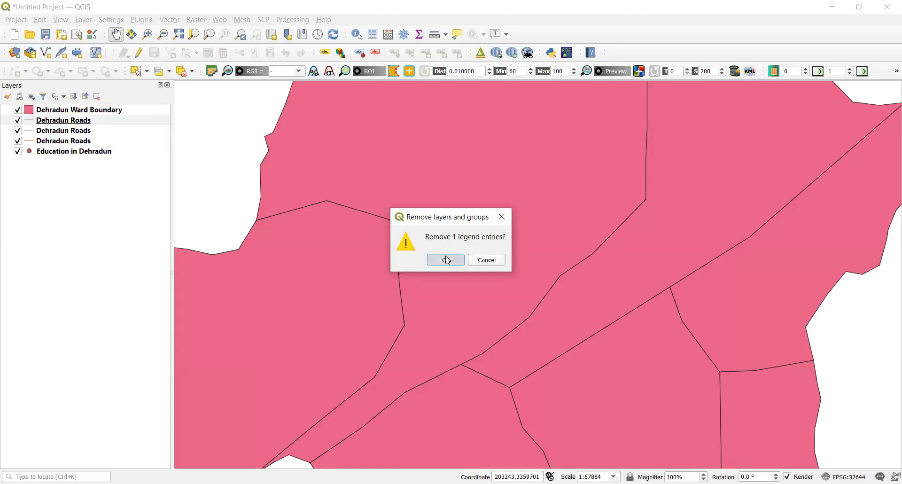
click(444, 259)
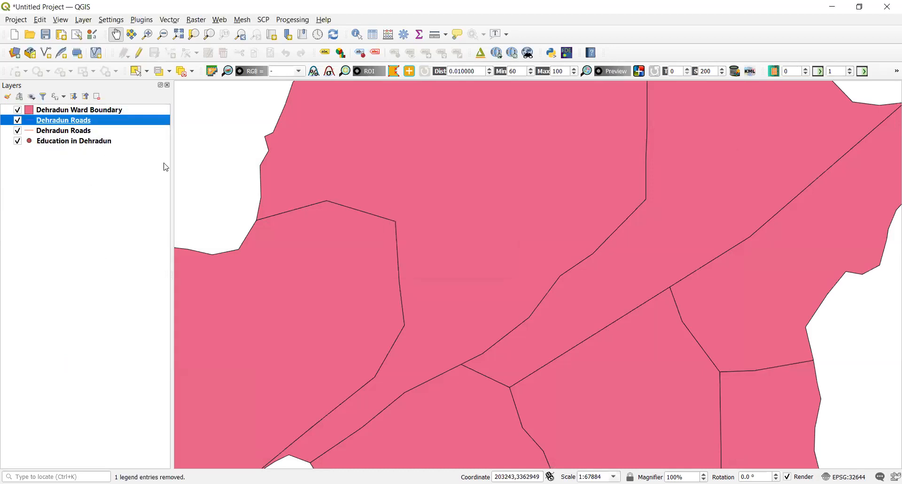
right_click(63, 119)
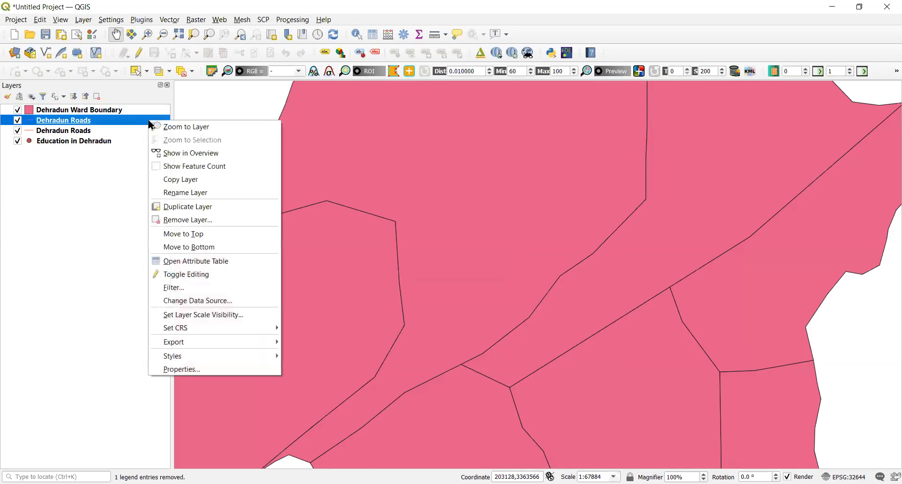
mouse_move(185, 219)
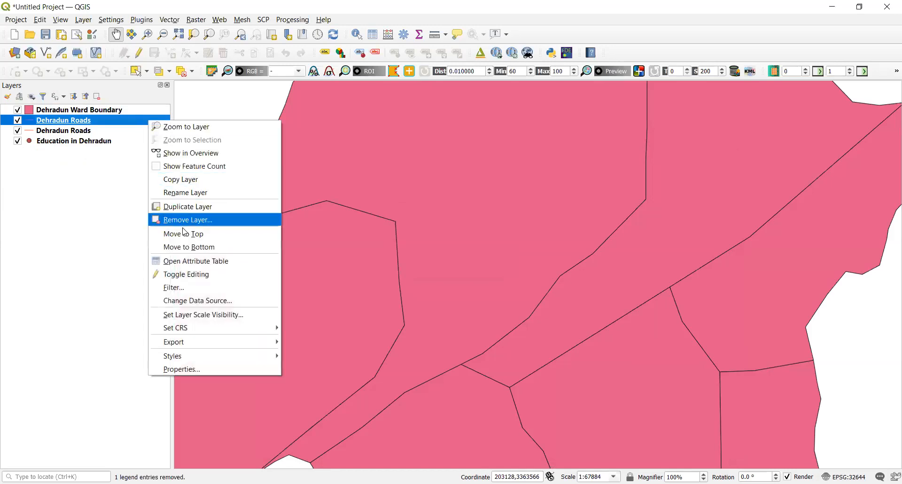
click(185, 219)
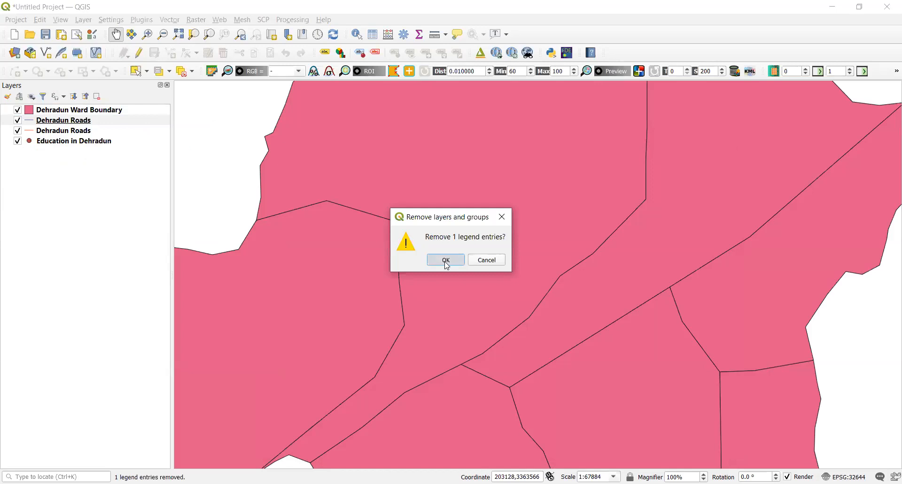
click(444, 259)
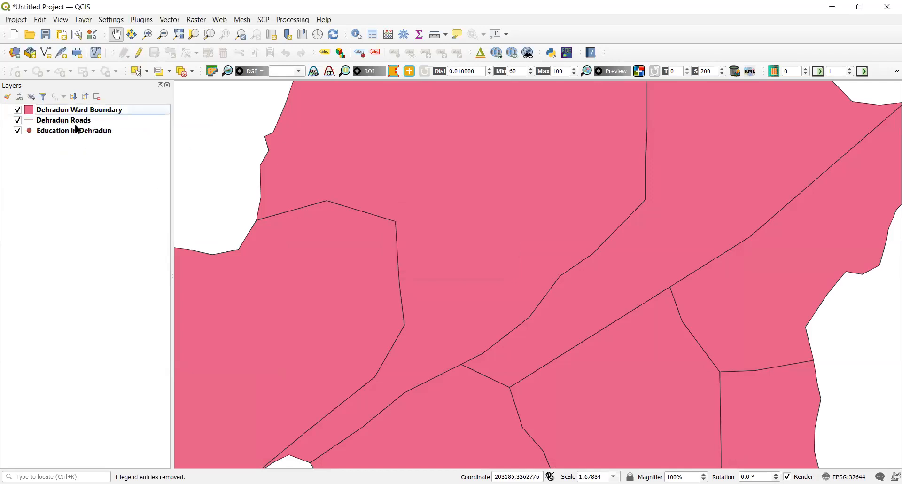
mouse_move(71, 133)
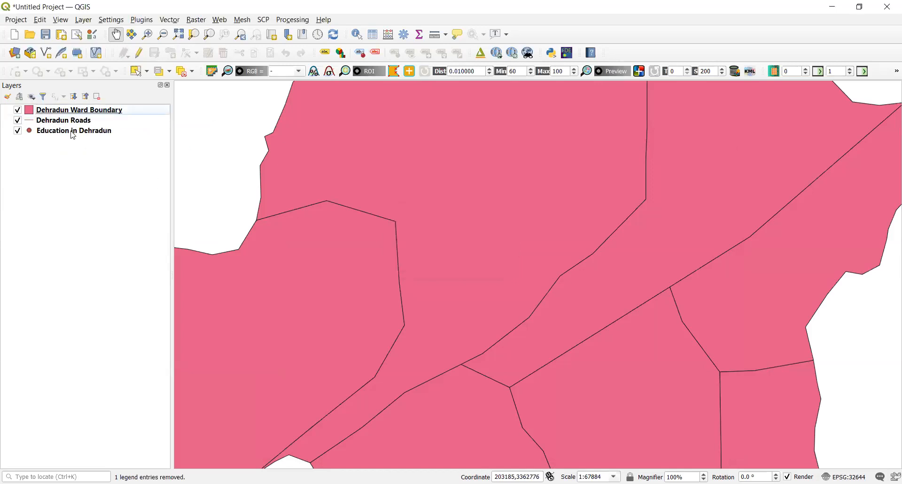
click(79, 109)
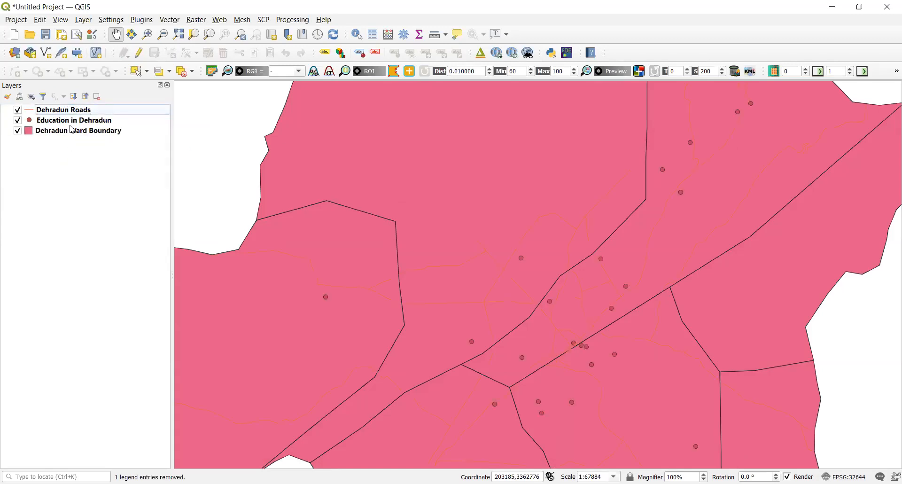
Step: Put Education in Dehradun on top of the stack and zoom out to the full ward area
click(63, 109)
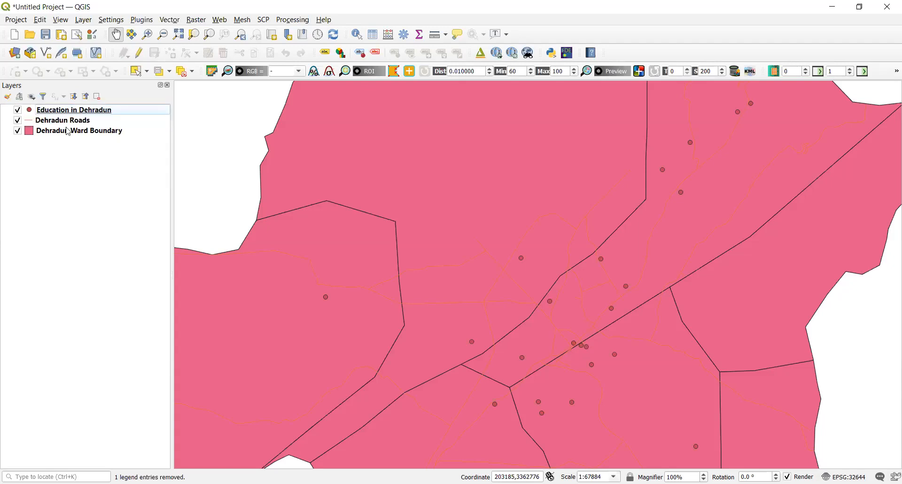
mouse_move(78, 130)
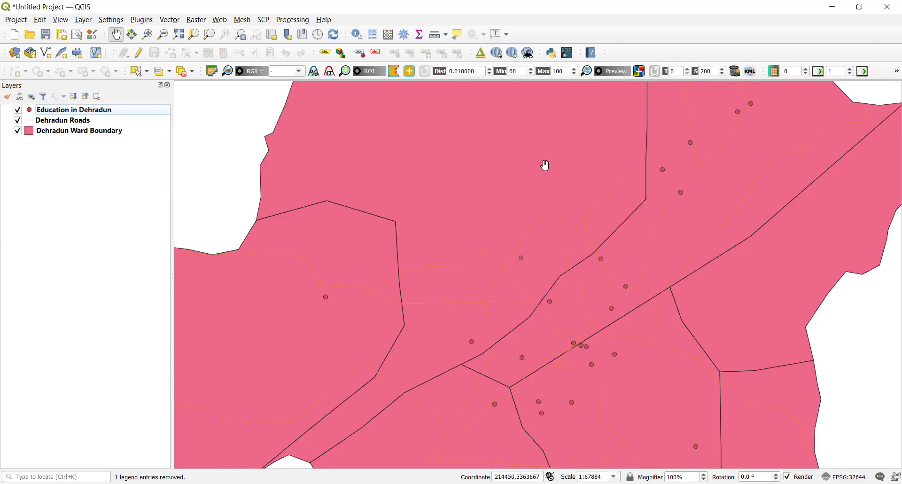
scroll(down, 3)
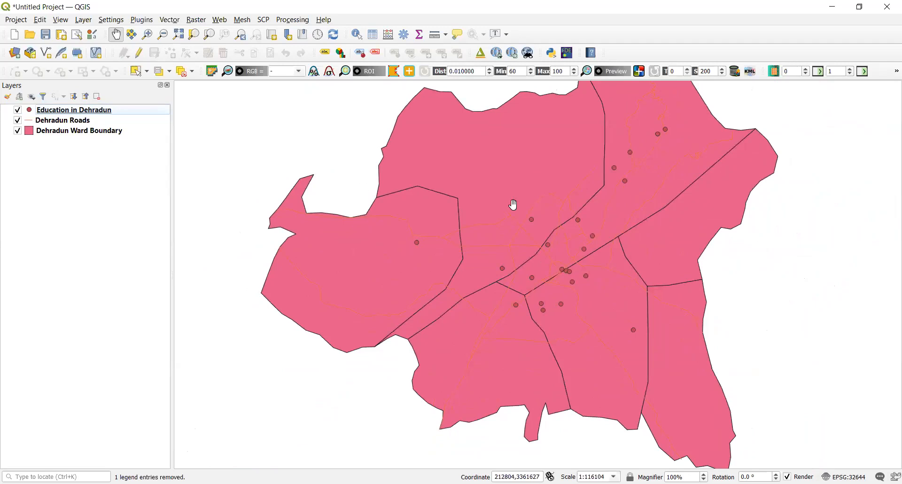
drag(513, 204, 474, 236)
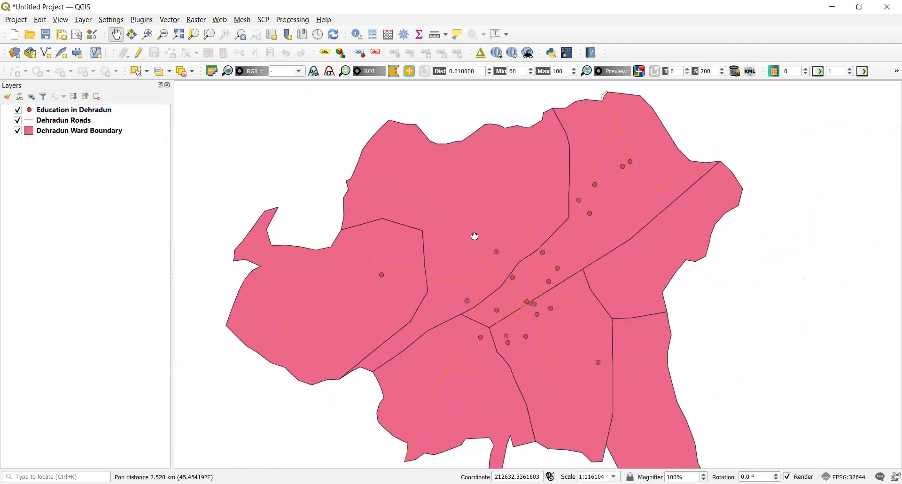
scroll(down, 3)
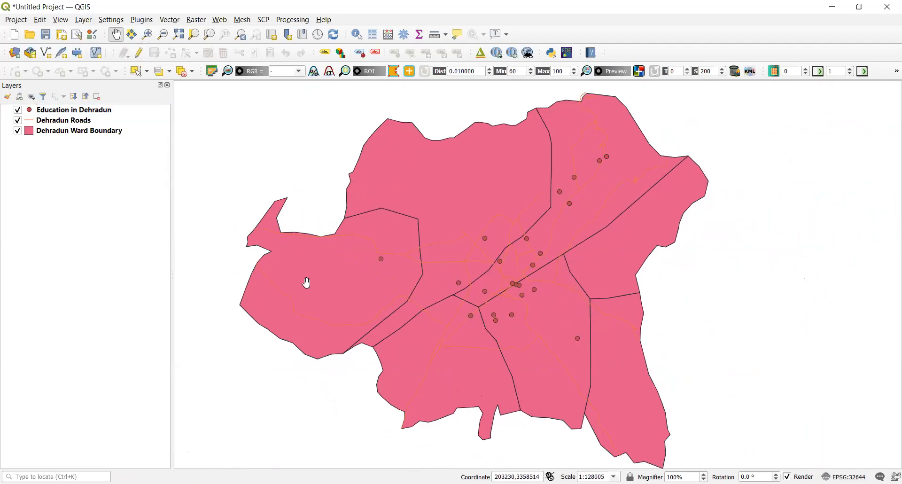
mouse_move(299, 282)
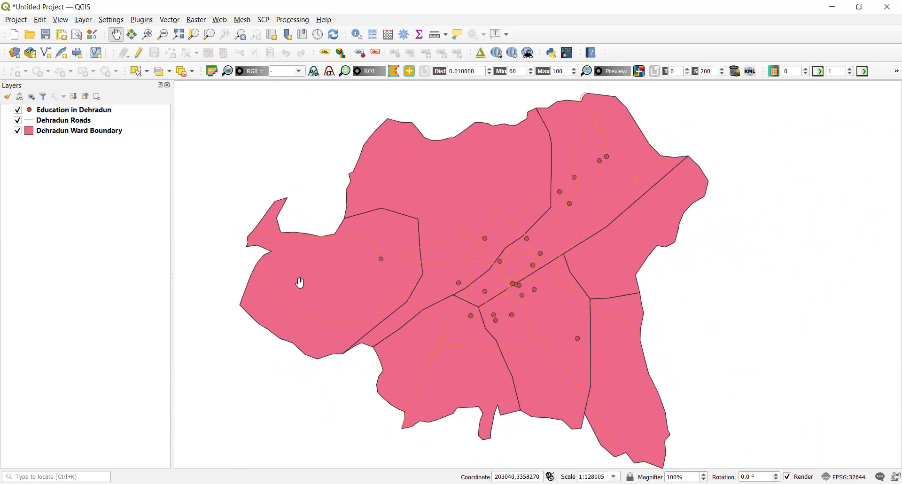
mouse_move(98, 110)
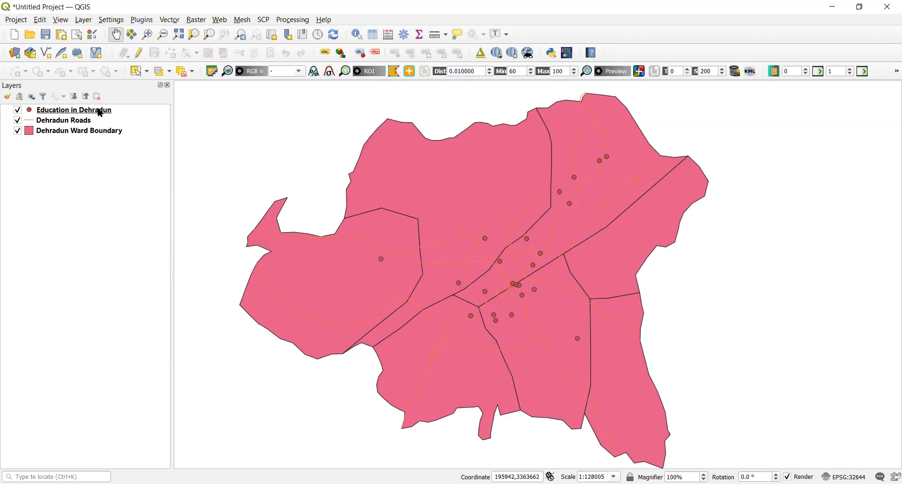
mouse_move(73, 110)
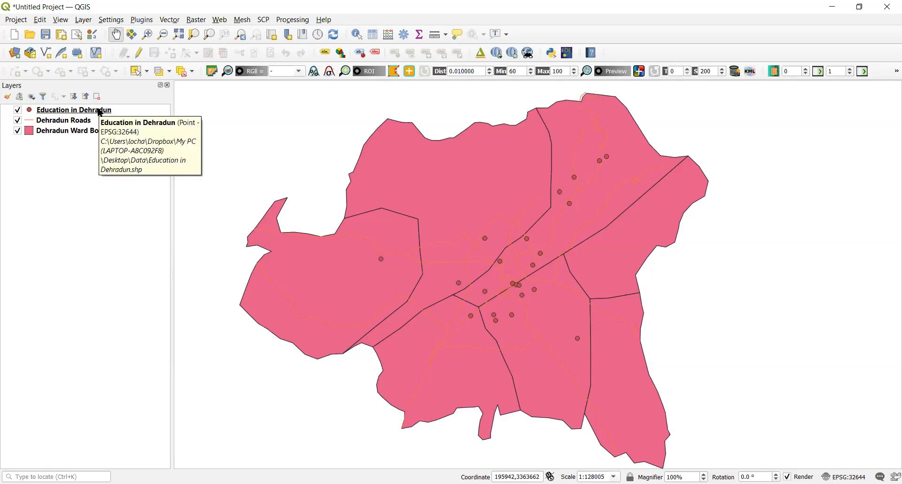
right_click(73, 110)
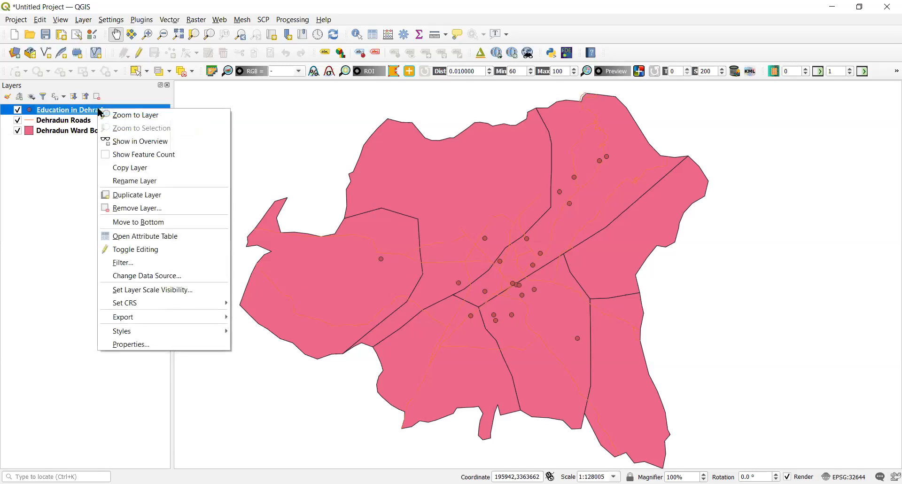
mouse_move(137, 222)
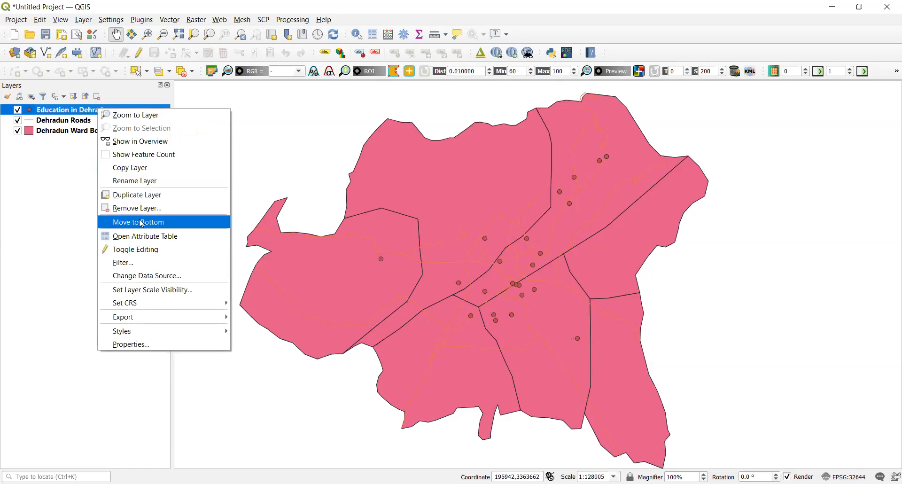
mouse_move(145, 236)
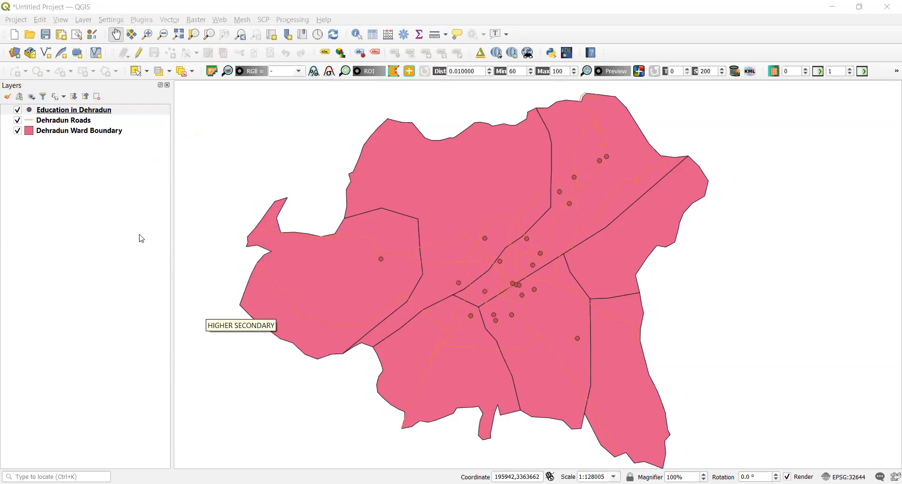
click(73, 109)
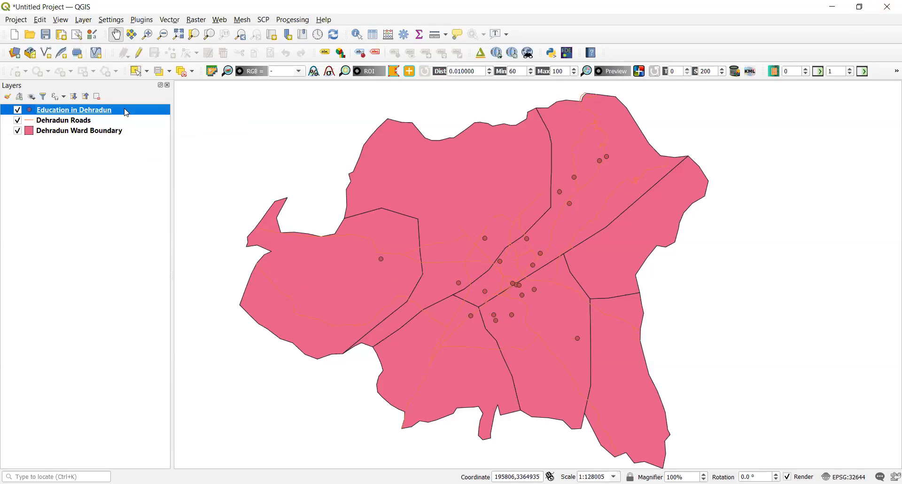
Step: In the Education layer's Symbology, choose Categorized with TYPE as the value
right_click(74, 110)
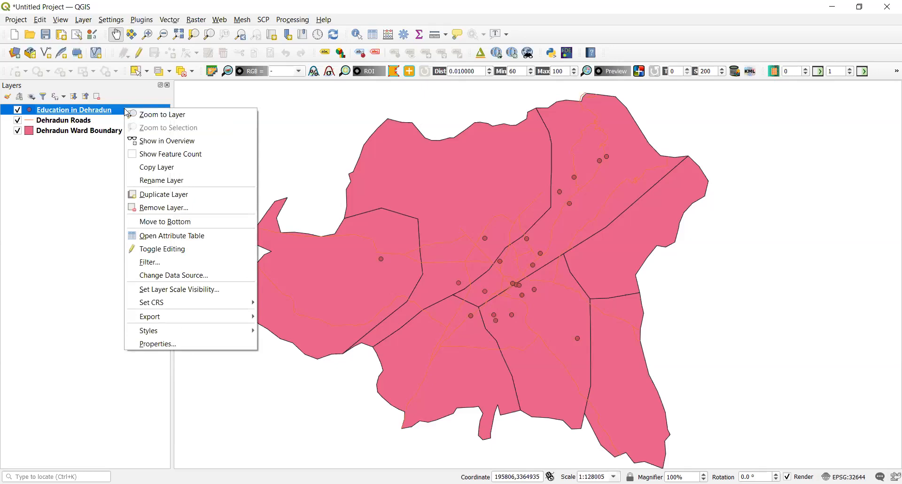
click(147, 329)
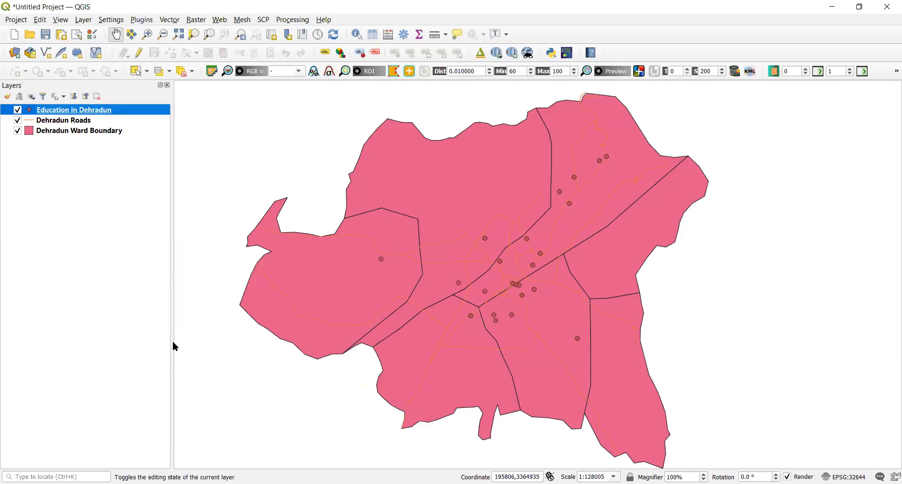
double_click(73, 109)
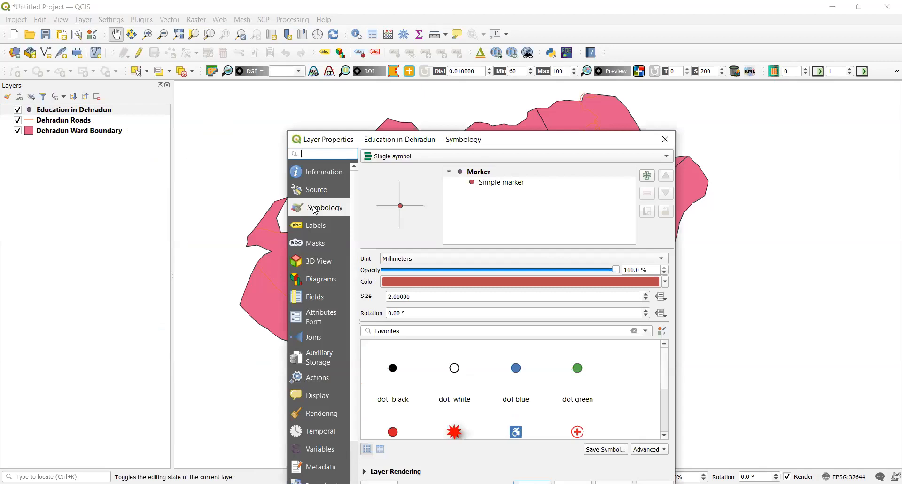
mouse_move(667, 157)
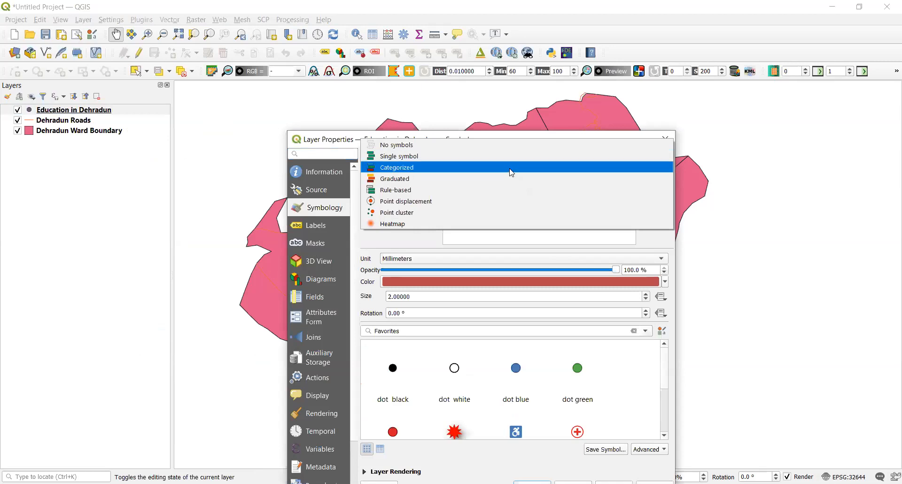
click(397, 167)
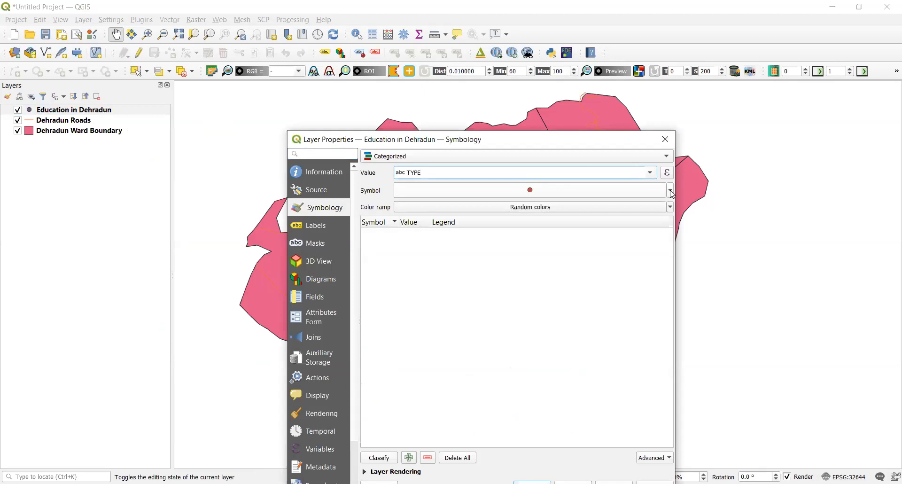
click(669, 189)
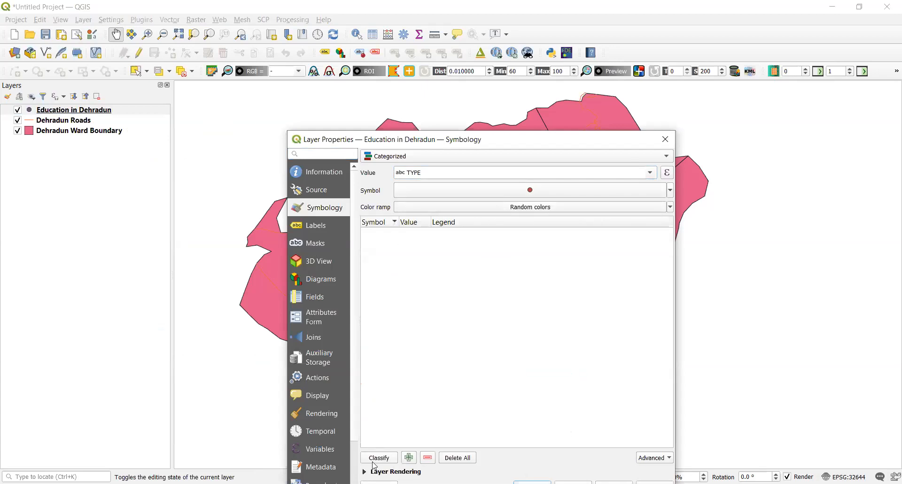
Step: Classify into the four school-type classes and delete the 'all other values' row
click(379, 457)
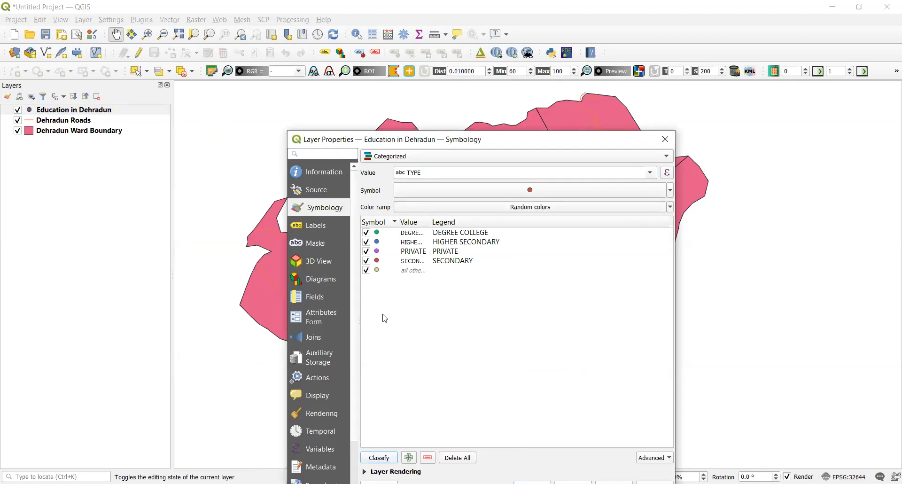
mouse_move(417, 270)
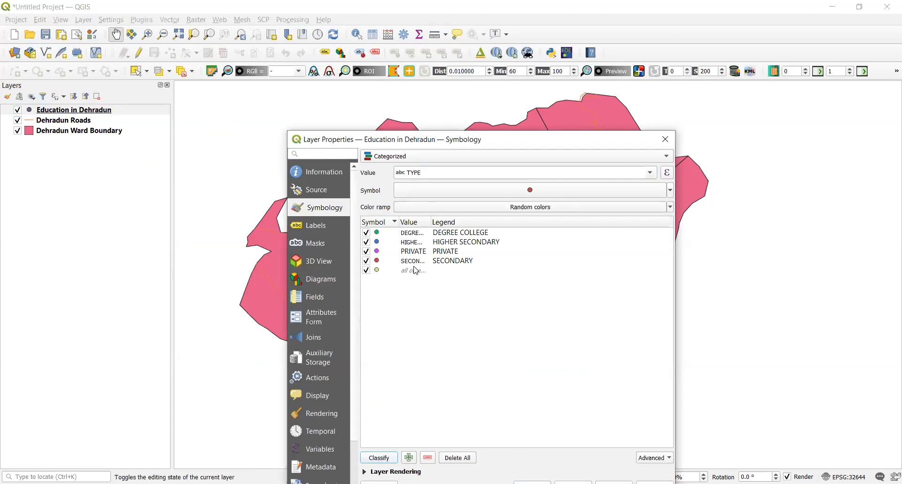
click(412, 270)
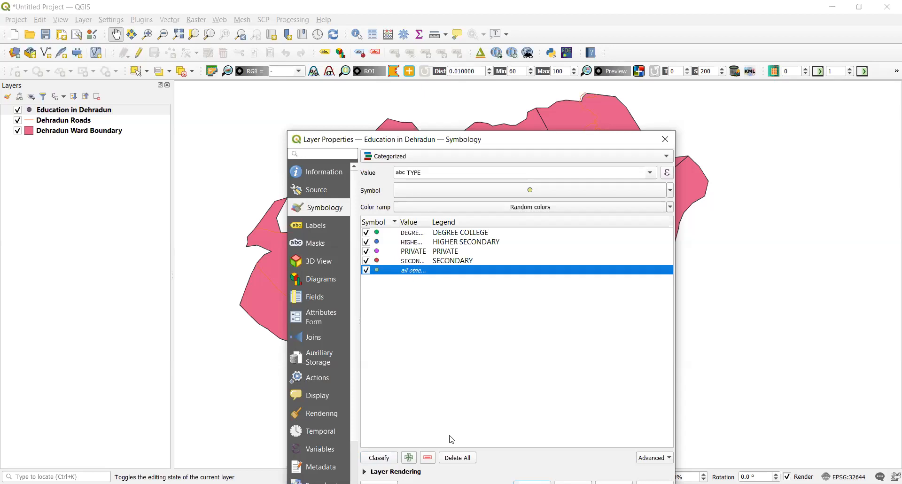
click(428, 458)
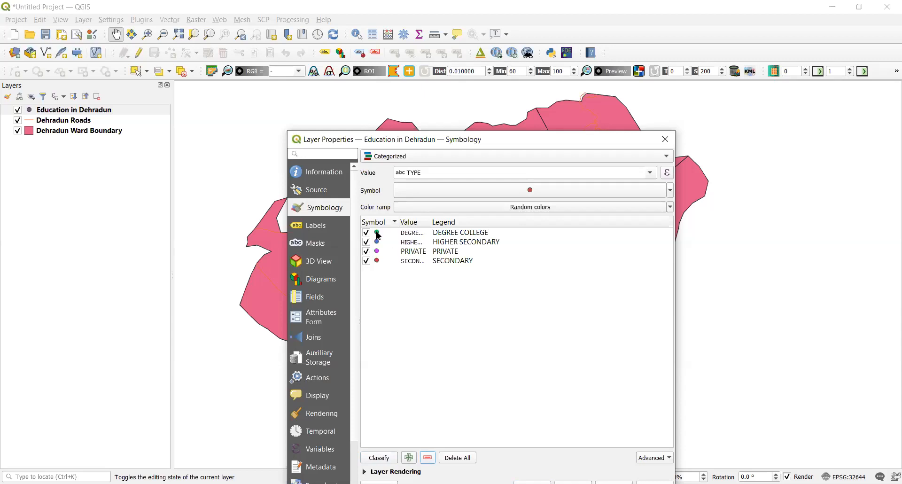
Step: Give DEGREE COLLEGE a white dot marker and HIGHER SECONDARY a size-2 marker
click(377, 234)
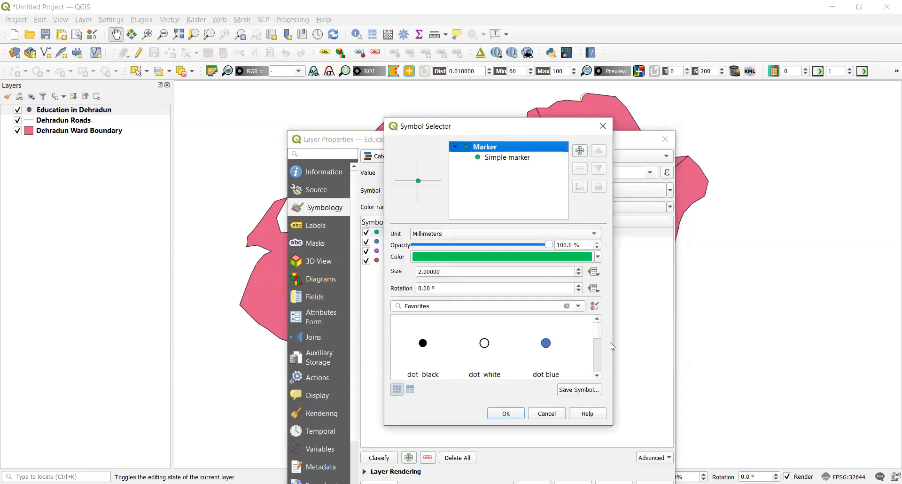
click(484, 342)
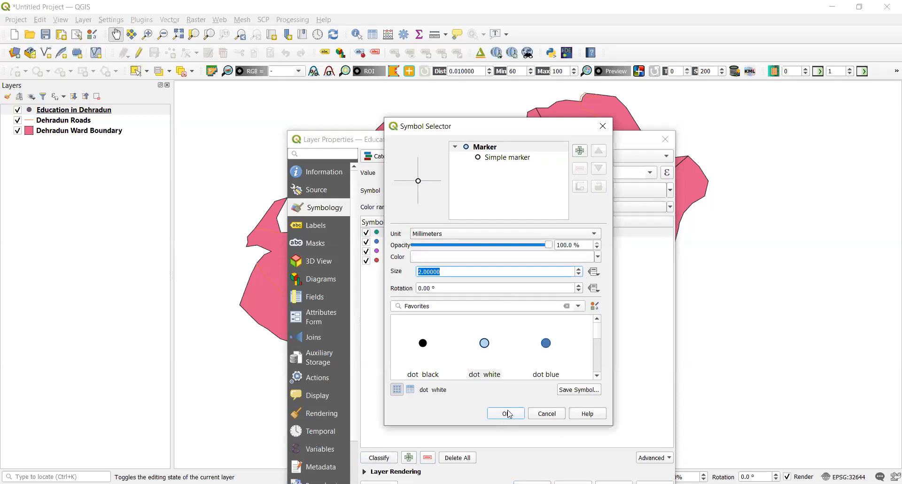
click(505, 413)
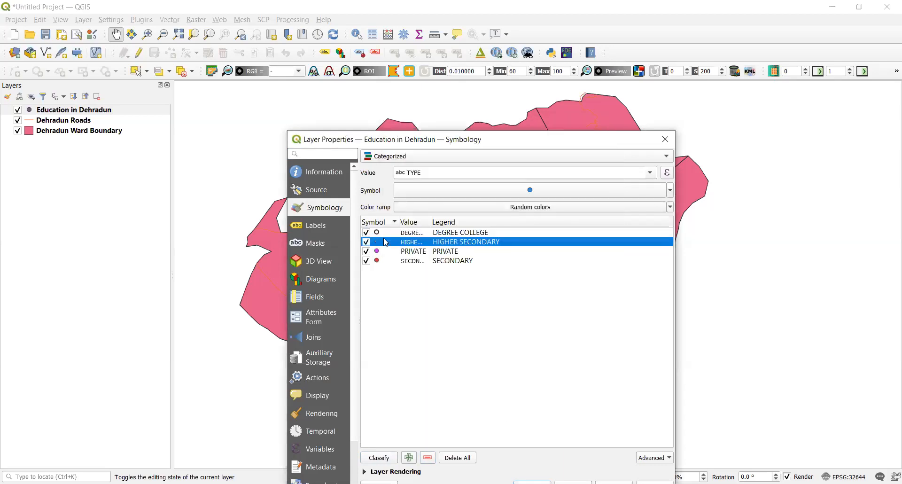
click(529, 190)
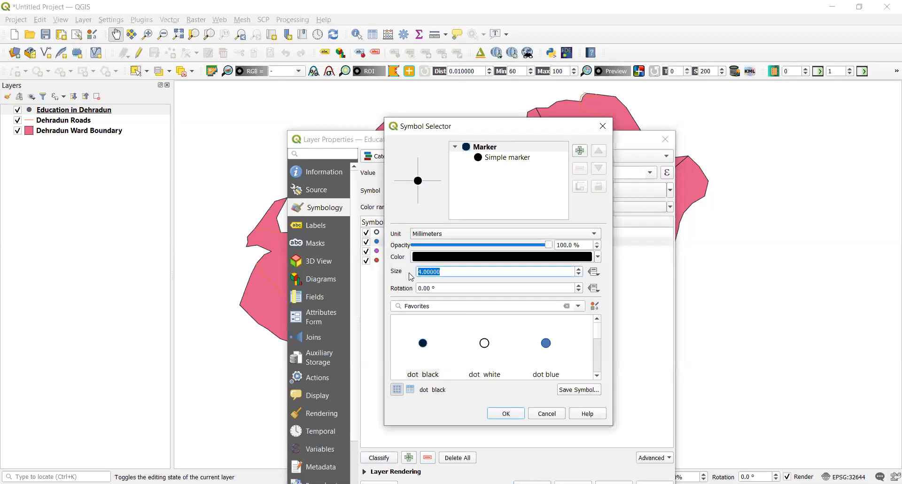
text(2)
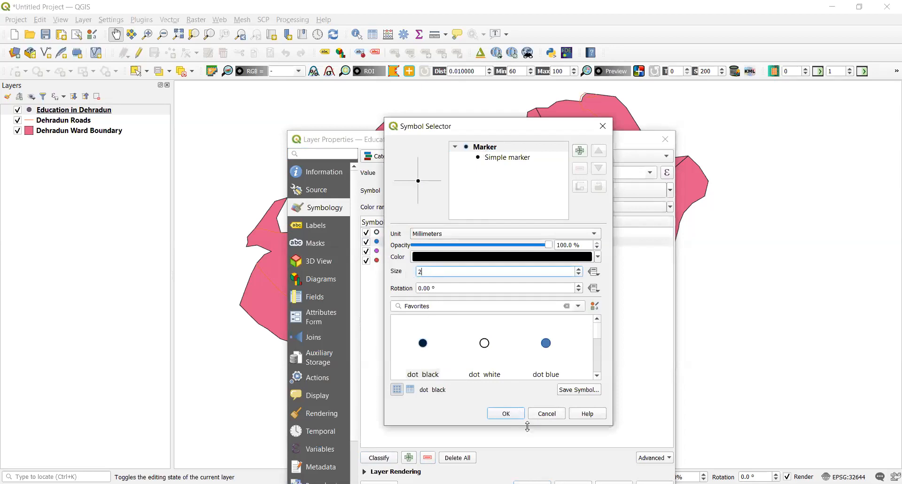
click(504, 413)
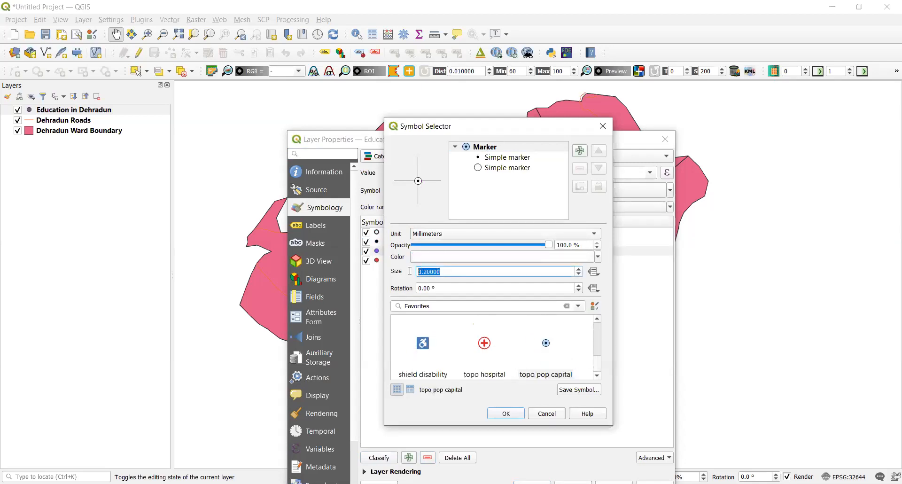
Step: Assign distinct markers of size 2 to the PRIVATE and SECONDARY categories
text(2)
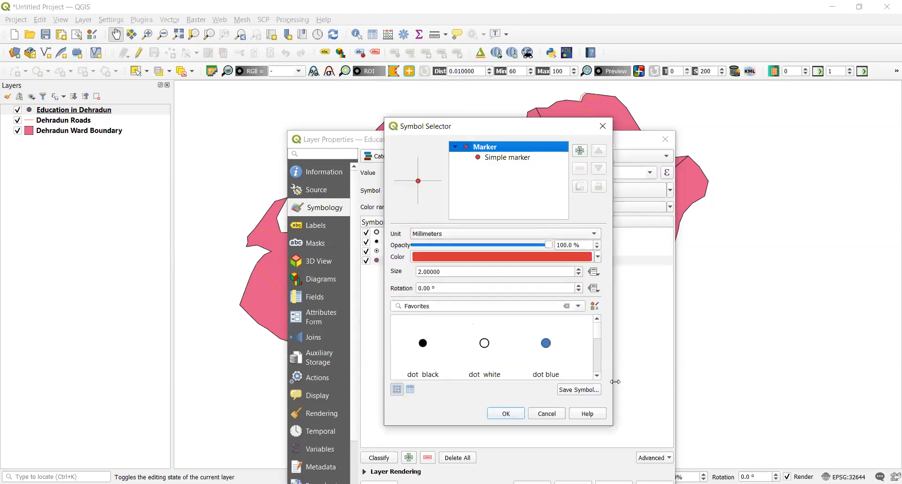
scroll(down, 3)
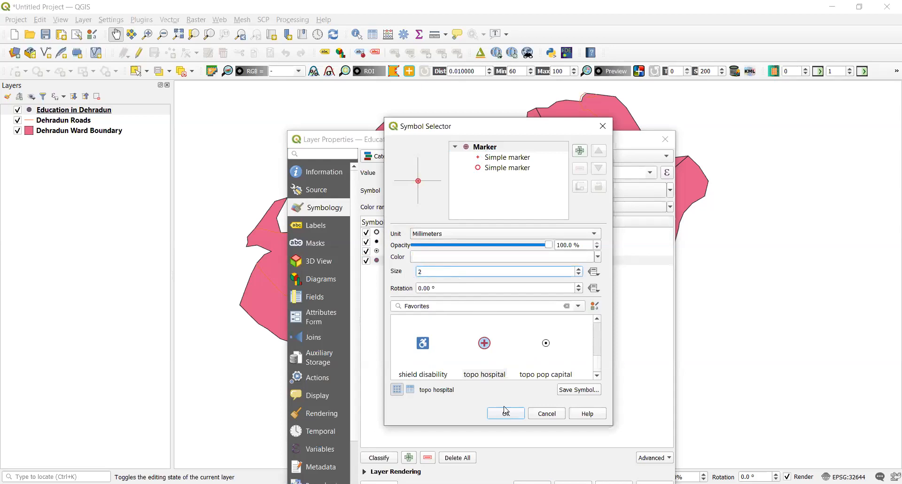
click(506, 414)
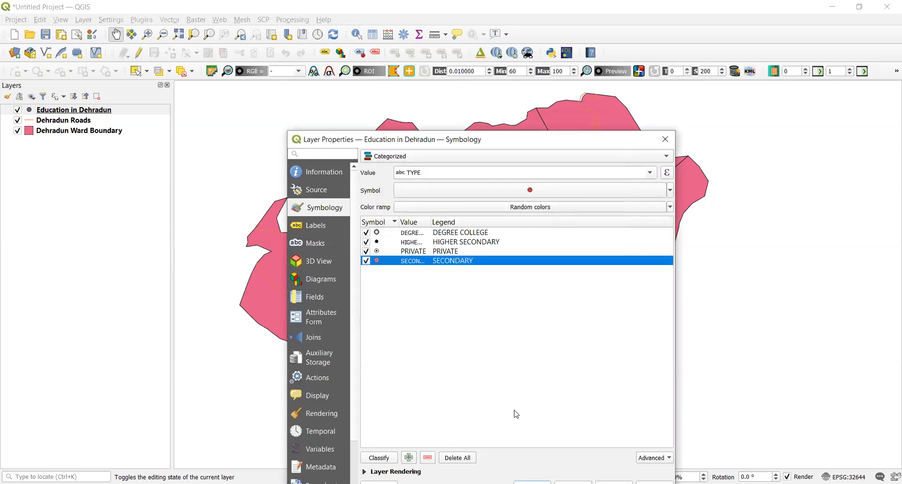
mouse_move(847, 255)
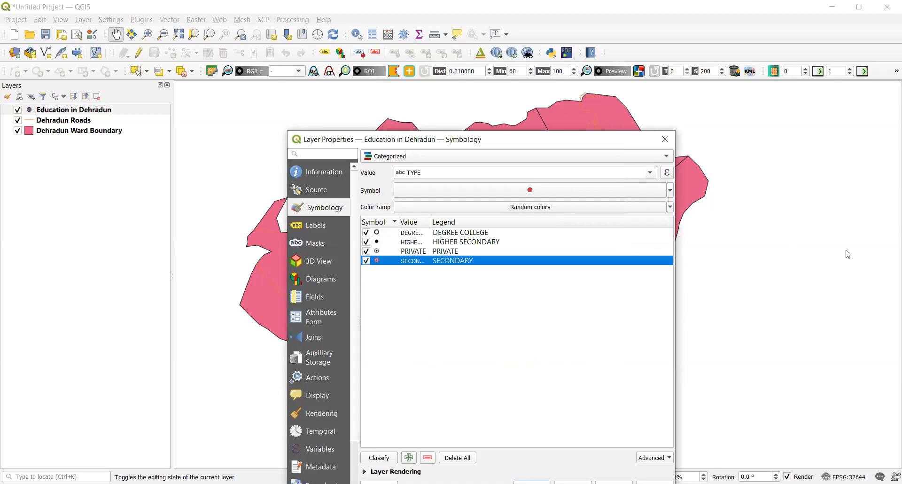
mouse_move(562, 140)
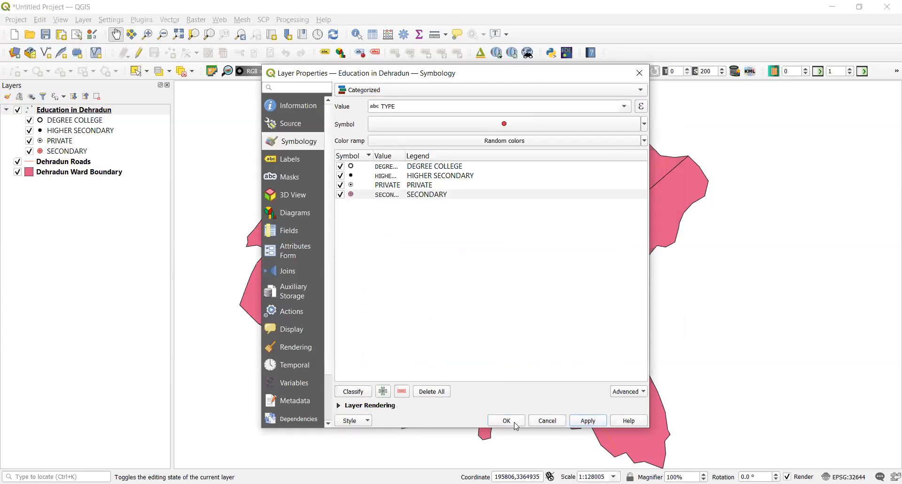
Step: Apply the category symbols to the map and reopen the Education layer's properties
click(506, 420)
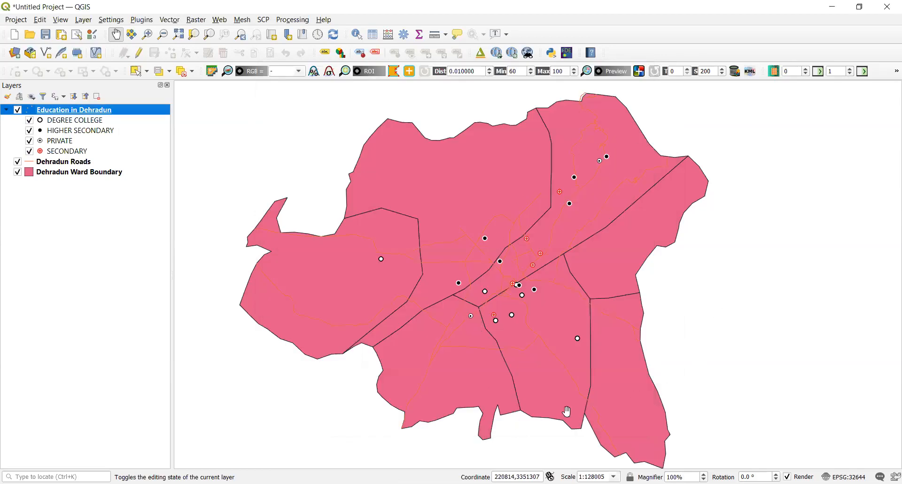
mouse_move(467, 319)
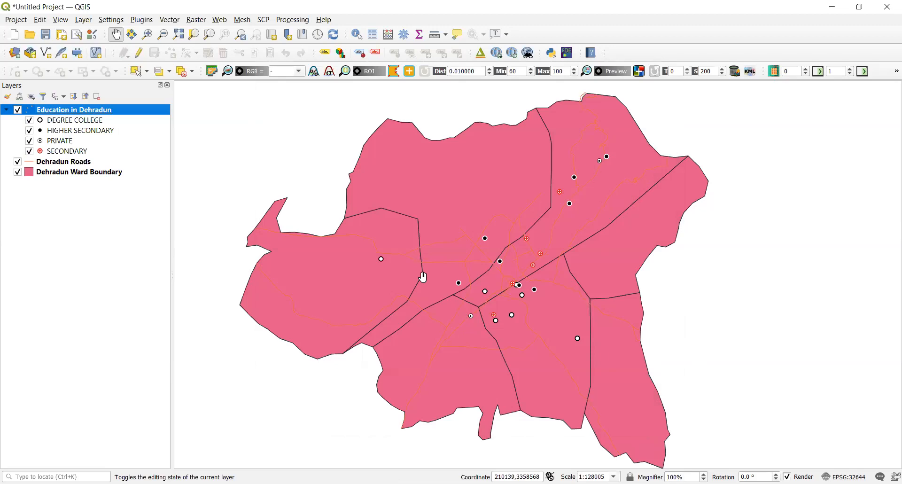
mouse_move(147, 114)
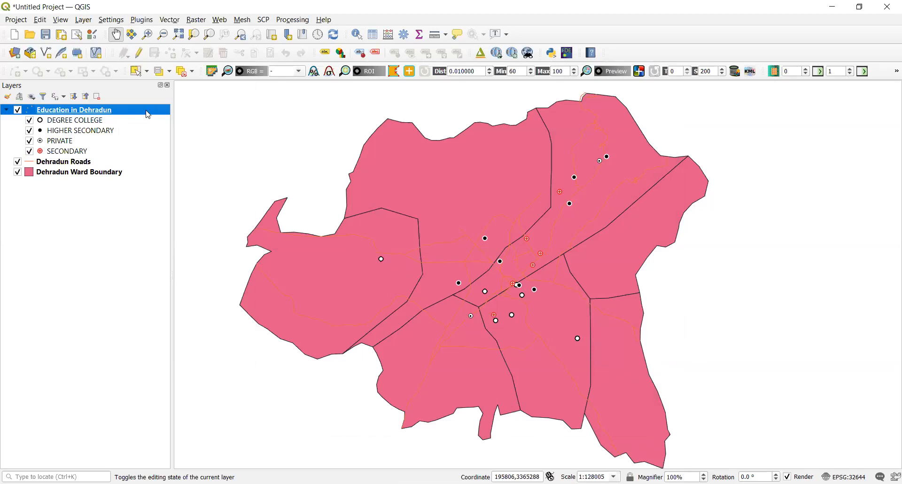
mouse_move(136, 115)
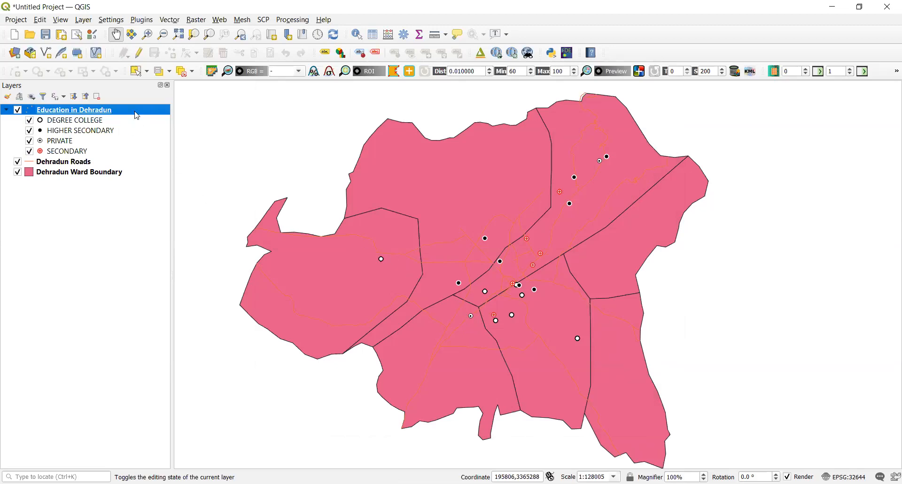
right_click(73, 110)
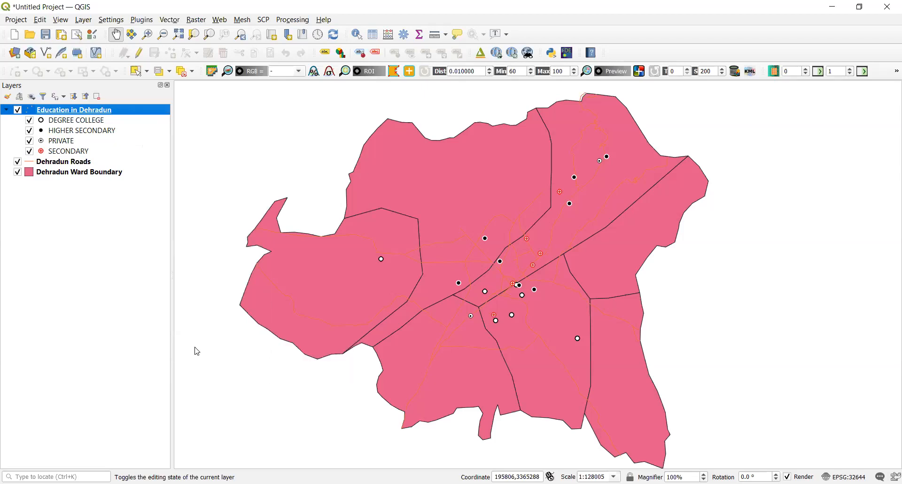
double_click(74, 109)
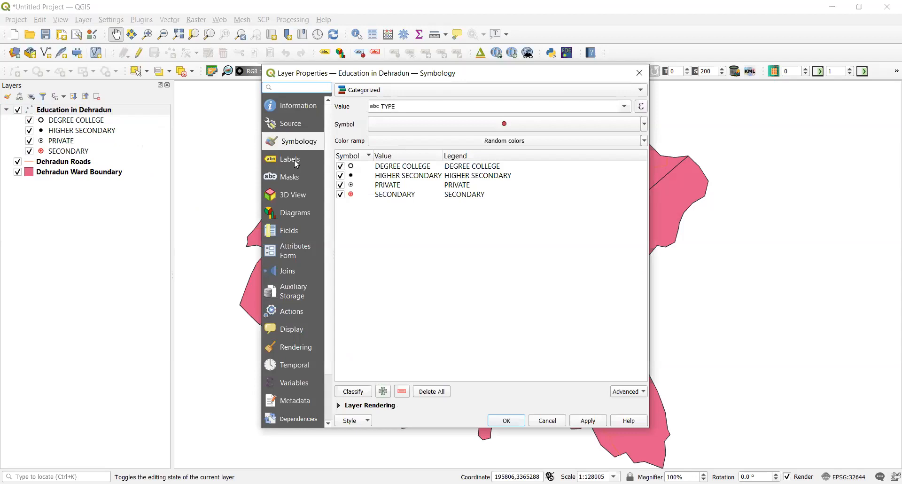
Step: Label the school points with single labels using the Name field and confirm
click(292, 159)
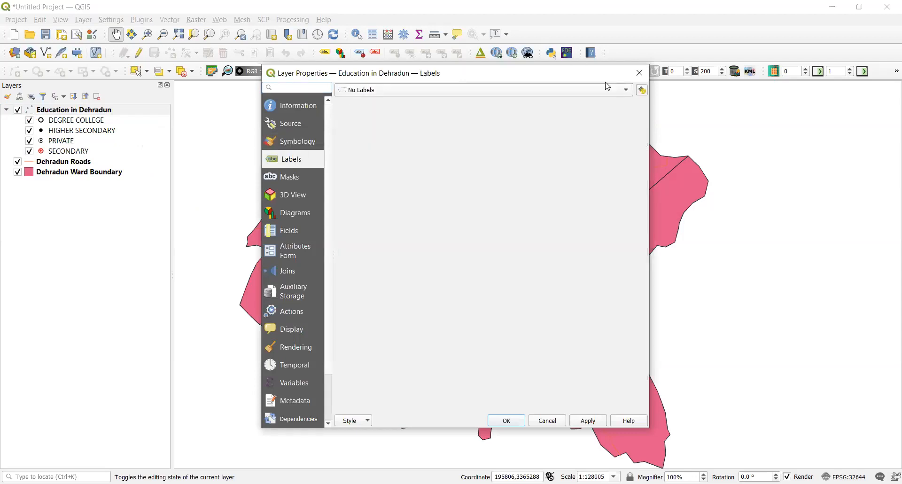
click(625, 90)
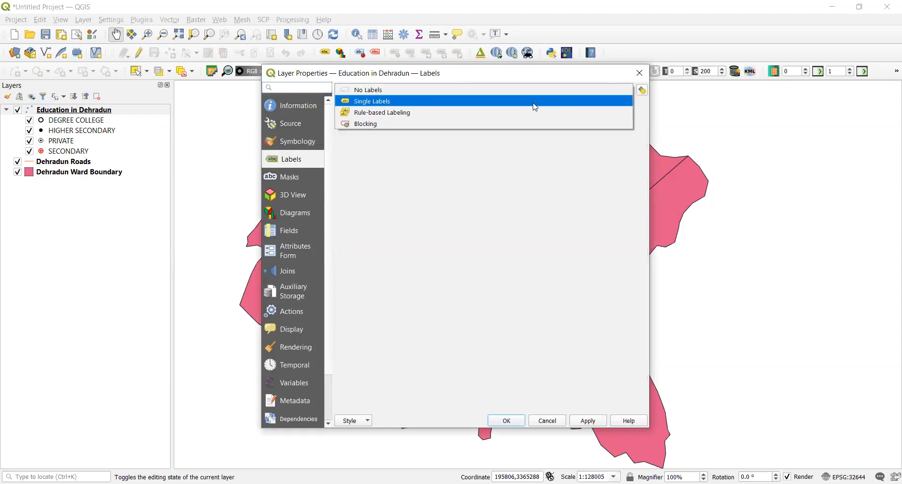
click(372, 101)
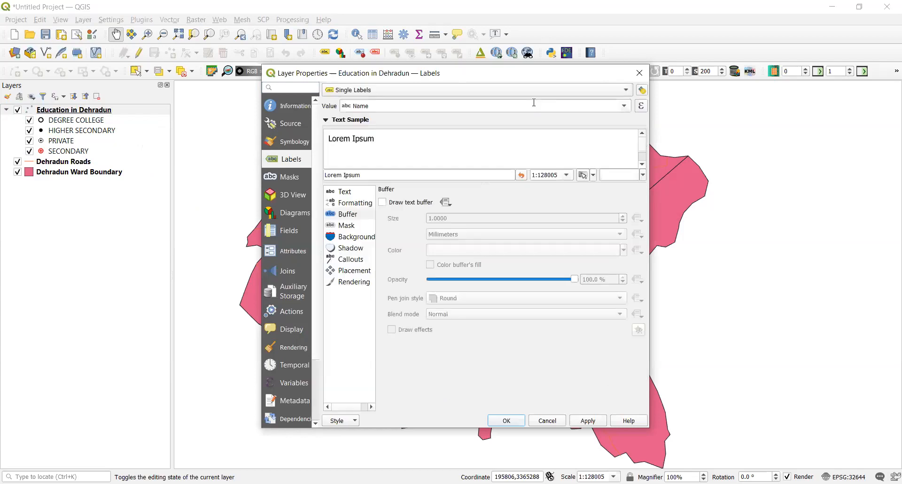
mouse_move(396, 108)
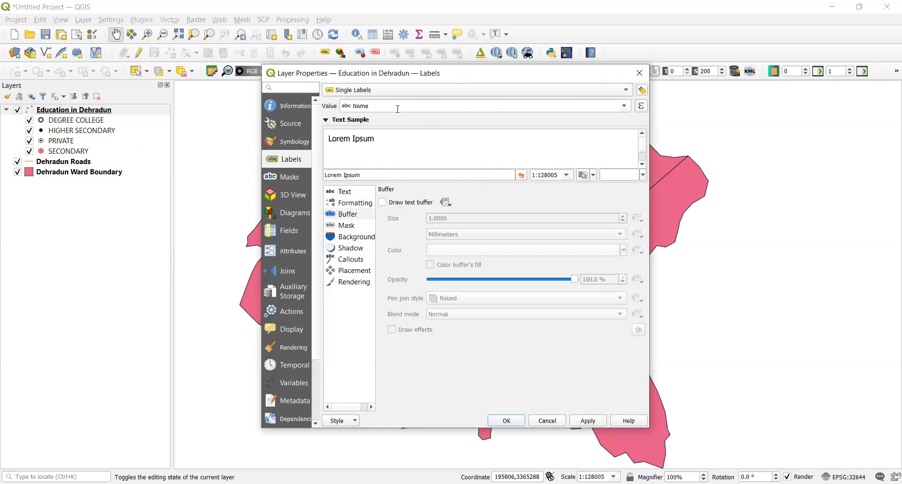
mouse_move(385, 139)
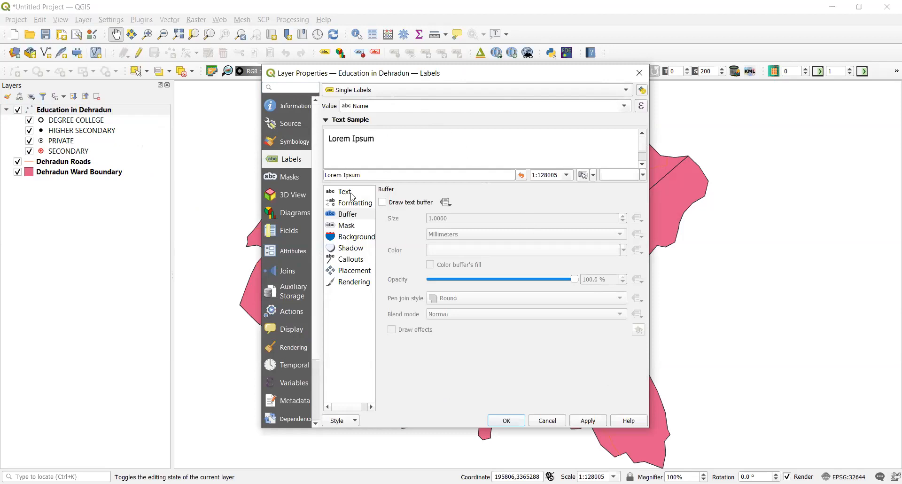
mouse_move(355, 241)
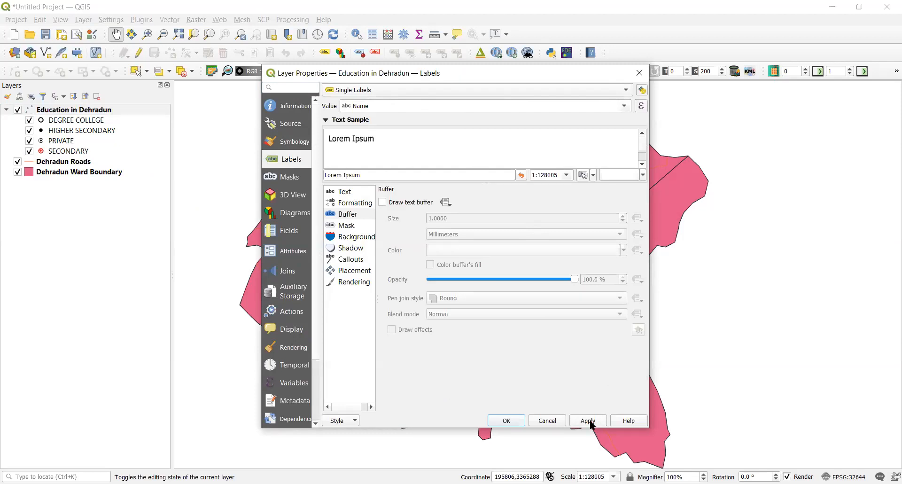
click(587, 420)
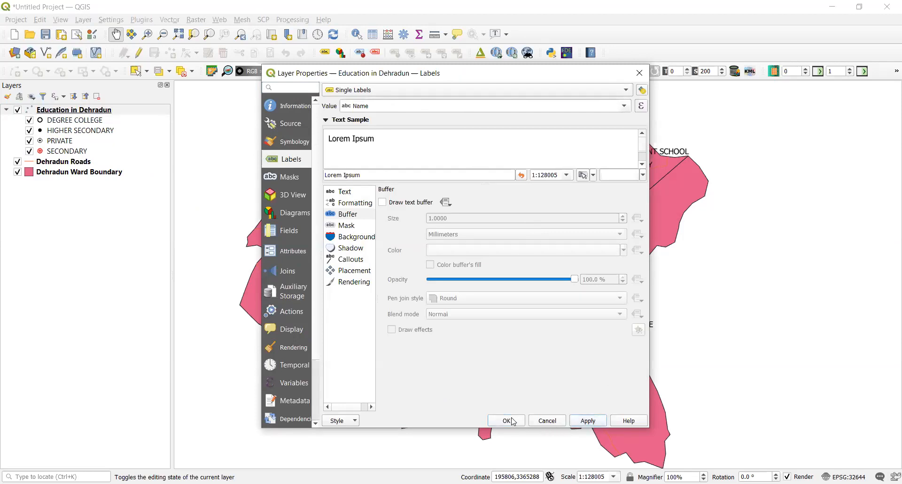
click(506, 420)
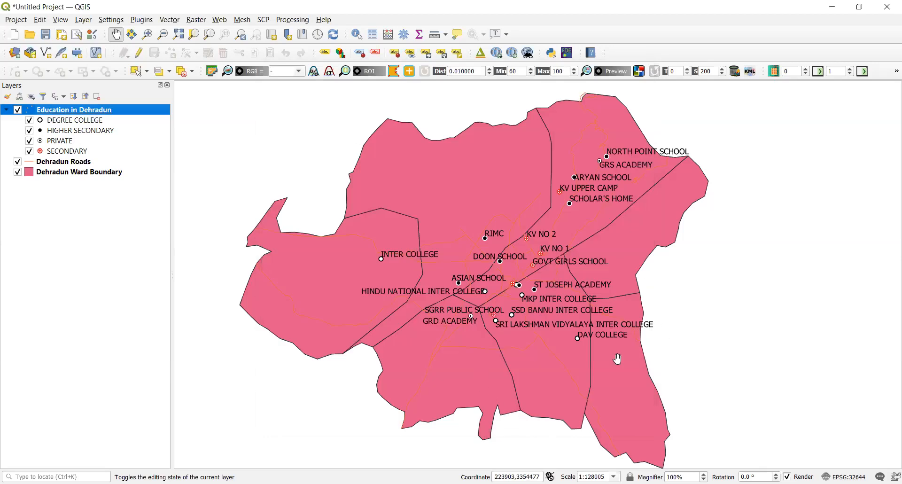
mouse_move(619, 309)
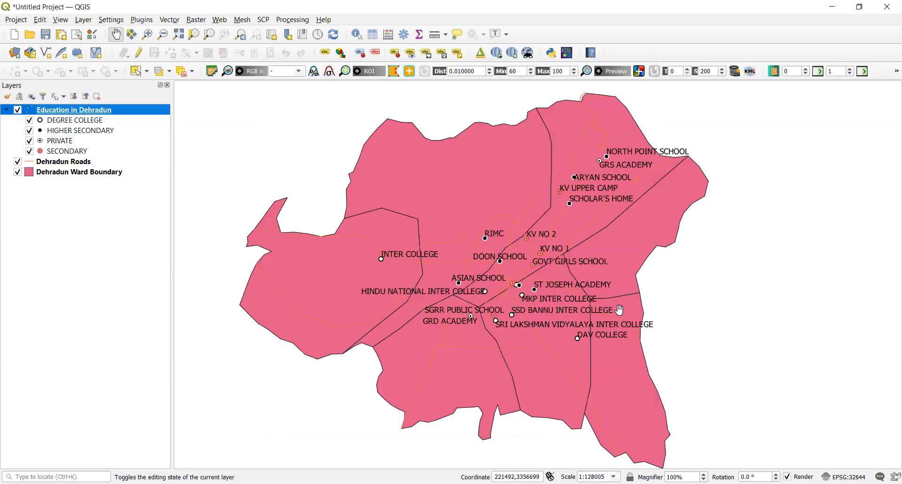
mouse_move(607, 309)
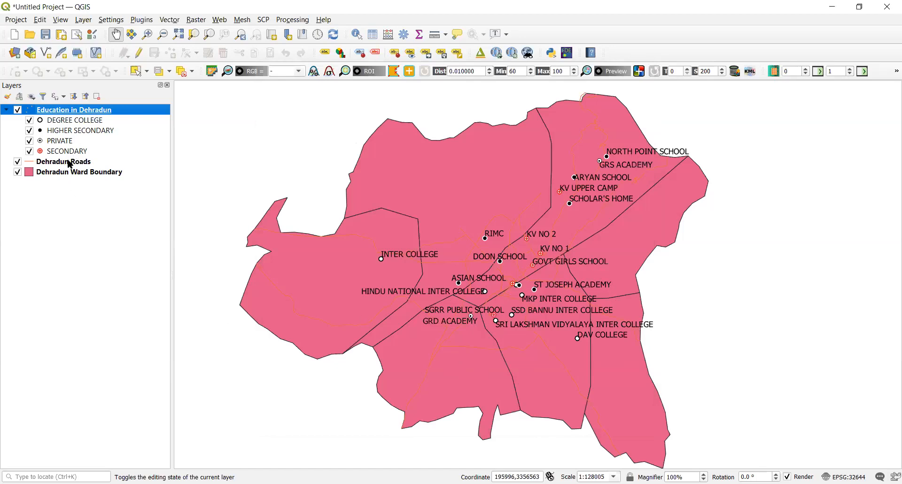
mouse_move(63, 160)
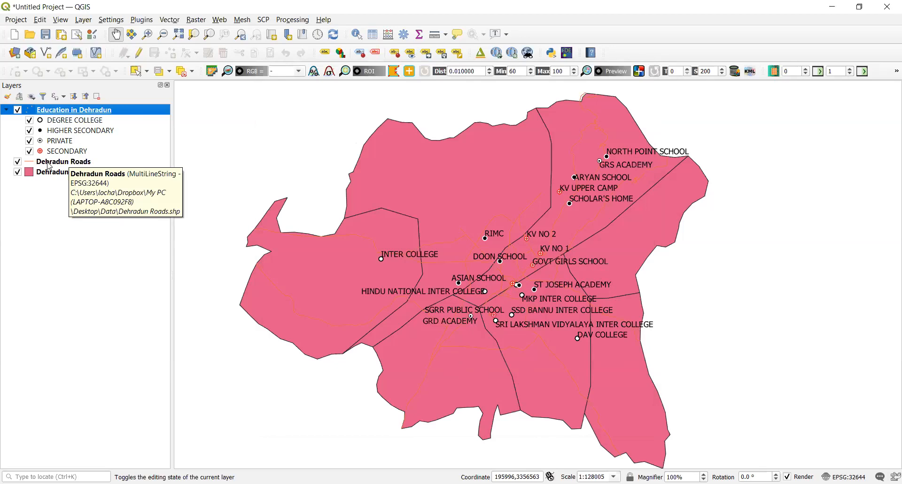
right_click(63, 161)
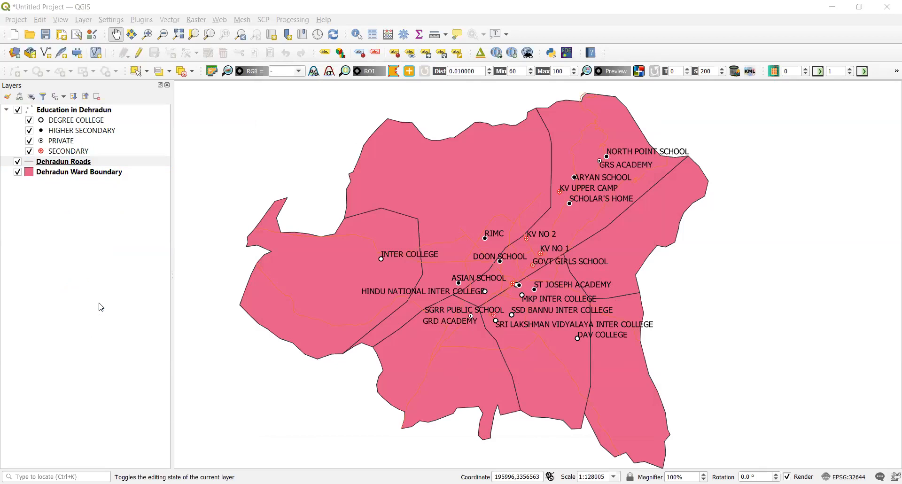
click(63, 161)
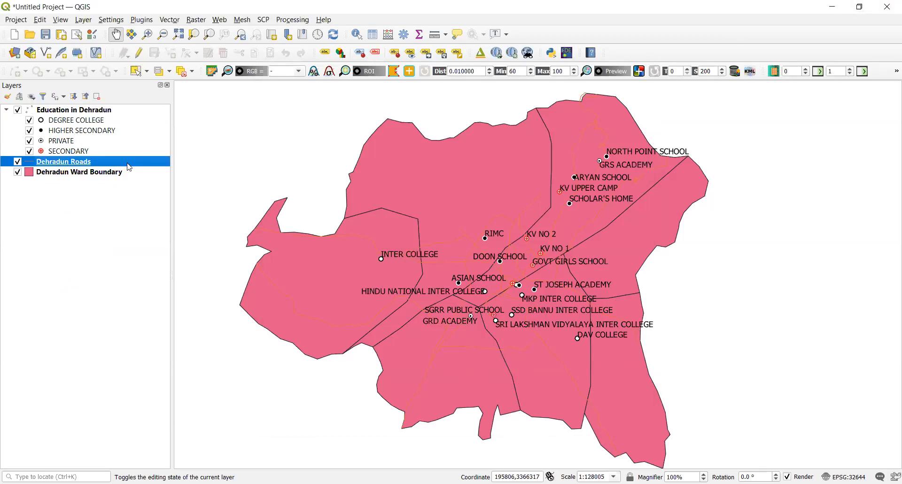
right_click(63, 161)
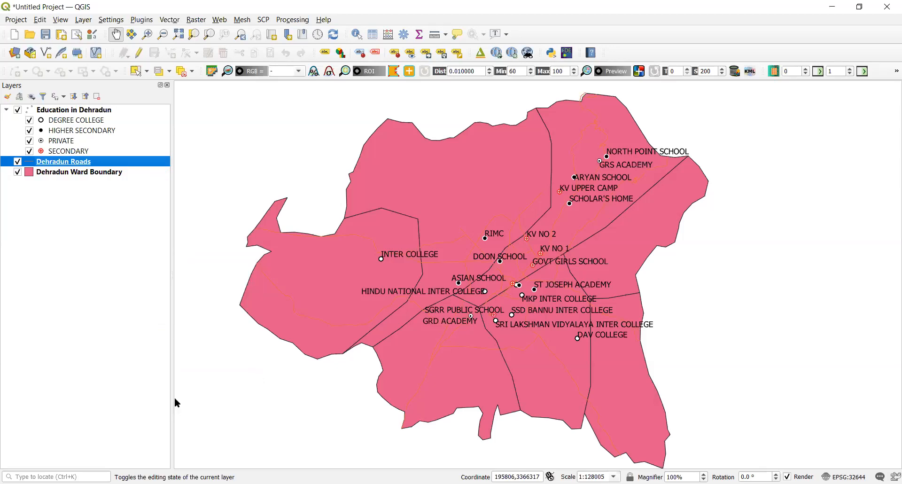
Step: Categorize Dehradun Roads by Type into HIGHWAY, MAJOR ROAD and MINOR ROAD, removing 'all other values'
double_click(63, 161)
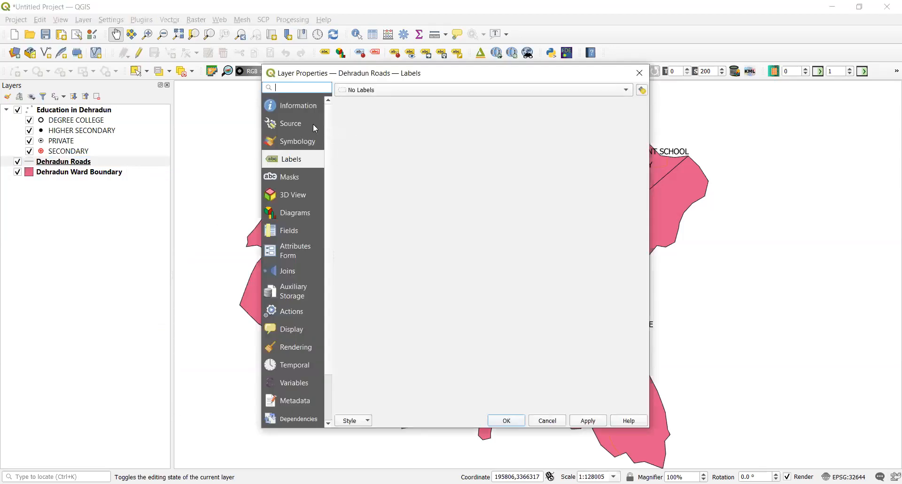
click(298, 141)
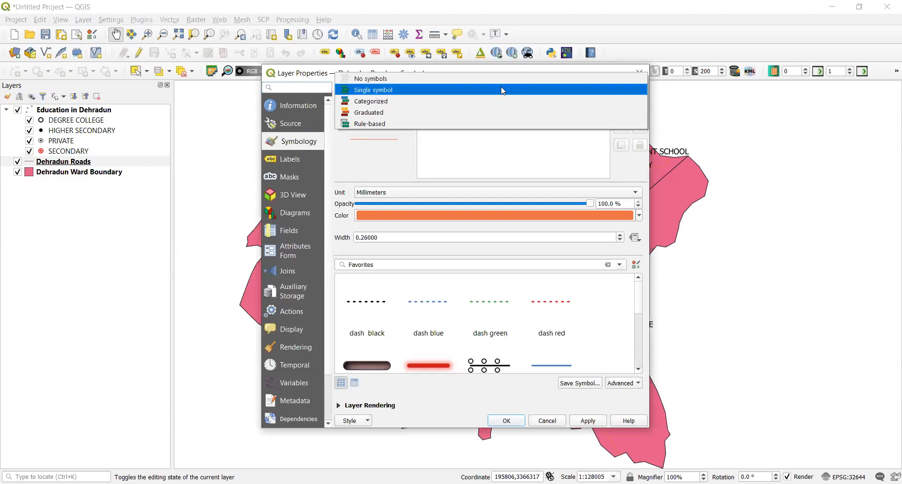
click(370, 101)
text(Type)
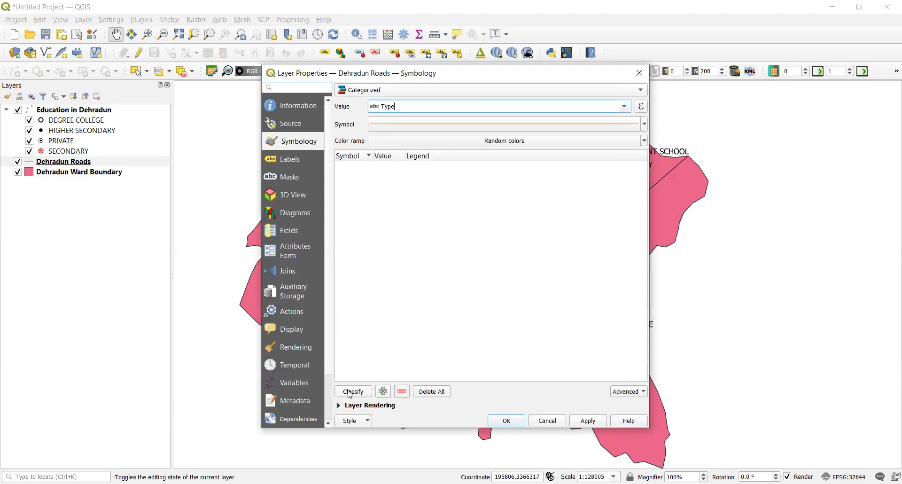
click(352, 391)
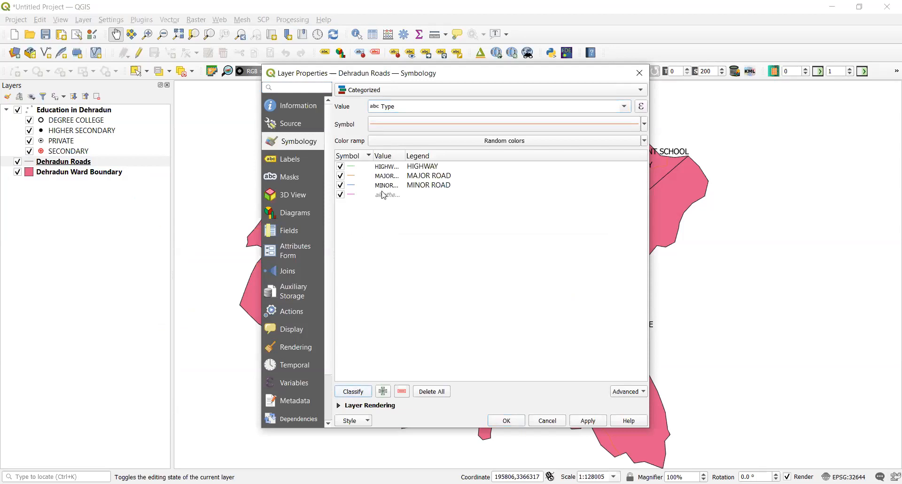
click(387, 194)
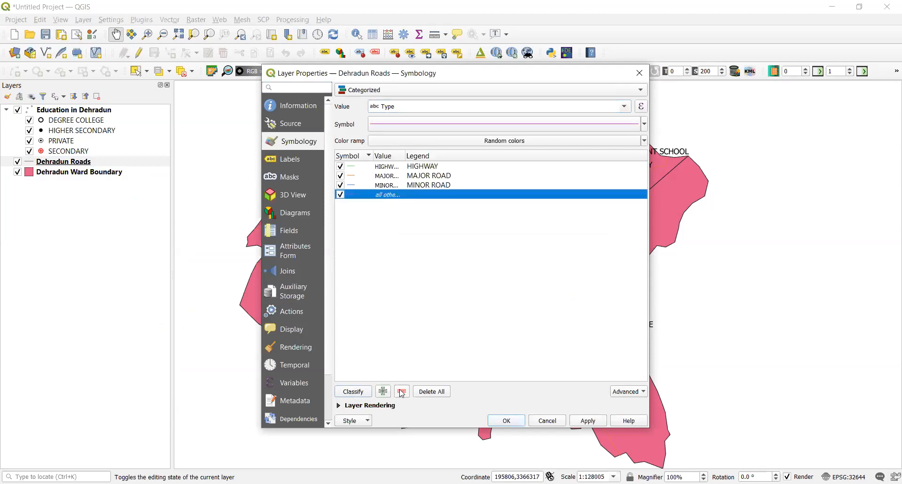
click(401, 391)
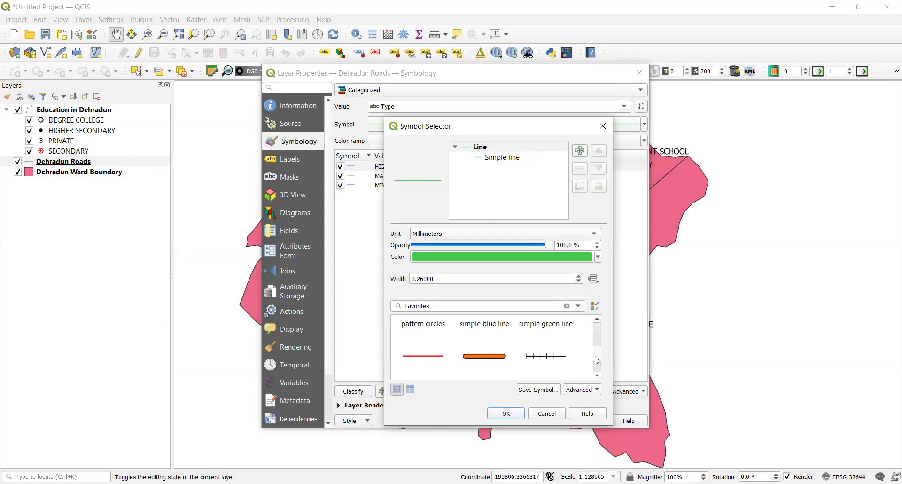
Step: Style highways as a narrowed orange topo main road and major roads as the white topo road
scroll(down, 3)
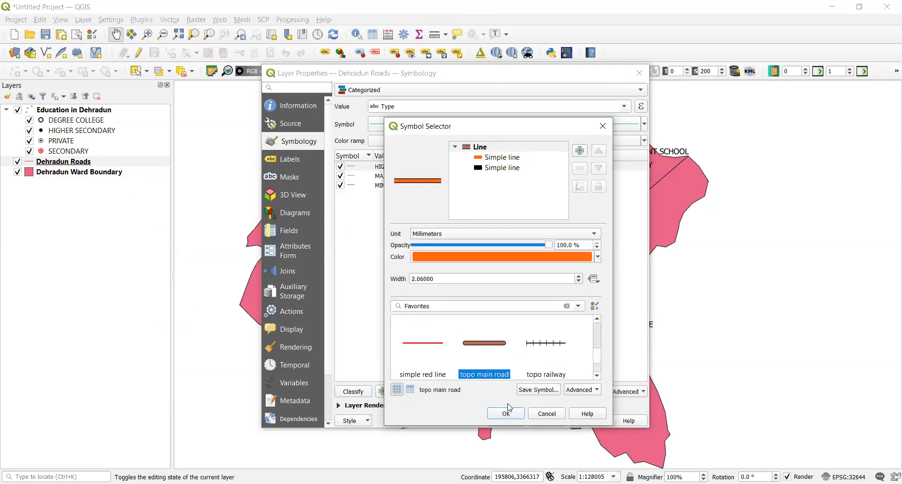
mouse_move(547, 308)
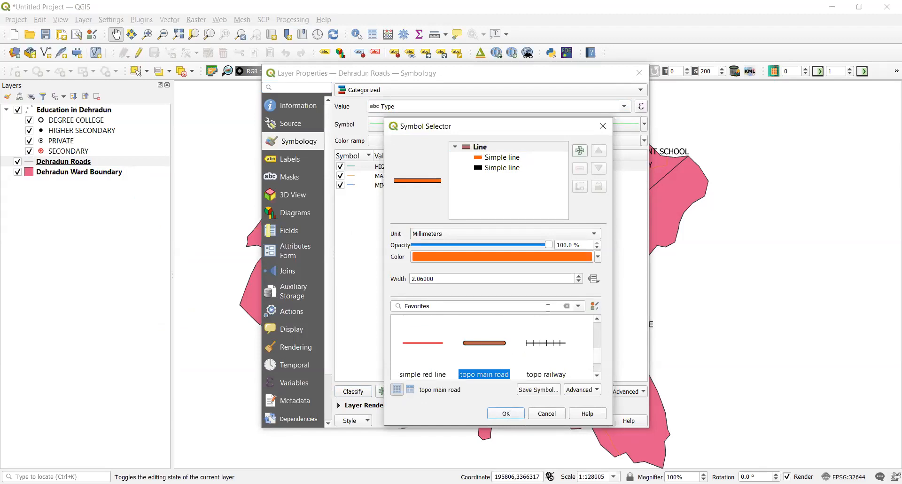
click(579, 280)
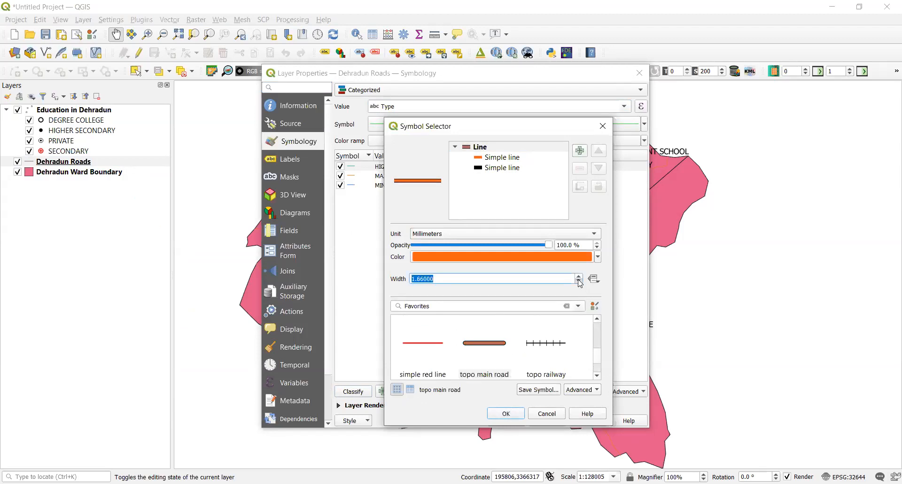
click(579, 282)
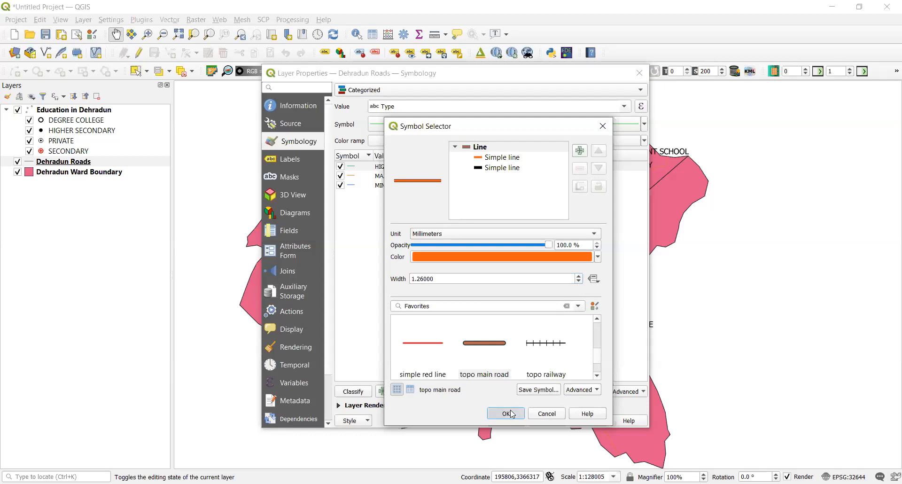
click(505, 413)
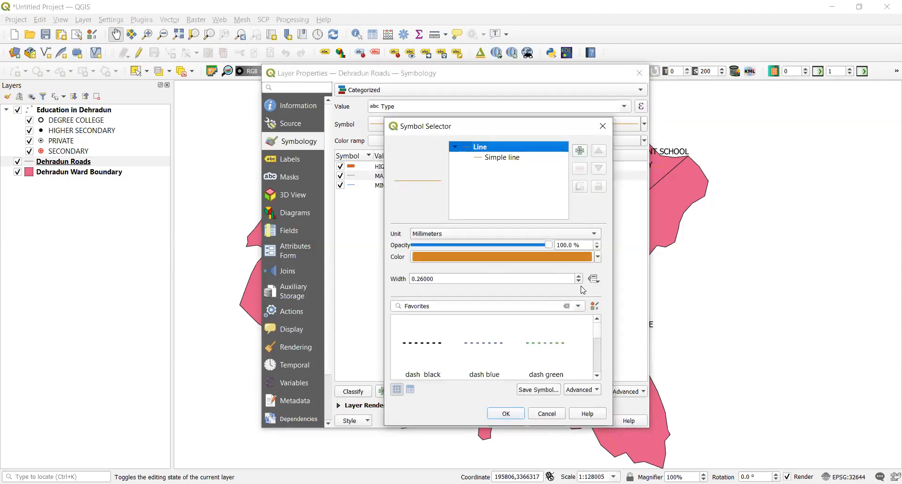
scroll(down, 3)
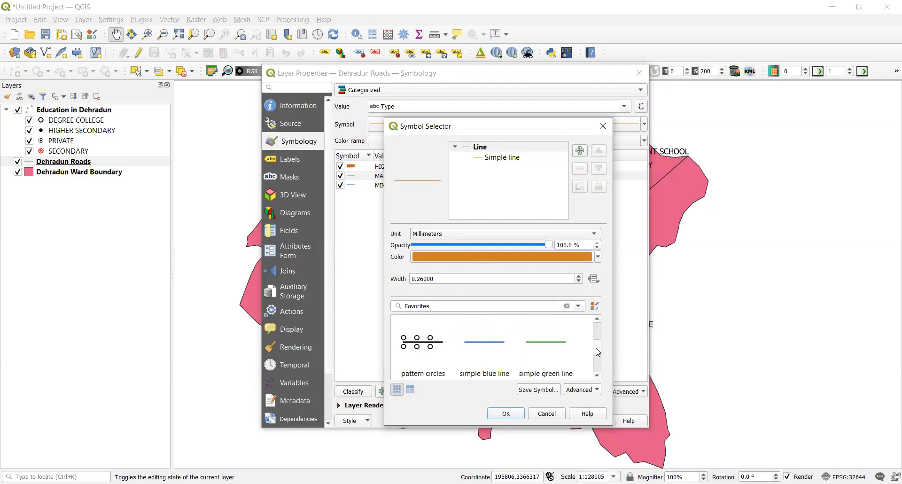
scroll(down, 3)
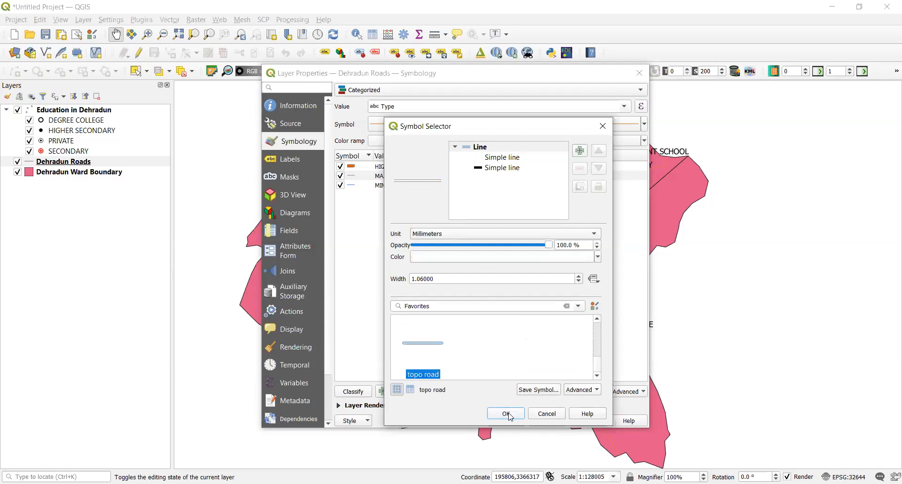
click(506, 413)
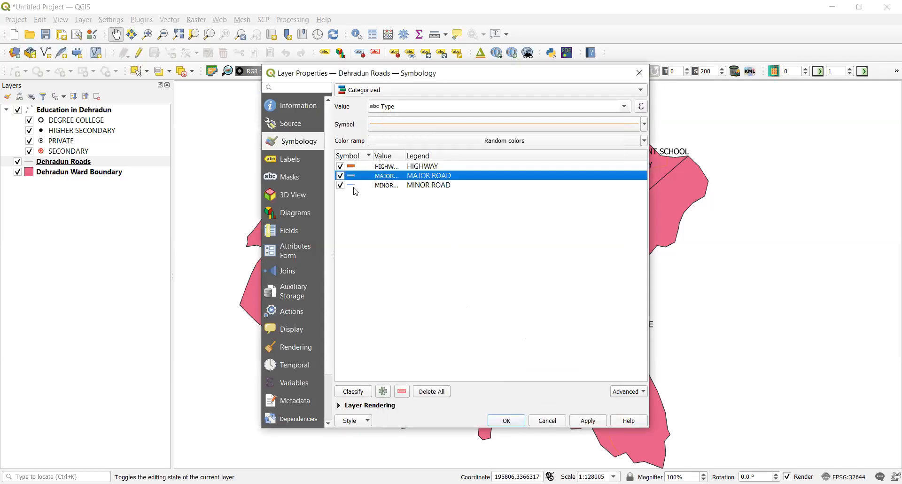
Step: Style minor roads as a simple black line
click(501, 124)
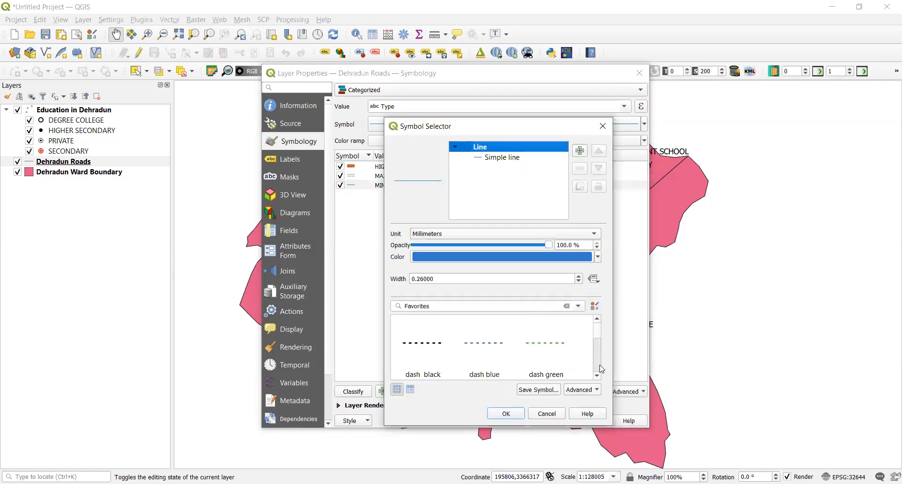
scroll(down, 3)
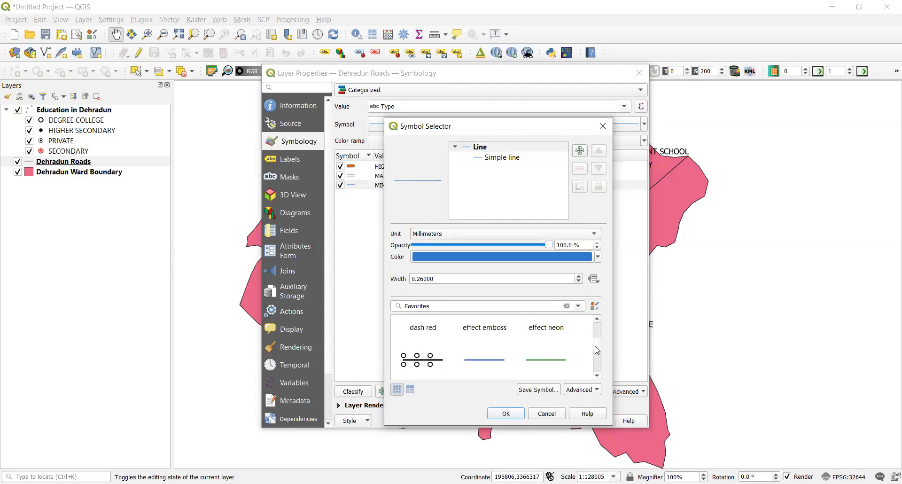
click(484, 343)
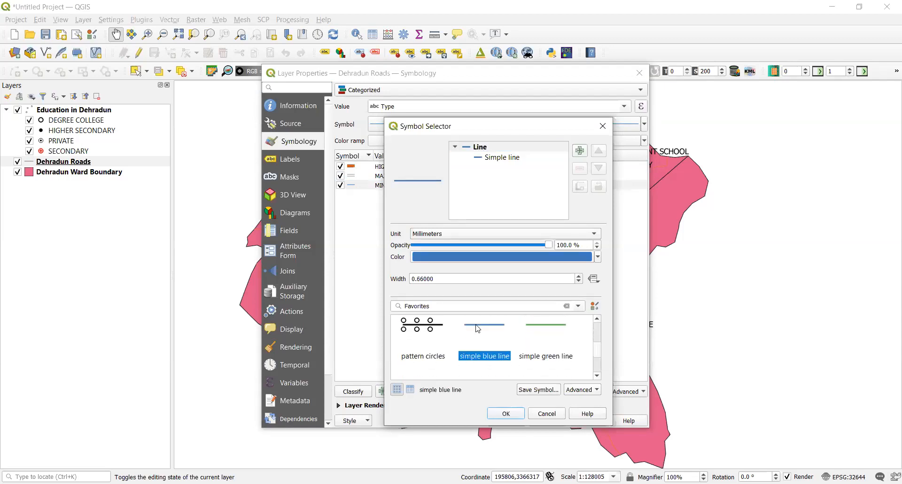
click(597, 256)
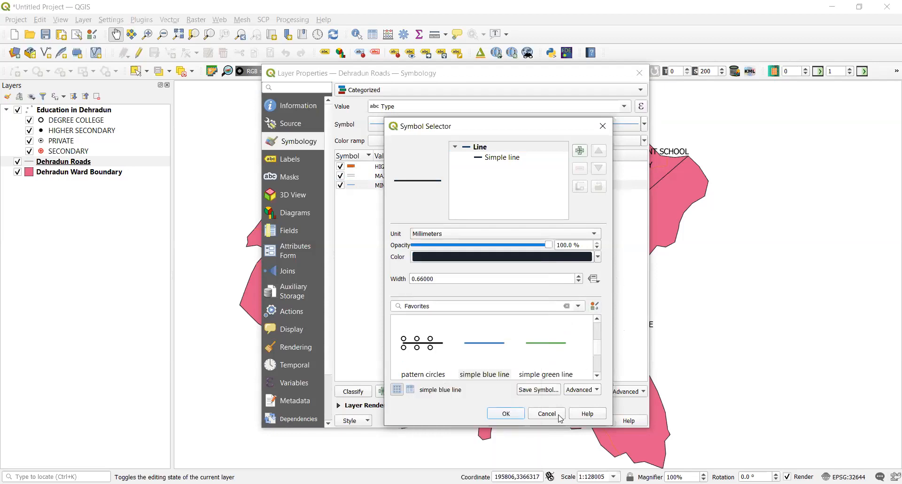
click(545, 414)
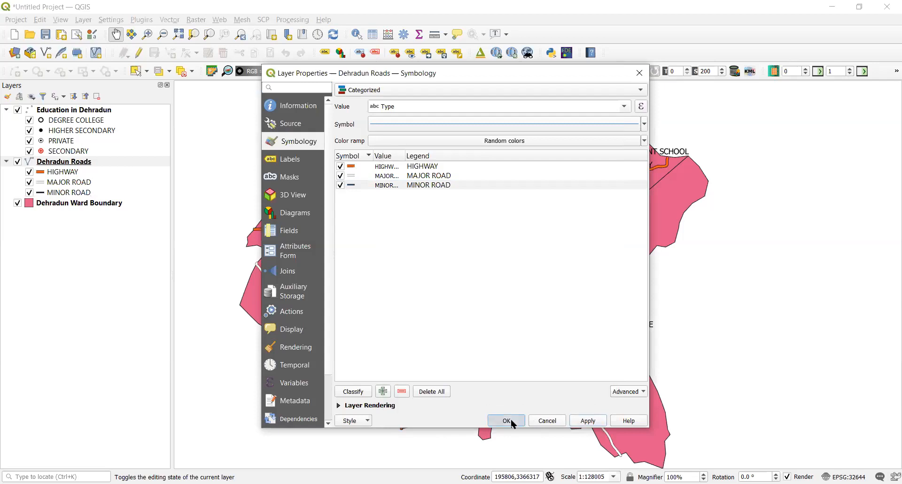
Step: Apply the road styling to the map and bring up the Dehradun Roads layer actions
click(506, 420)
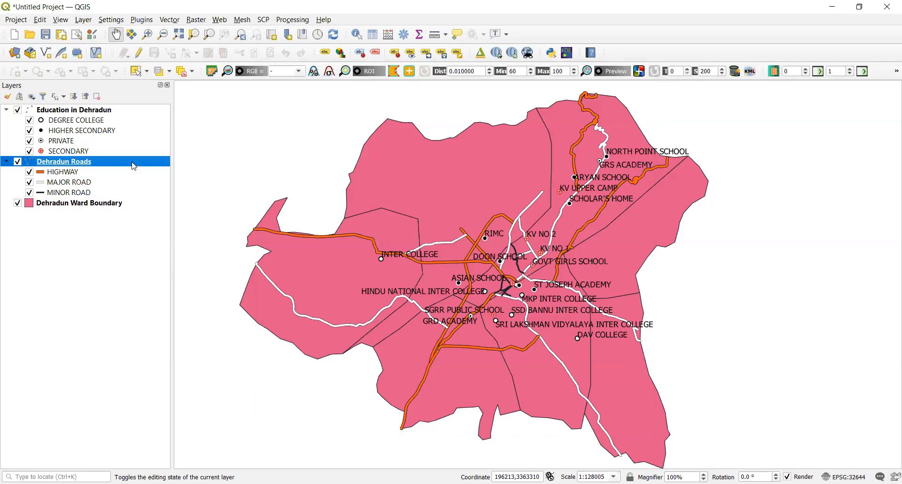
right_click(64, 160)
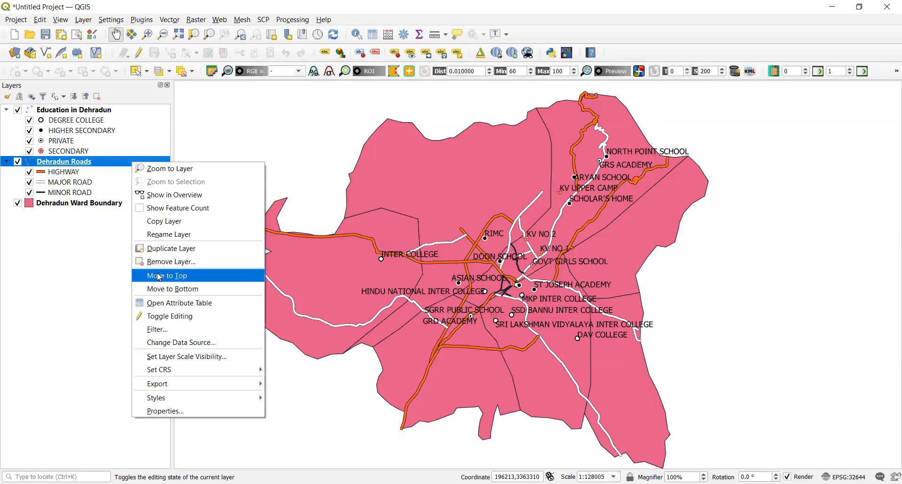
mouse_move(155, 397)
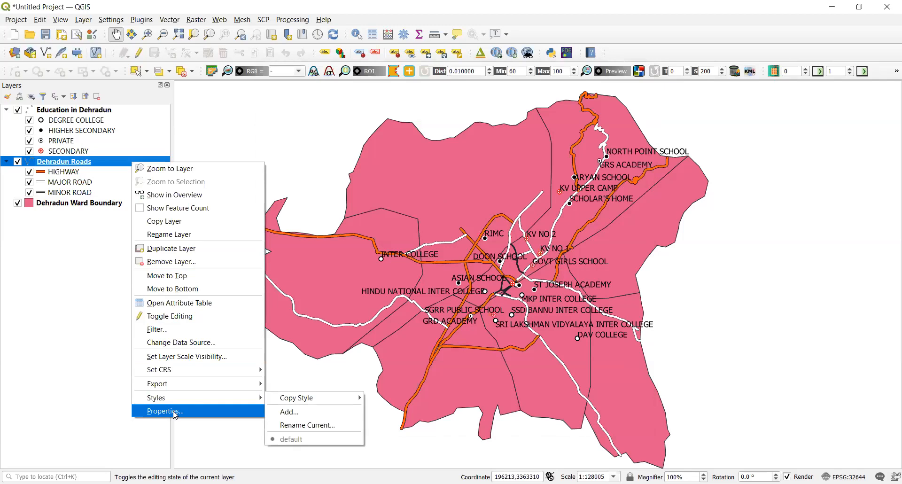
Step: Enable single labels on Dehradun Roads using the Rd_name field
click(167, 410)
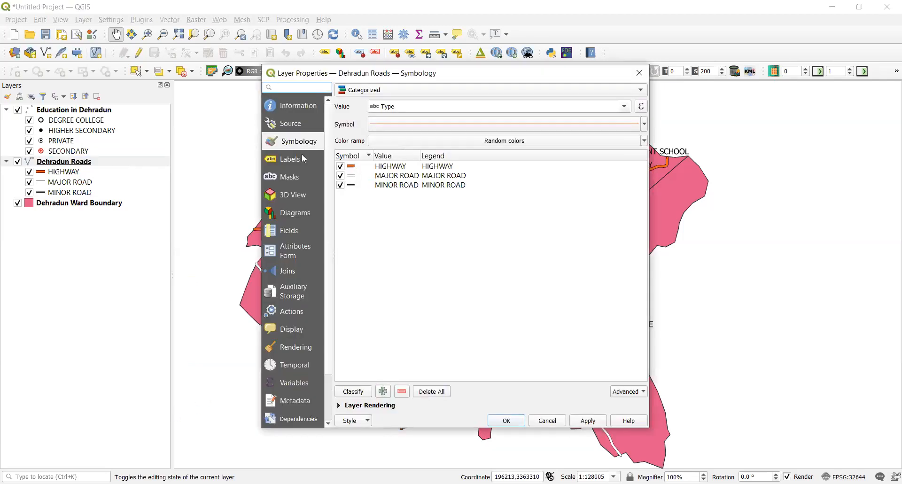
click(290, 160)
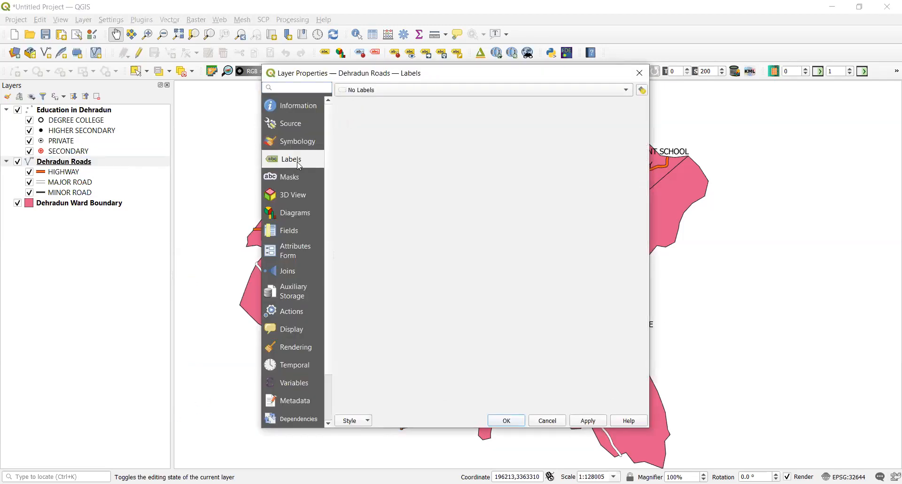
click(483, 90)
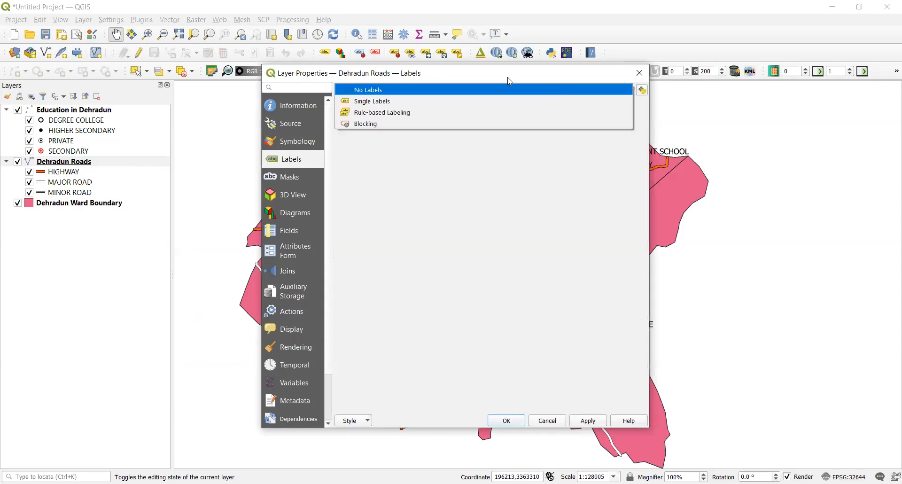
click(372, 100)
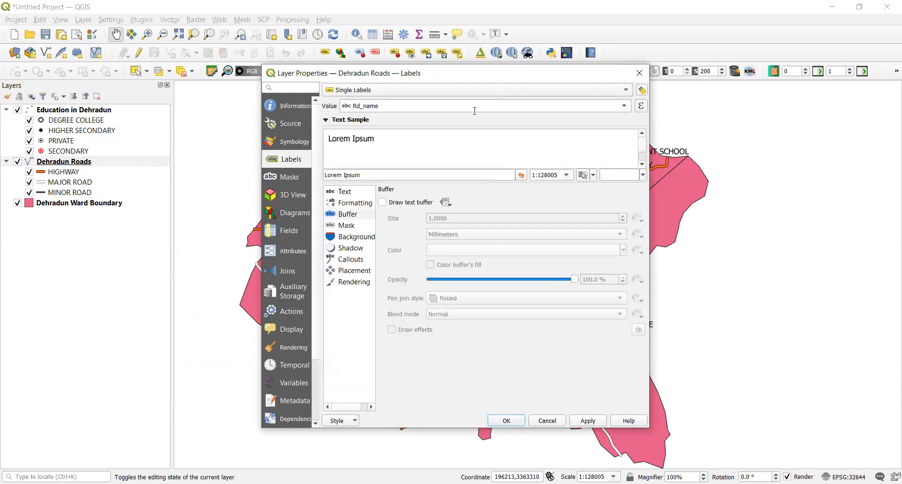
mouse_move(624, 106)
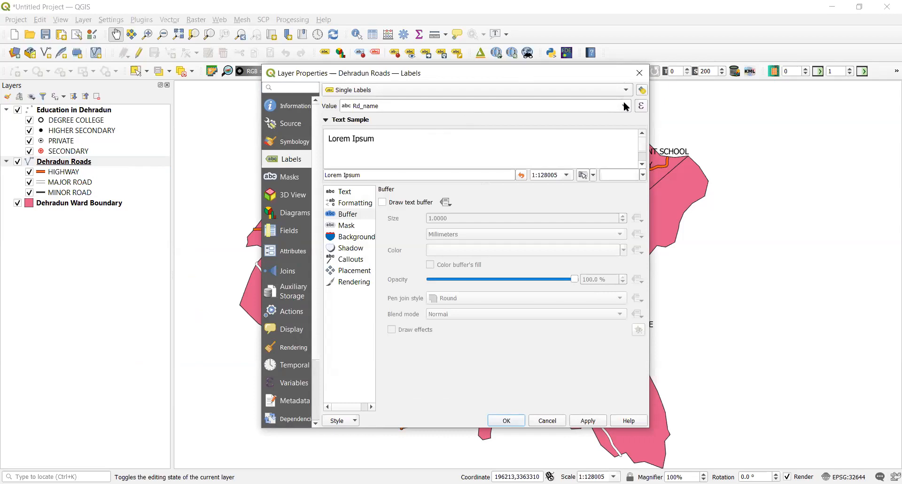
mouse_move(625, 107)
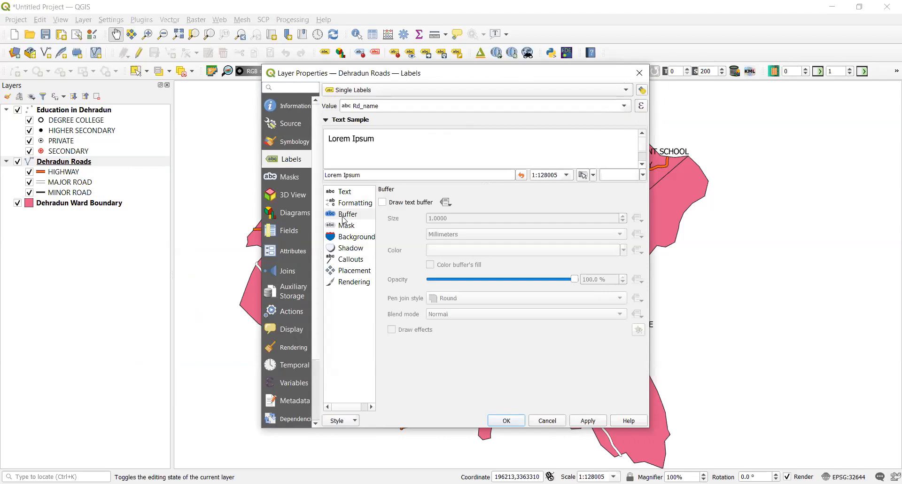
mouse_move(348, 213)
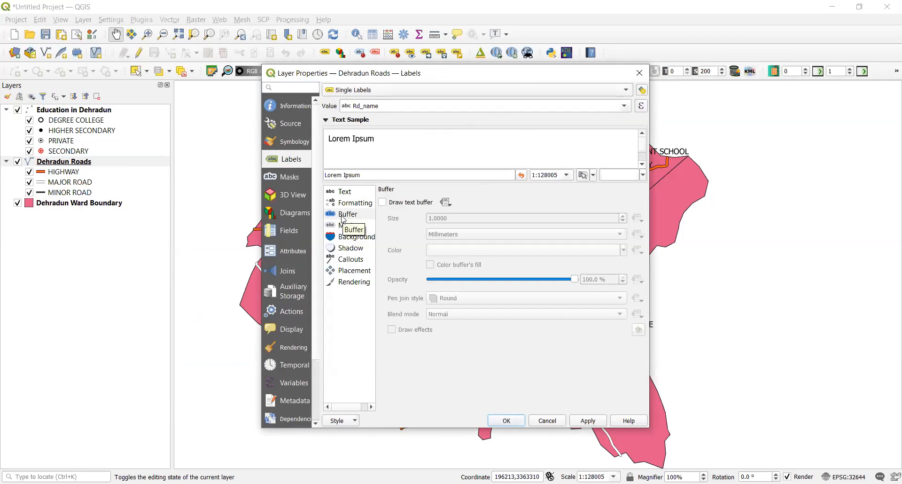
Step: Draw a text buffer around the road labels and apply them to the map
click(347, 213)
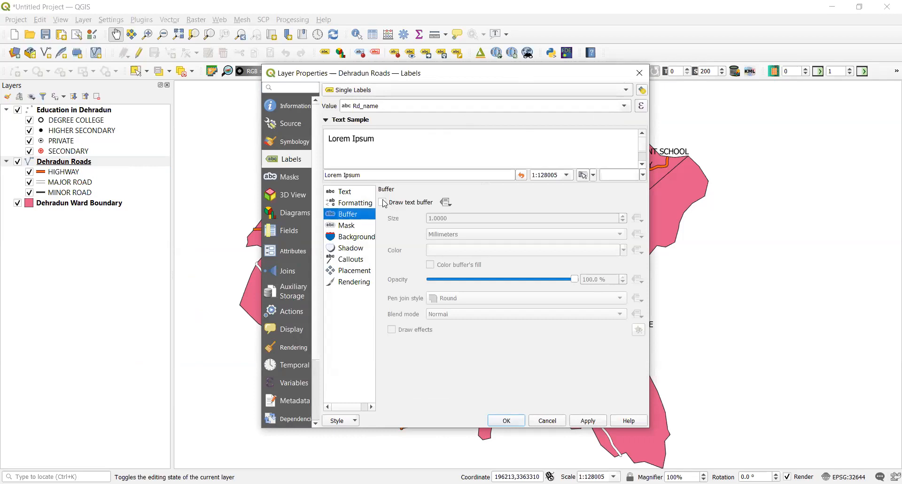
click(382, 202)
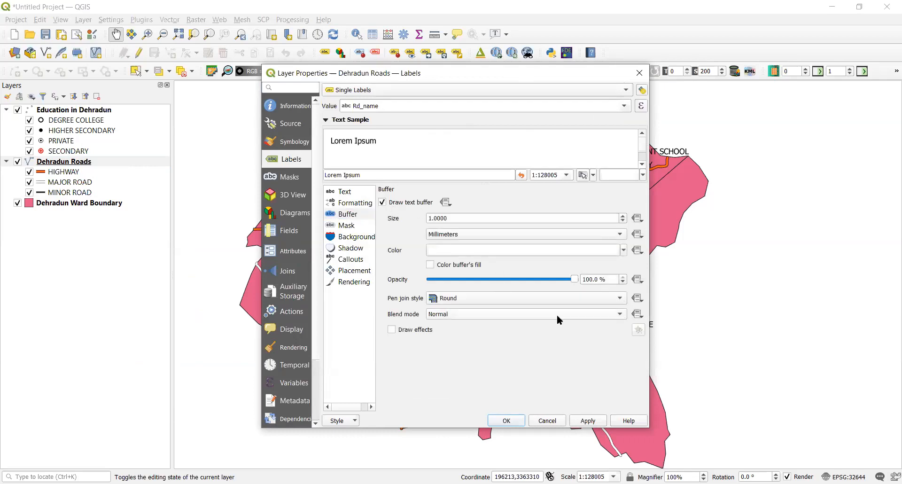
click(588, 420)
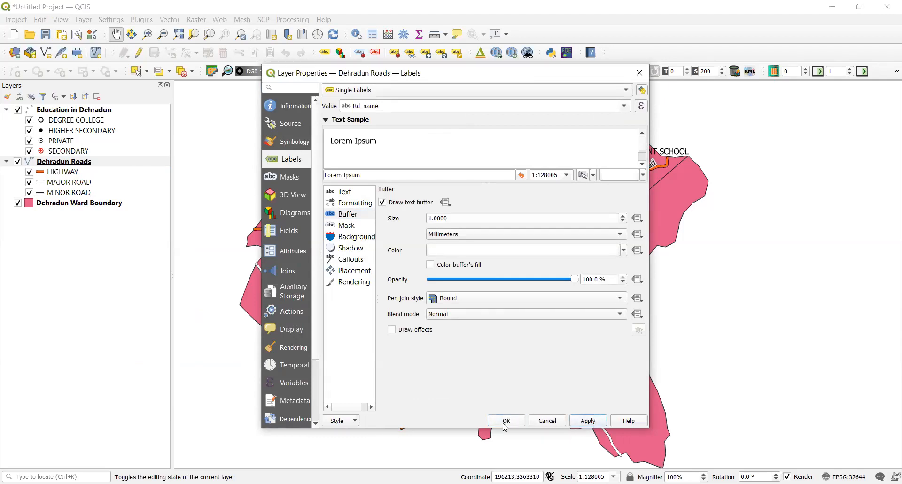
click(505, 420)
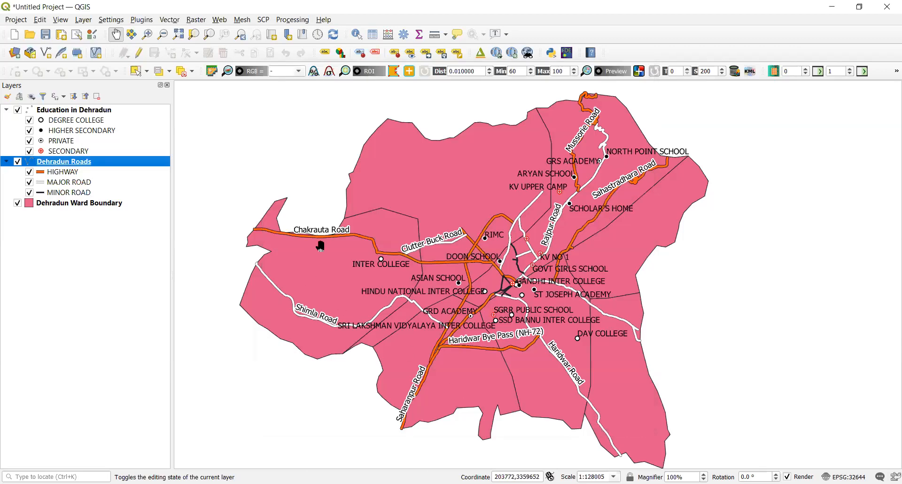
mouse_move(566, 185)
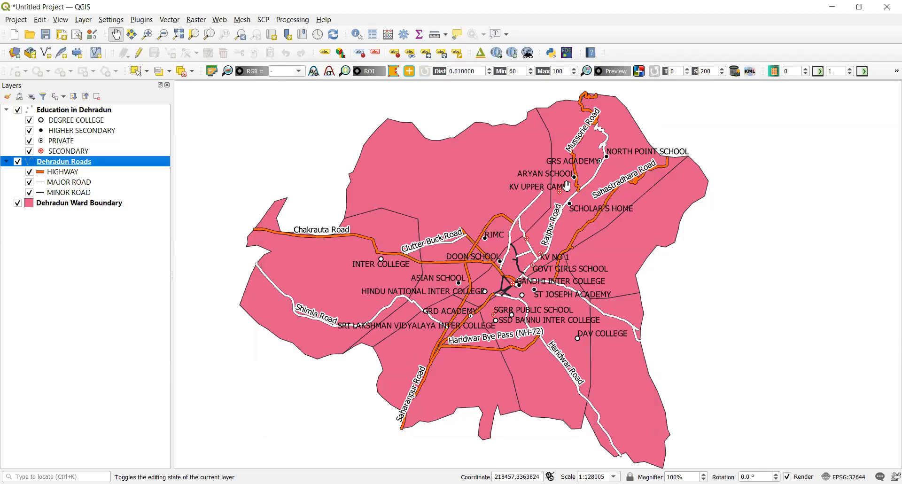
mouse_move(555, 171)
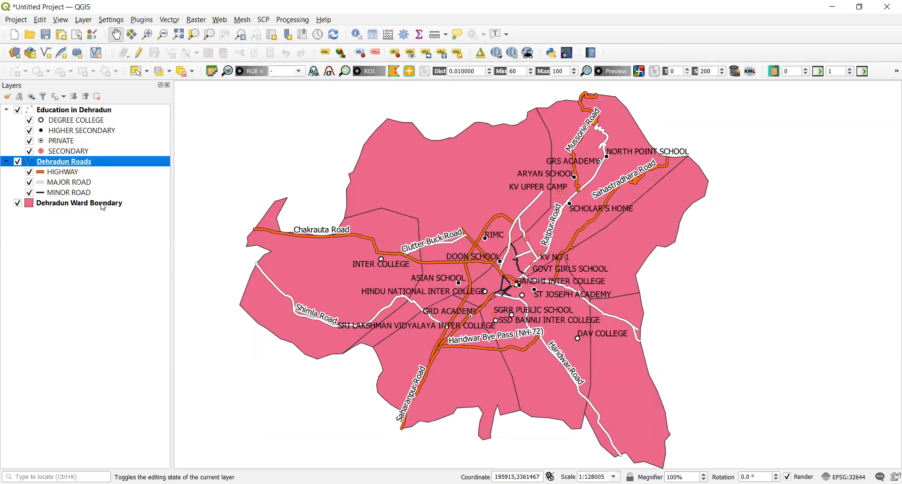
Step: Select the Dehradun Ward Boundary layer and bring up its context menu
right_click(79, 203)
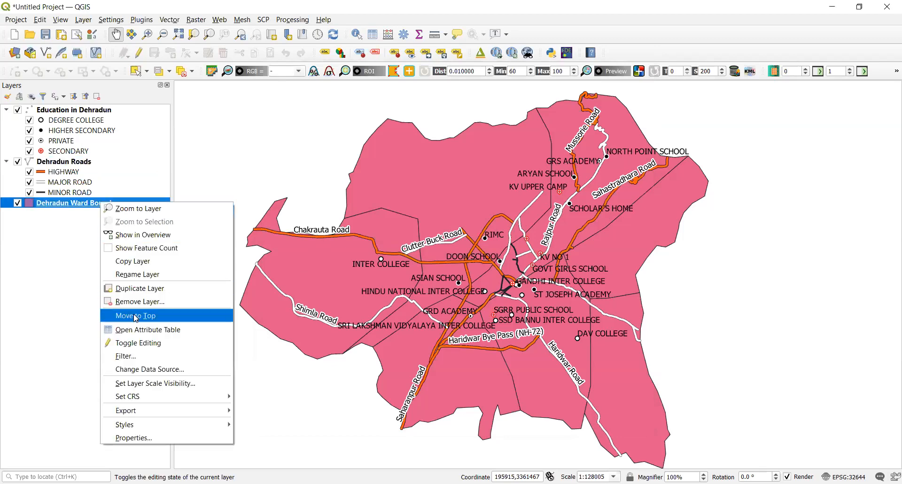
click(135, 315)
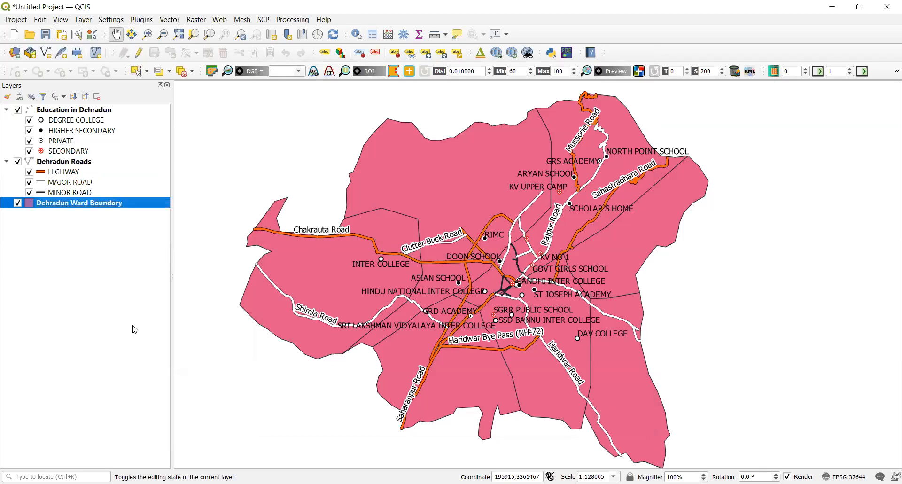
click(79, 203)
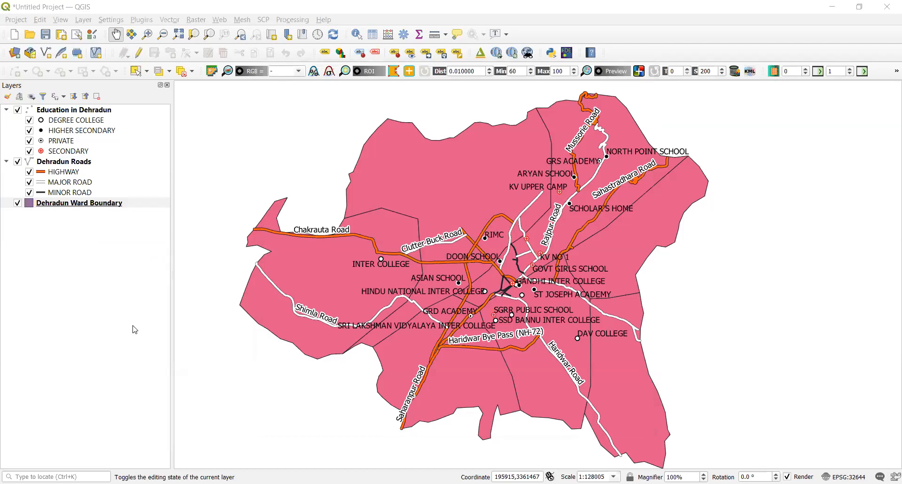
click(79, 203)
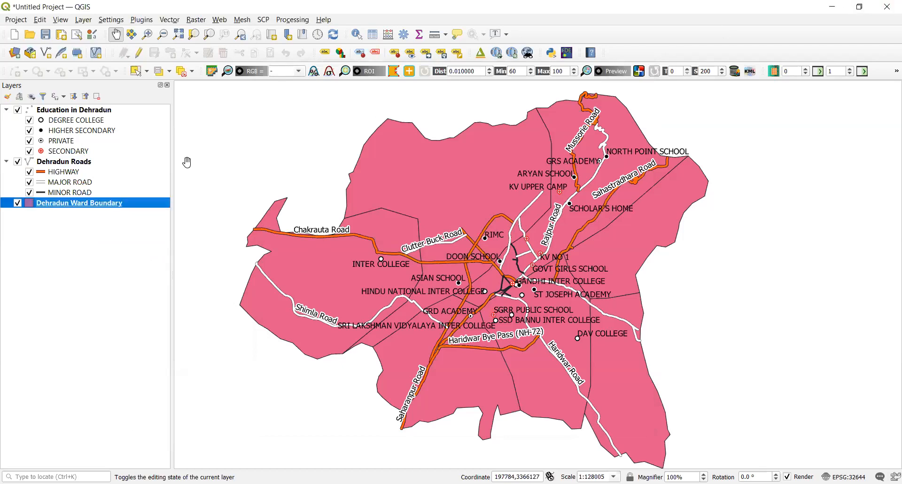
right_click(79, 203)
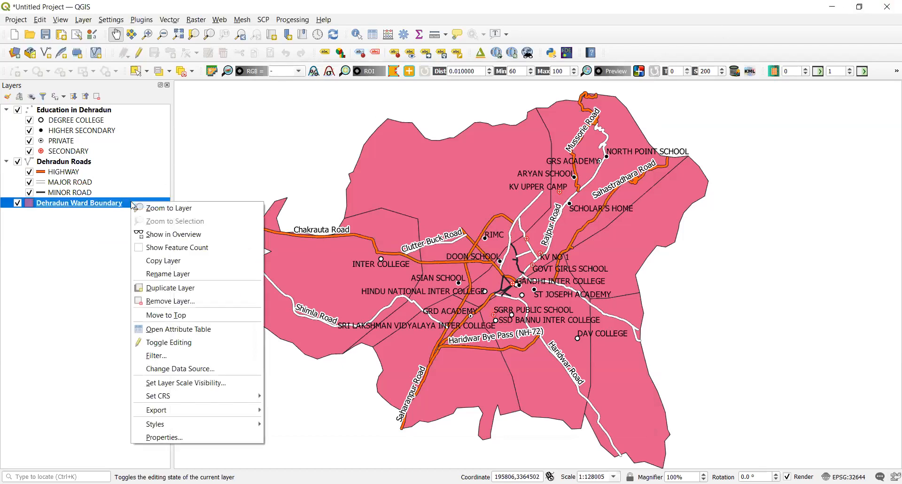
mouse_move(163, 437)
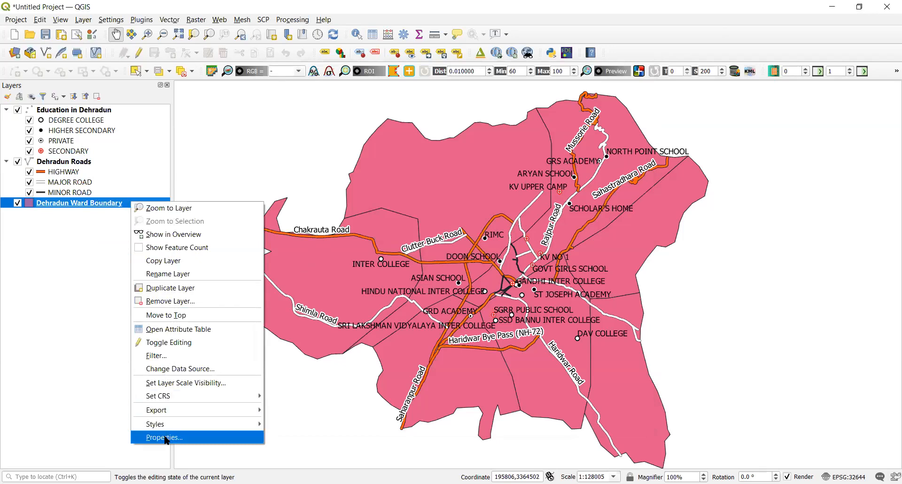
Step: Inspect the ward polygons' simple fill options, keeping the solid fill pattern
click(162, 437)
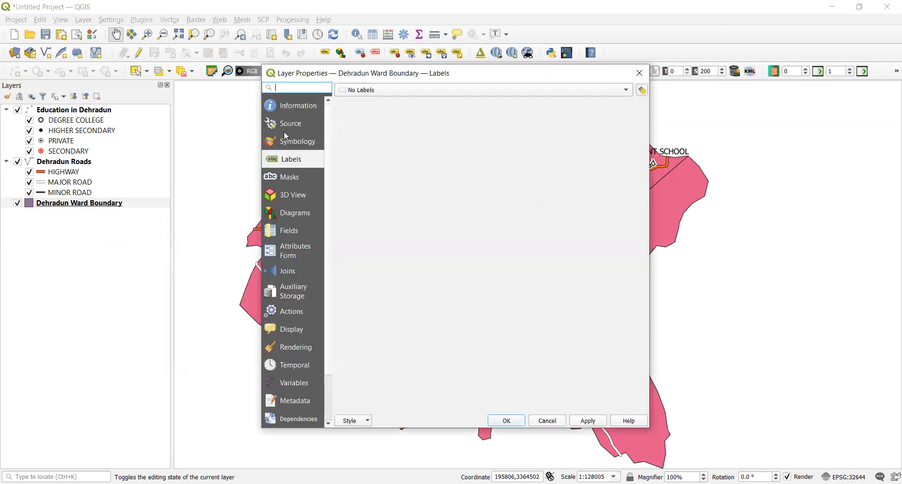
click(300, 141)
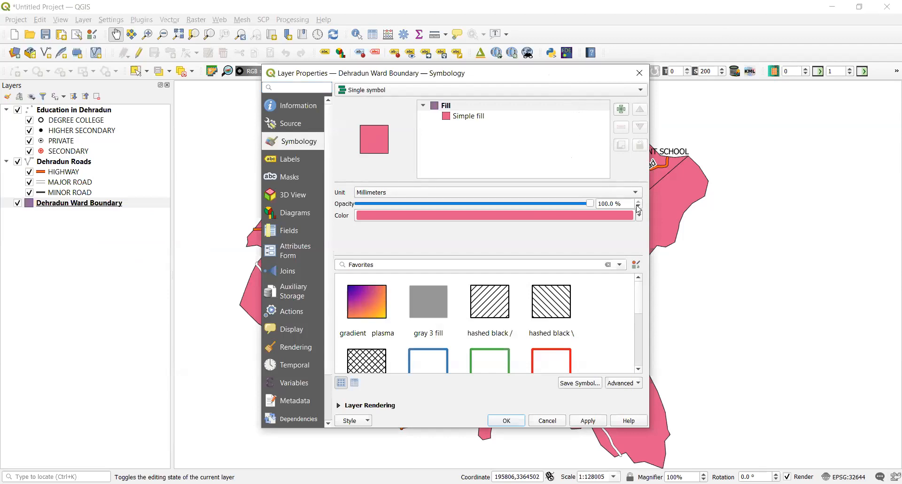
click(468, 116)
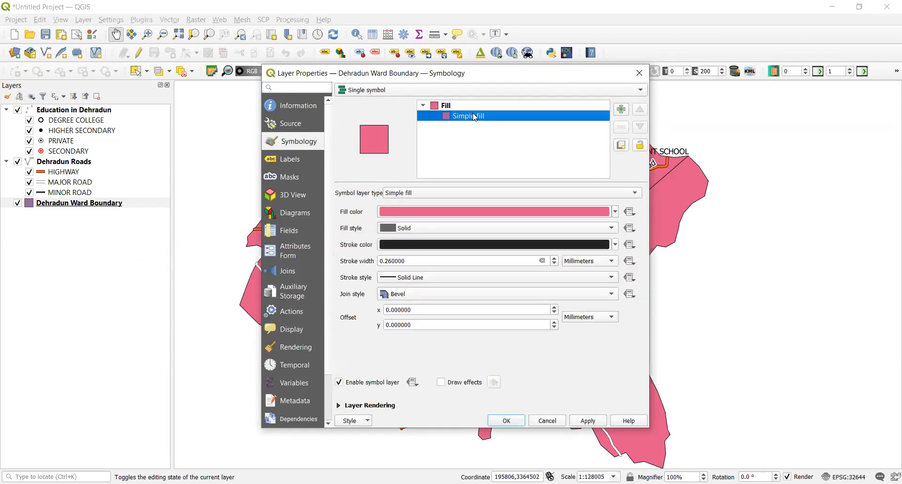
mouse_move(512, 187)
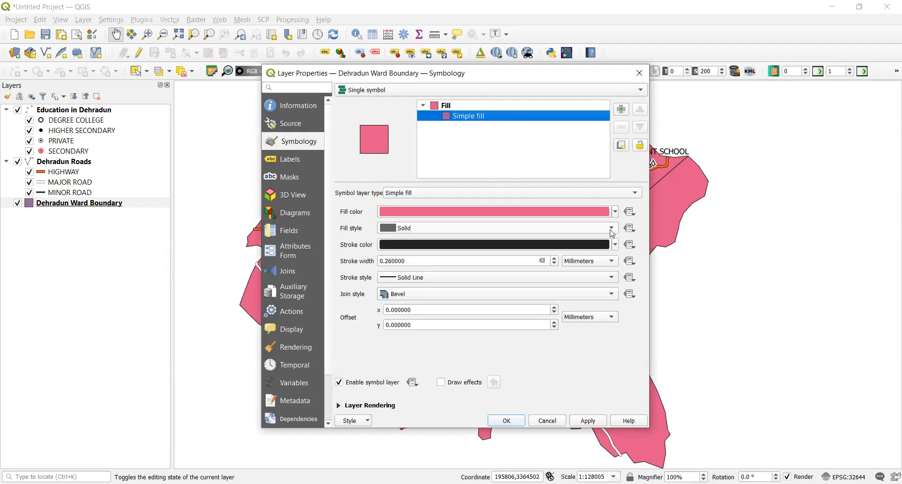
click(611, 227)
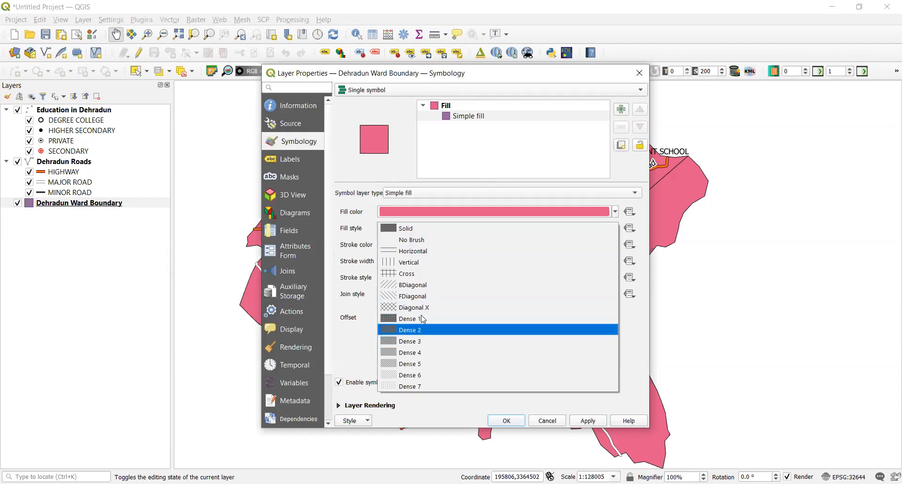
mouse_move(420, 307)
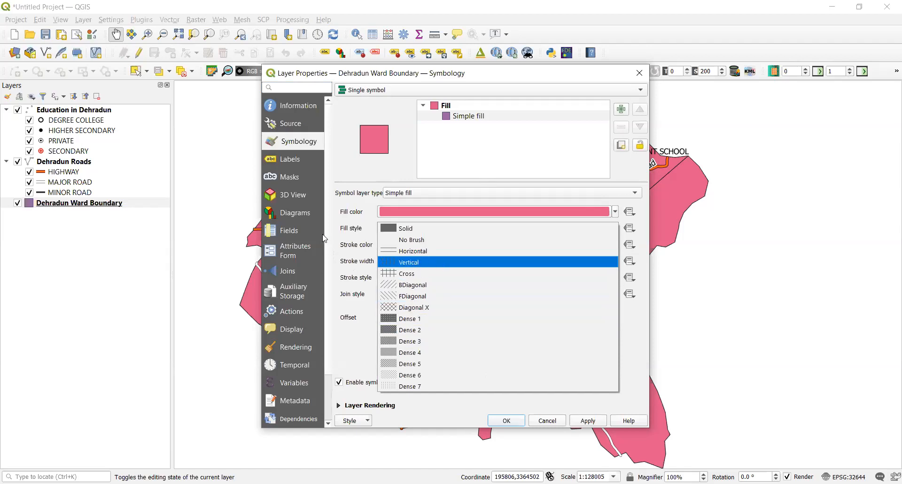
click(406, 227)
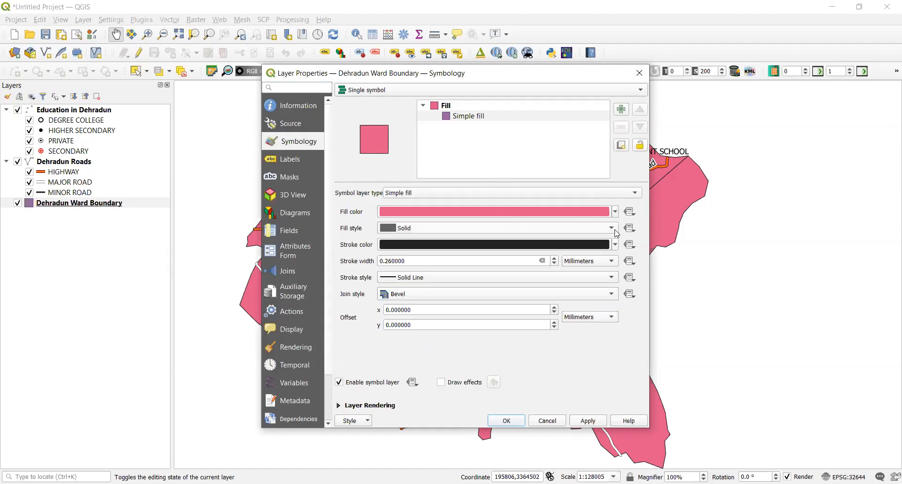
Step: Change the ward fill to a gradient with a dark first colour and apply it
click(614, 193)
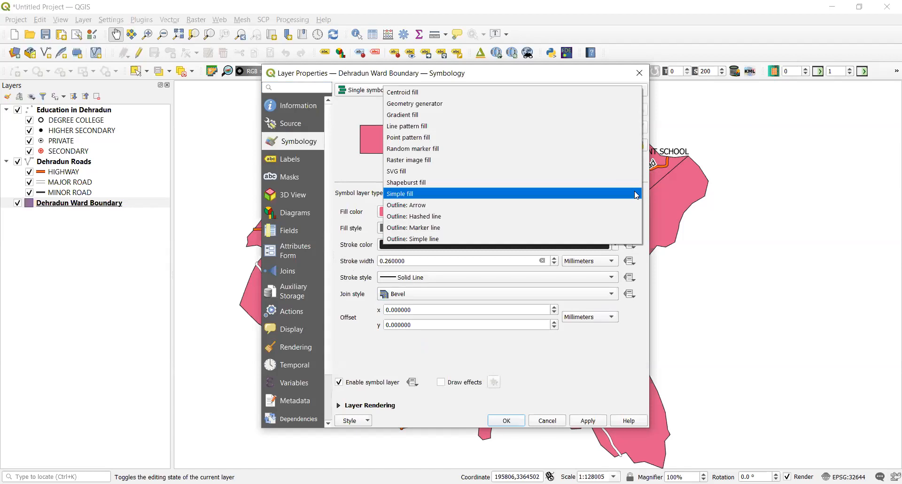
mouse_move(466, 148)
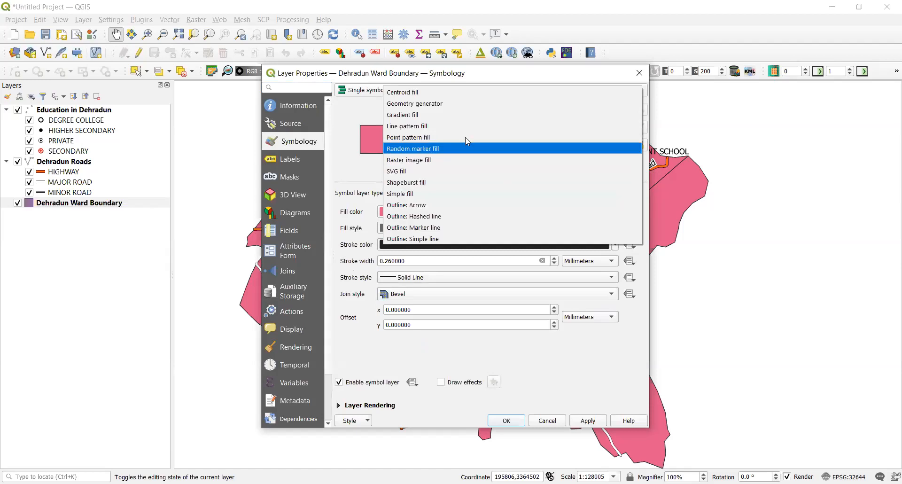
click(403, 115)
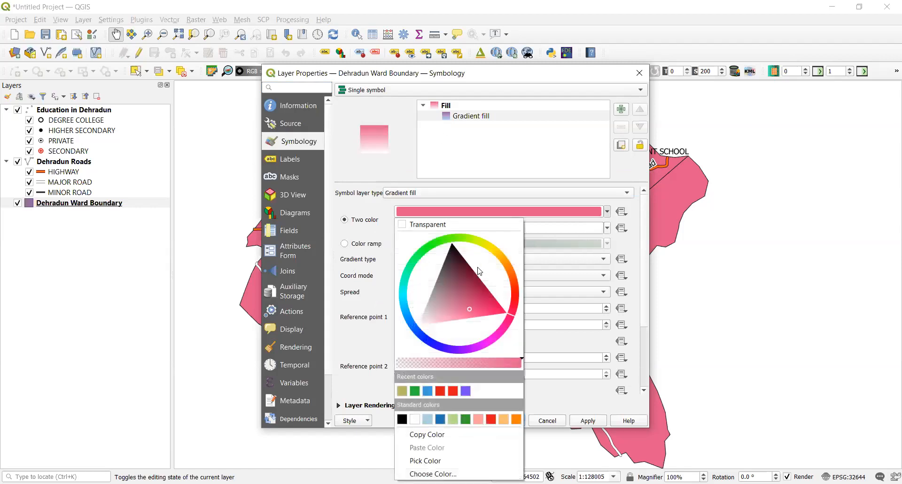
click(440, 288)
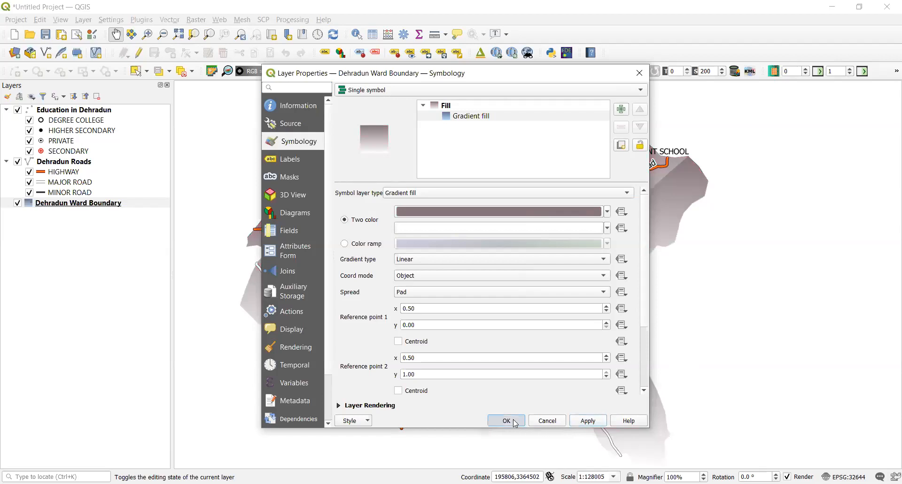
click(506, 420)
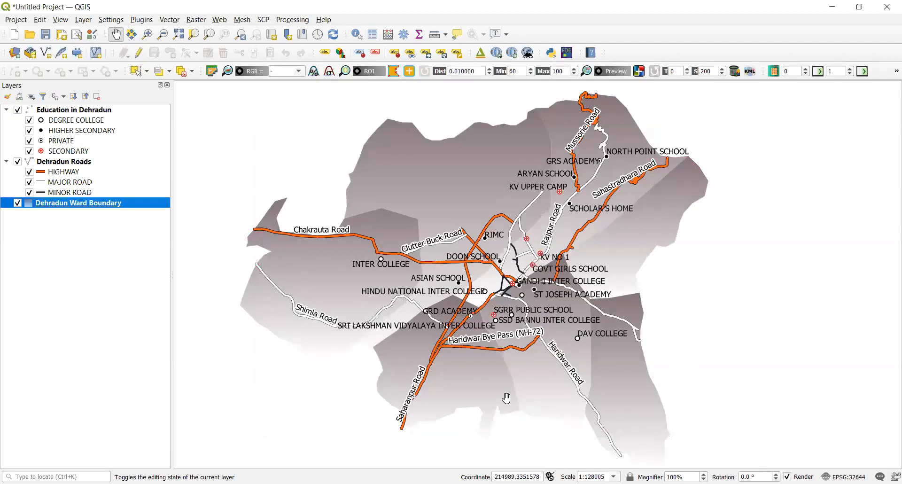
mouse_move(507, 398)
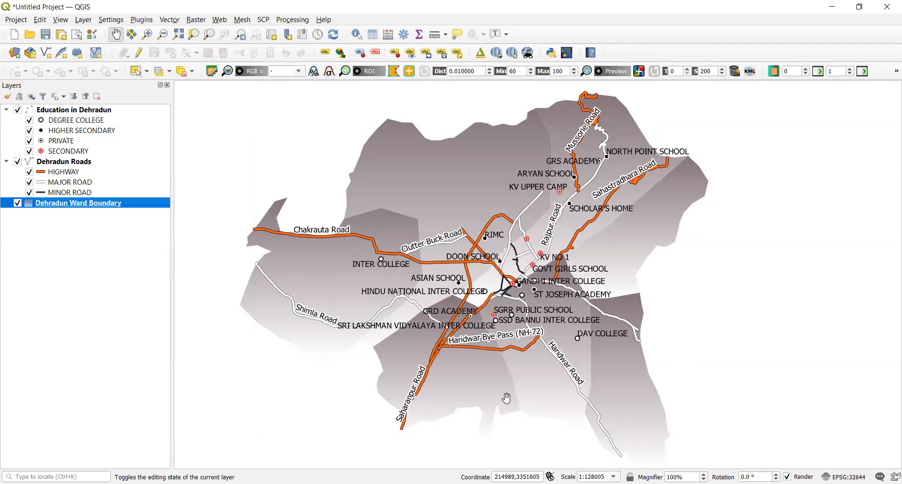
mouse_move(660, 291)
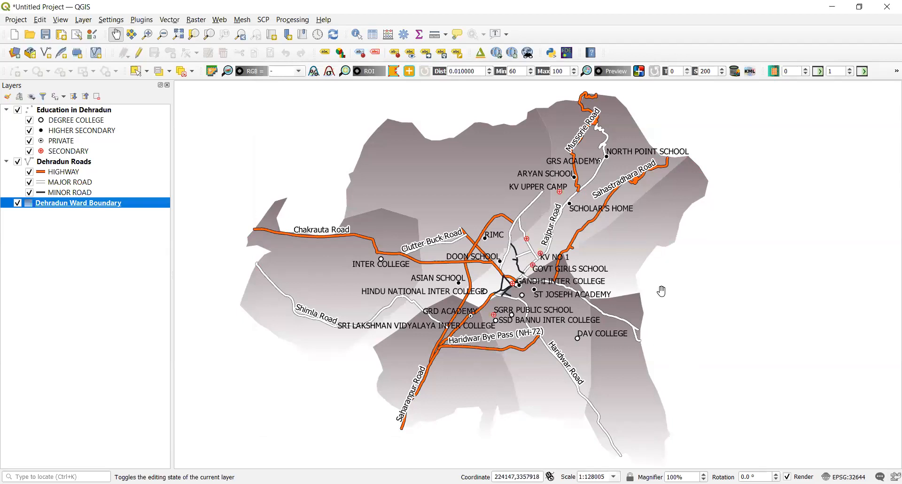
mouse_move(602, 319)
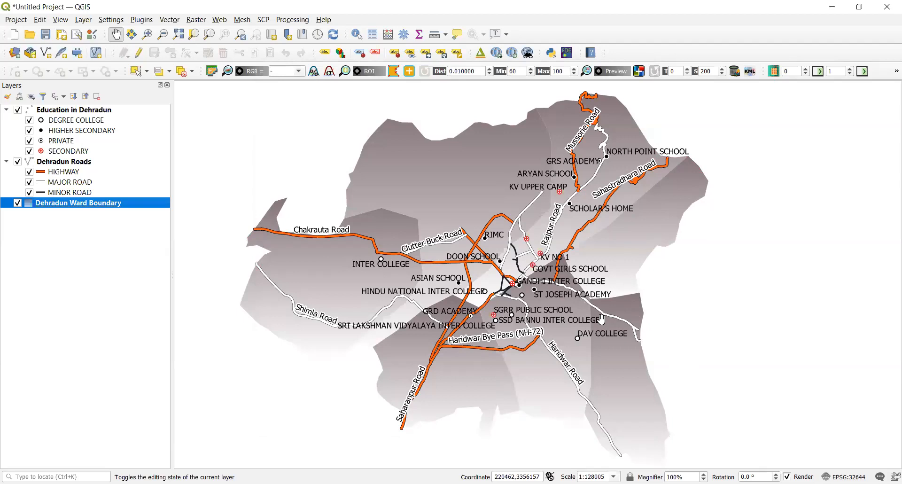
mouse_move(627, 304)
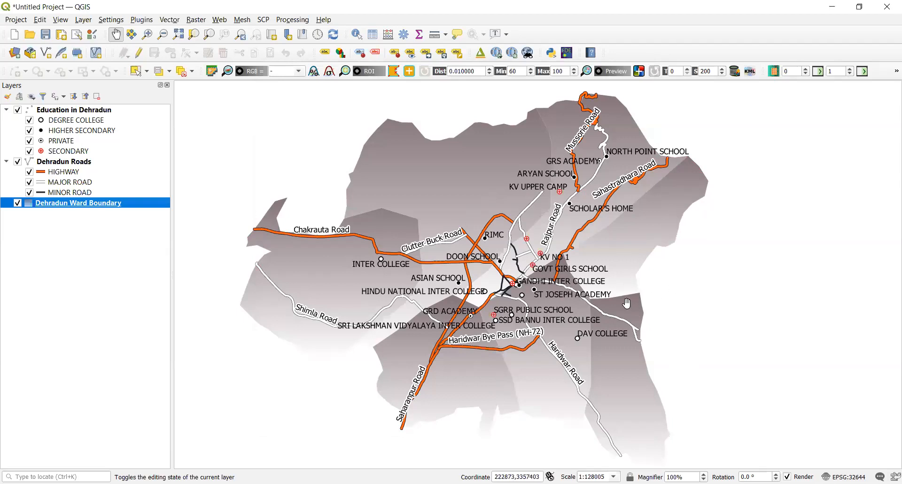
mouse_move(590, 312)
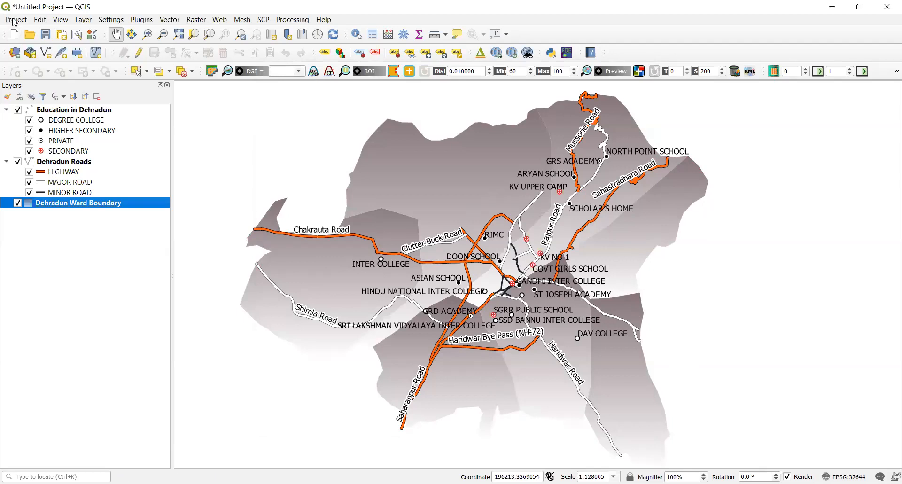
Step: Create a new print layout titled DMap from the Project menu
click(16, 19)
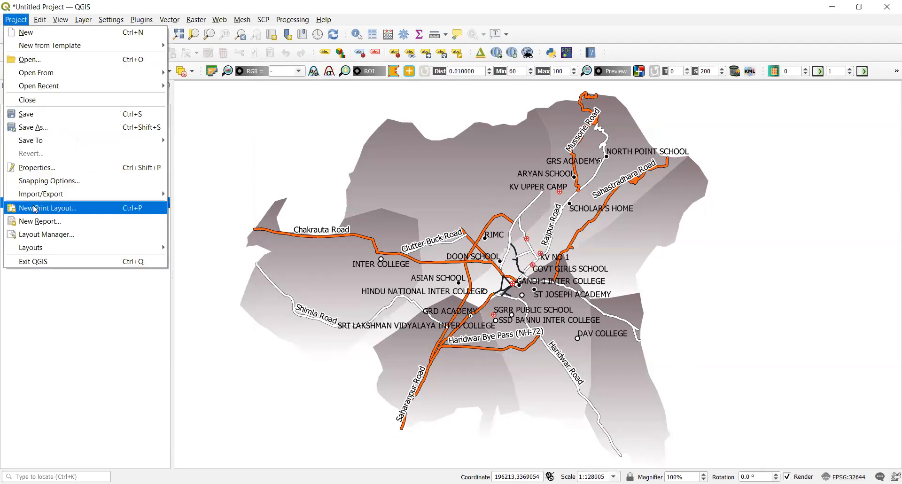
click(47, 208)
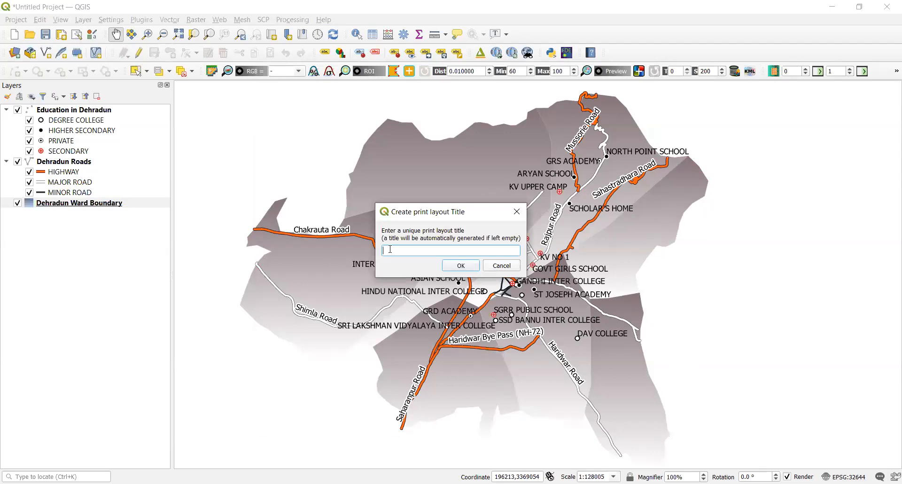
text(b)
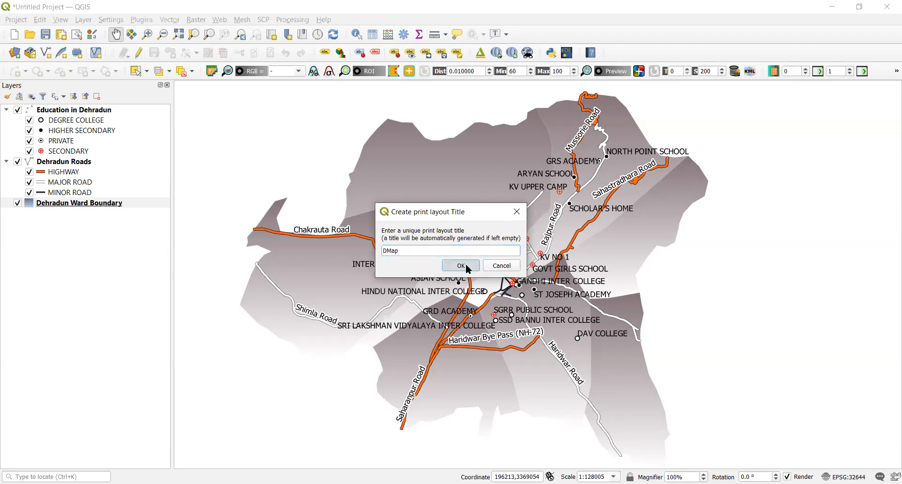
click(460, 265)
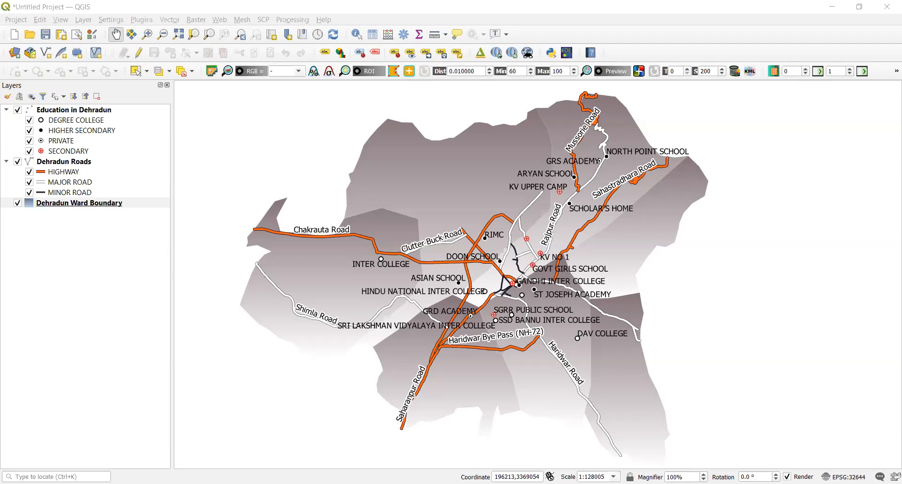
mouse_move(553, 37)
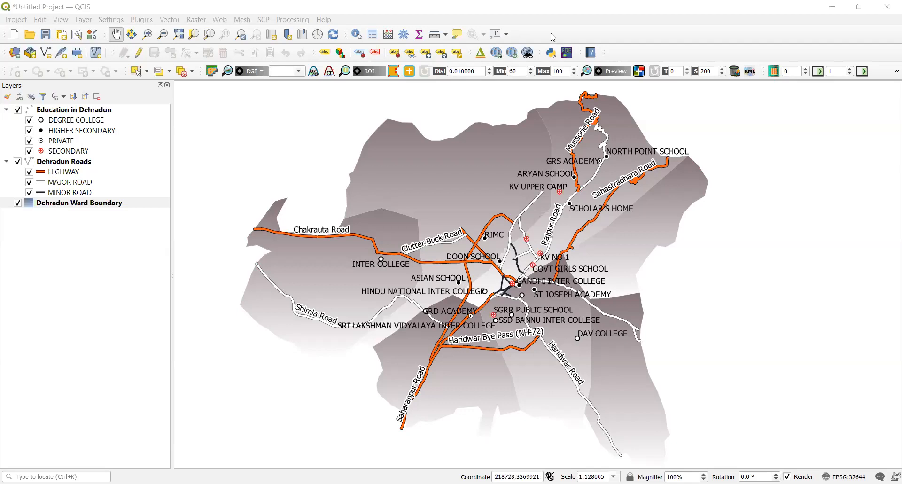
mouse_move(552, 37)
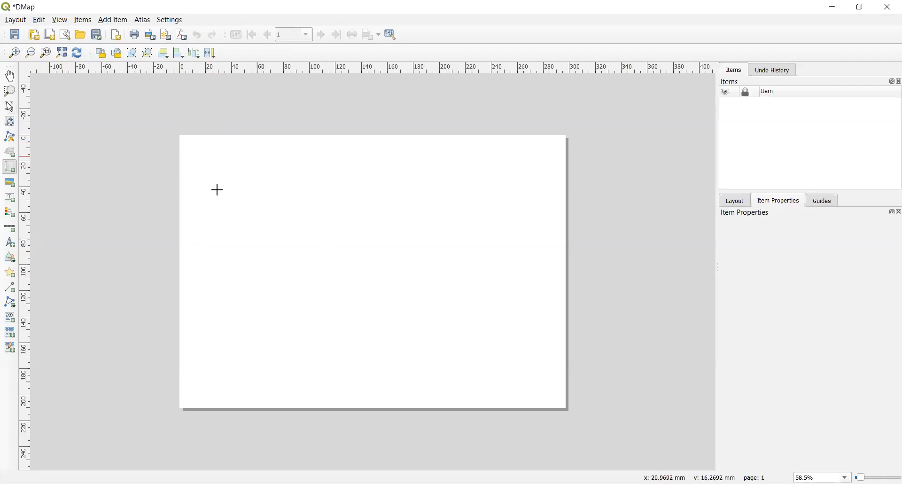
Step: Place a map frame of the Dehradun wards, roads and schools across the layout page
drag(217, 190, 535, 381)
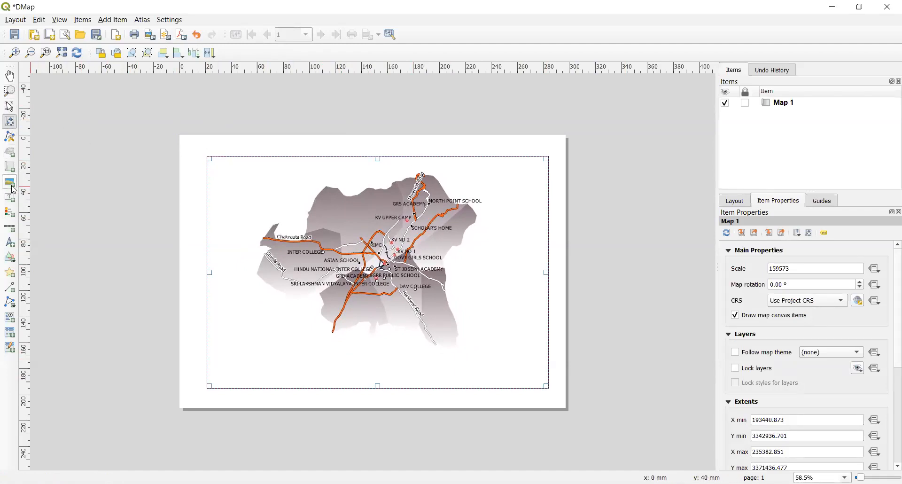
right_click(9, 183)
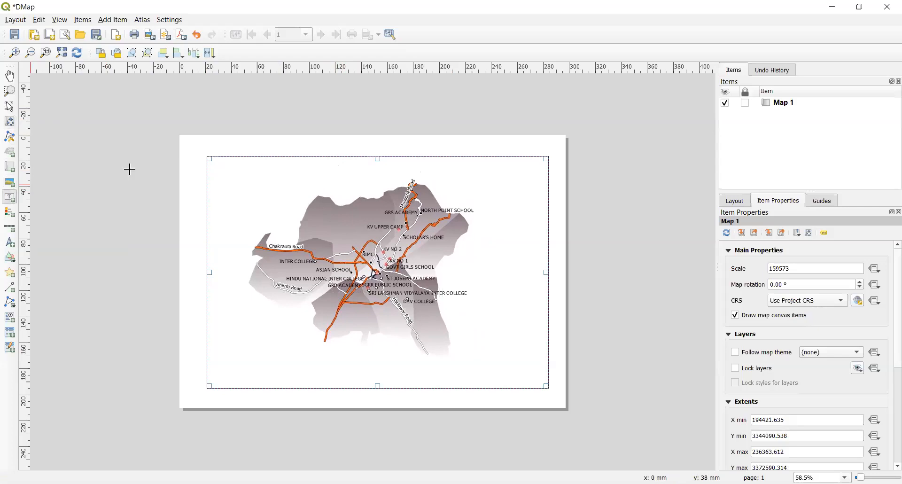
Step: Add a title label above the map reading 'Map of Dehradun'
drag(318, 159, 382, 176)
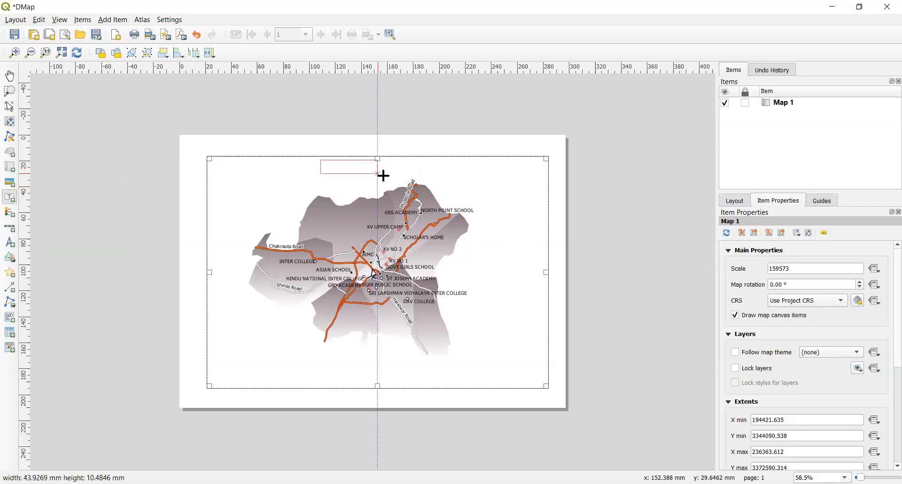
drag(322, 160, 404, 173)
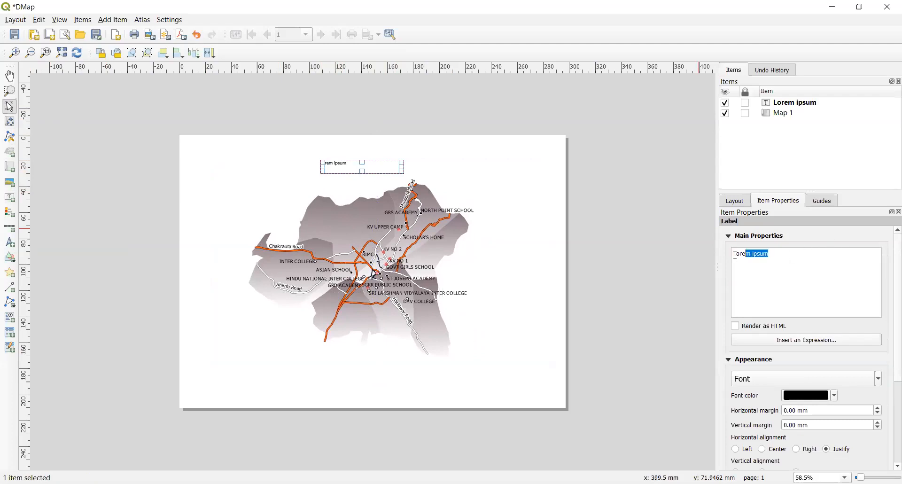
text(M)
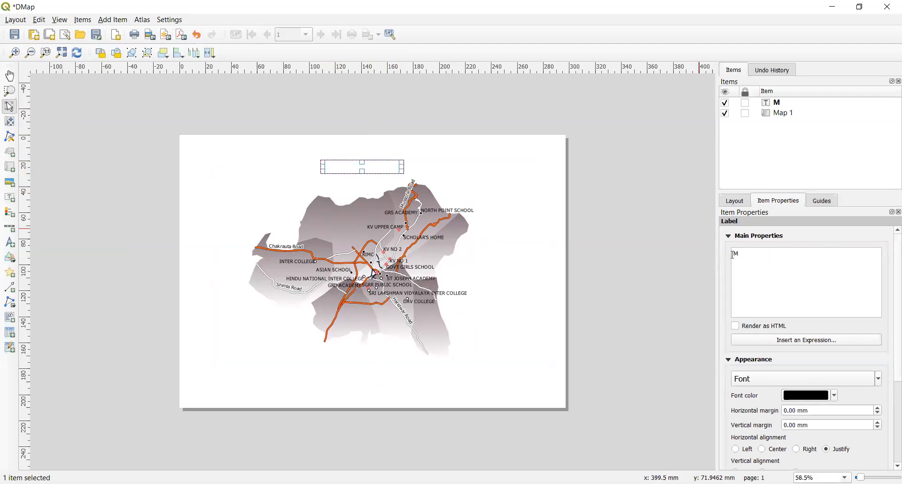
text(ap of)
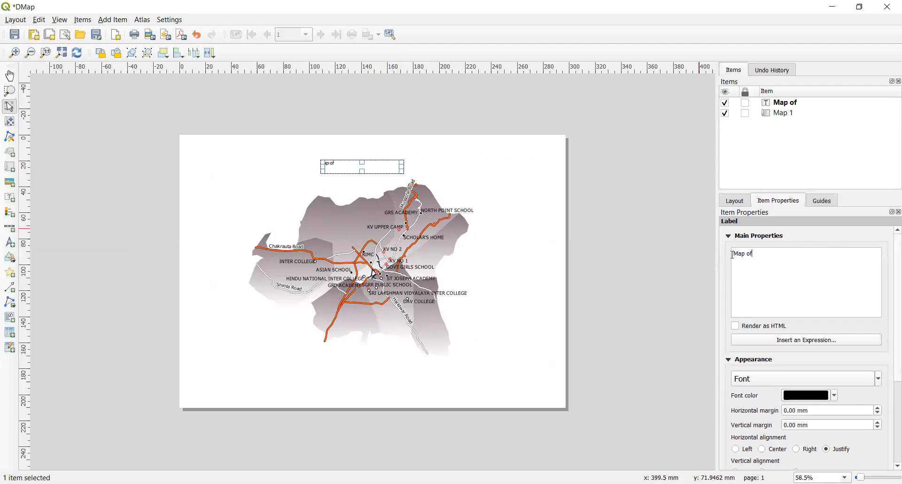
text(De)
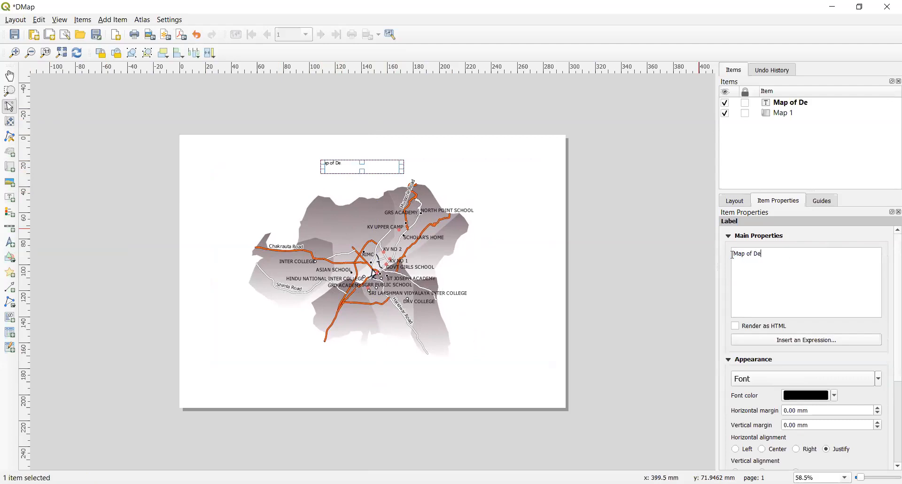
text(hradu)
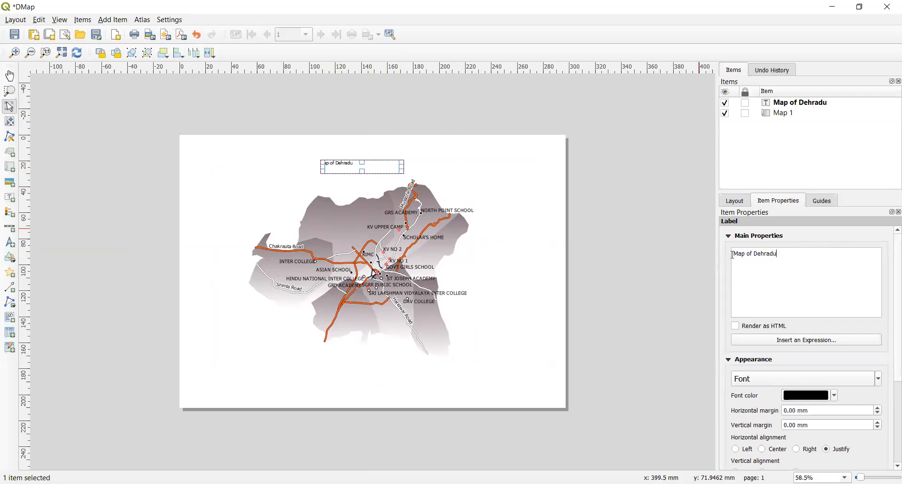
text(n)
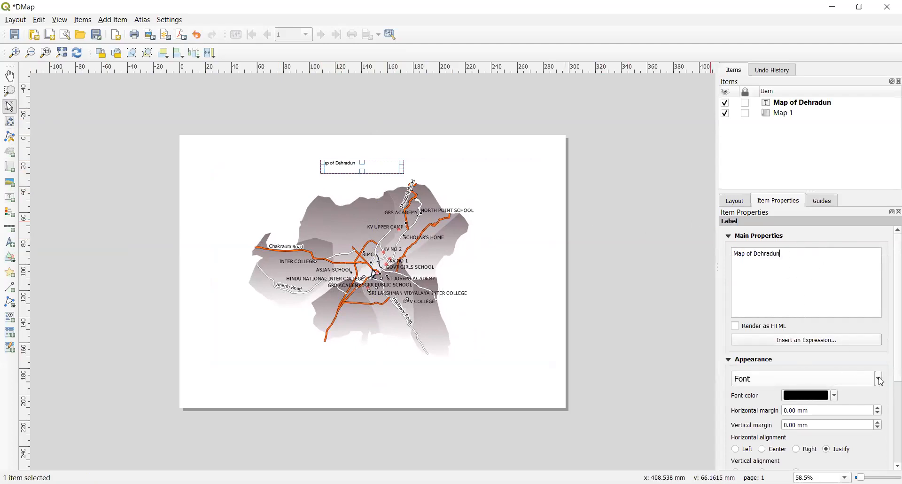
Step: Enlarge the title font and centre it horizontally and vertically in its box
click(877, 377)
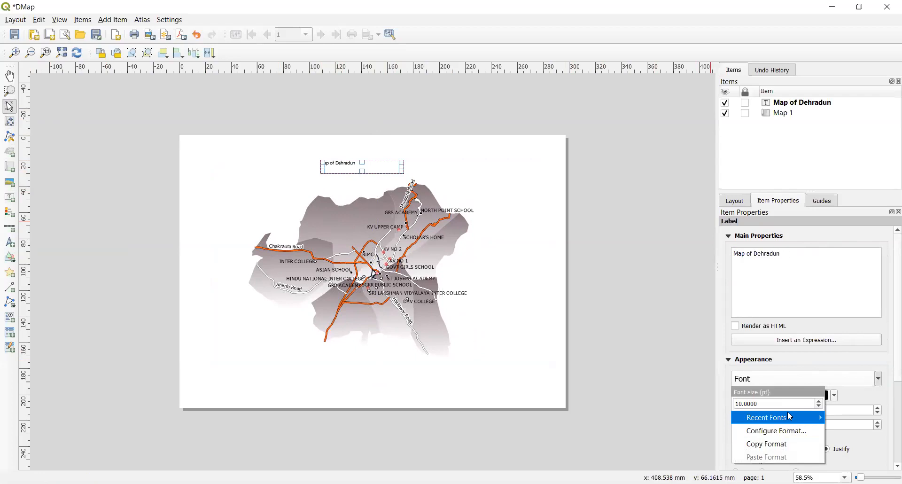
click(818, 401)
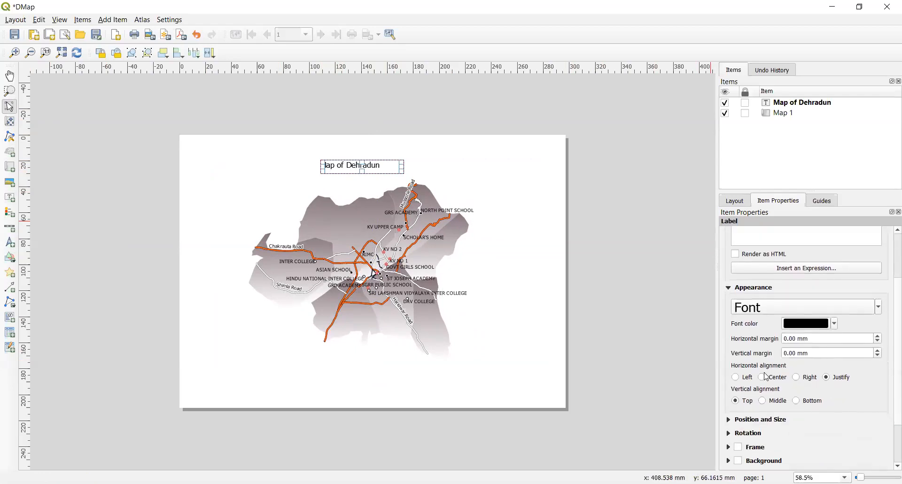
click(762, 377)
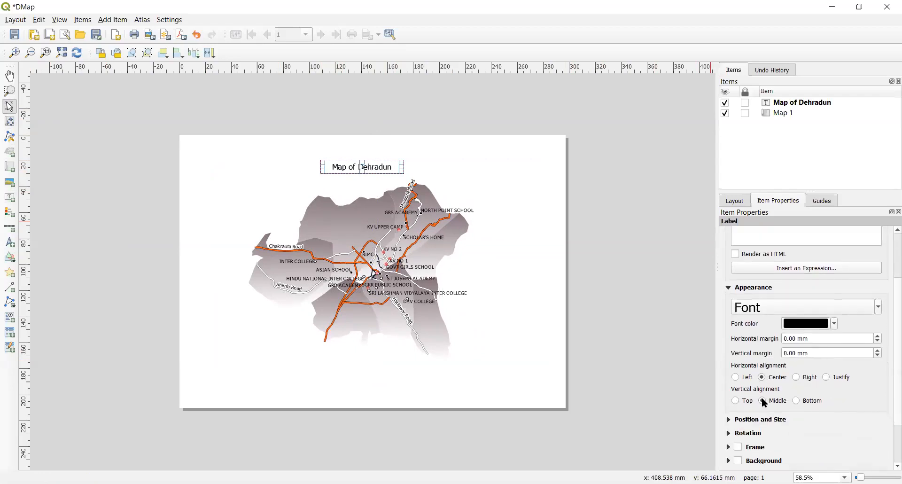
click(374, 270)
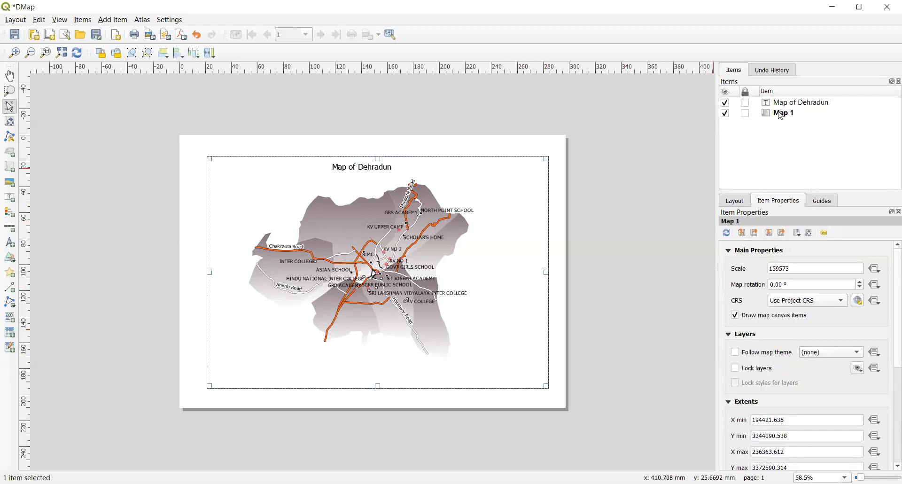
Step: Add Grid 1 to Map 1 and bring up its grid properties for editing
click(783, 113)
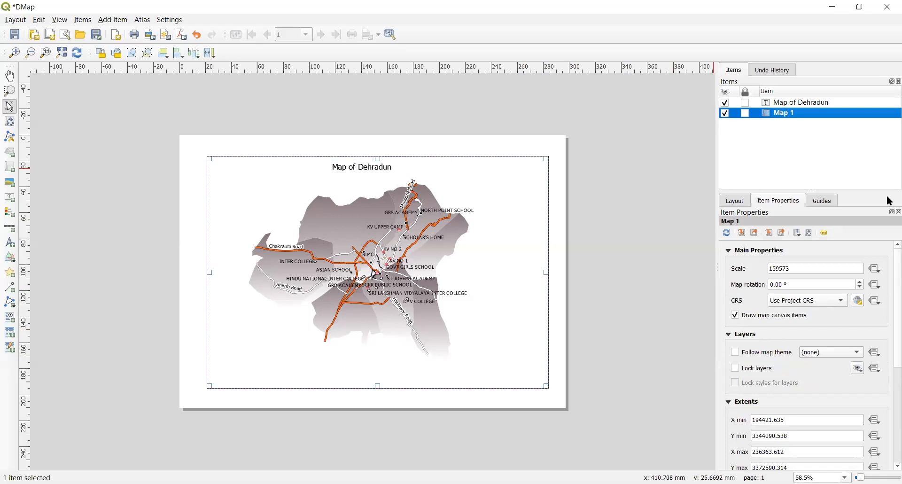
mouse_move(889, 262)
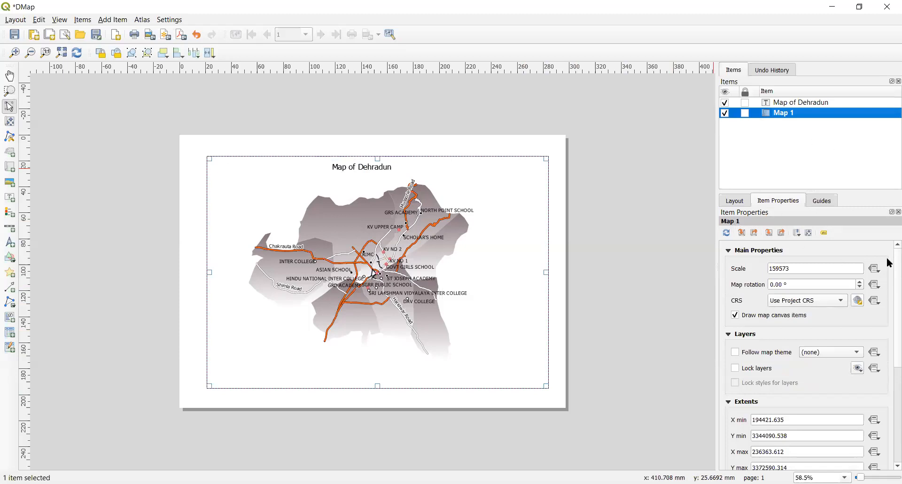
scroll(down, 3)
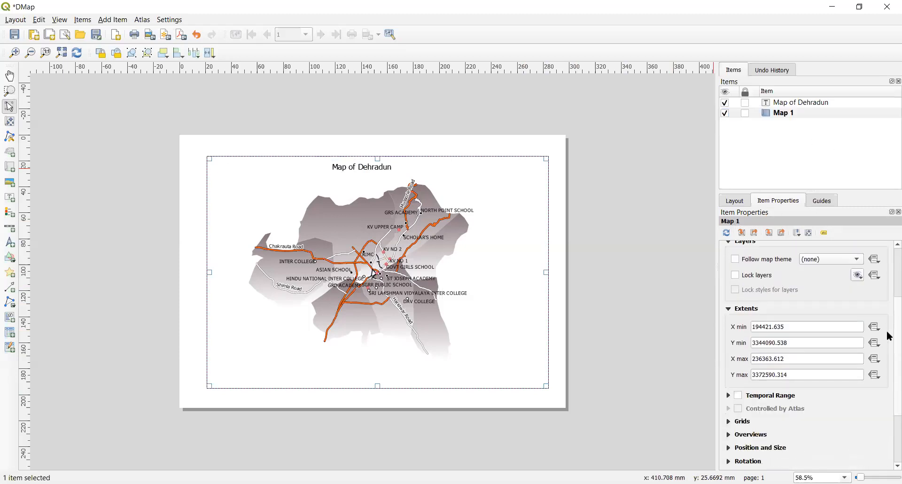
scroll(down, 3)
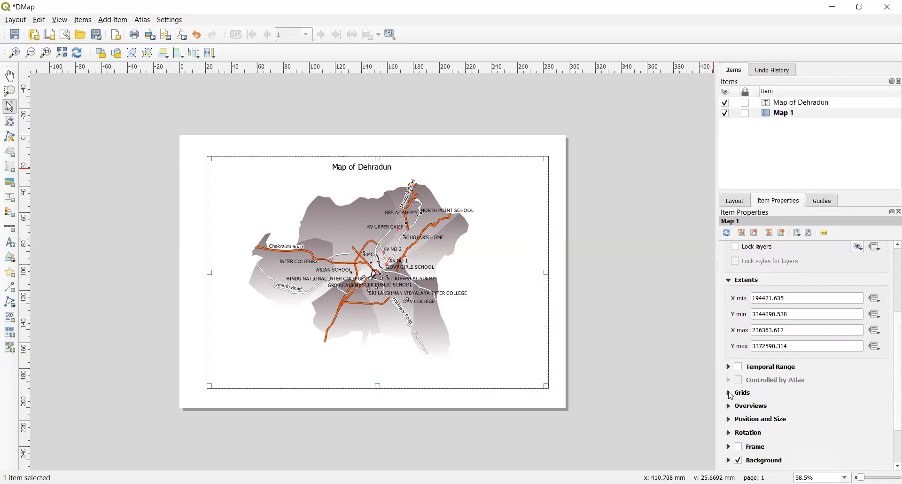
click(729, 393)
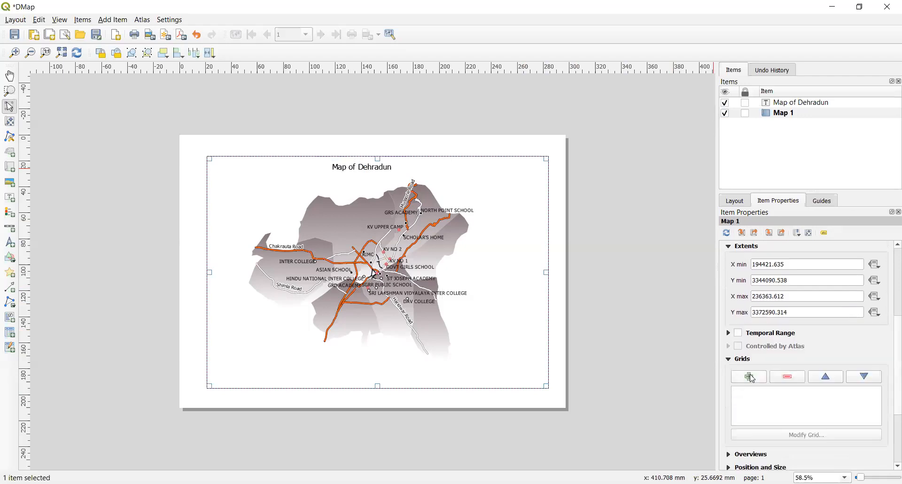
click(748, 376)
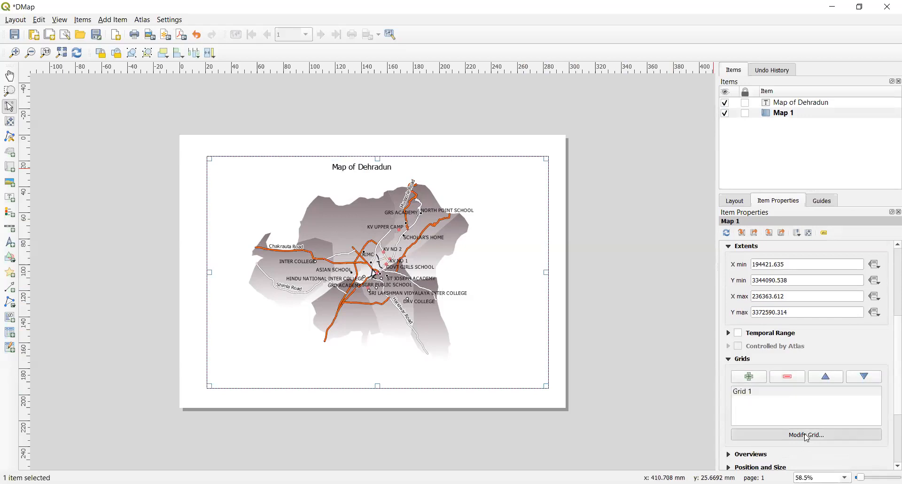
click(805, 434)
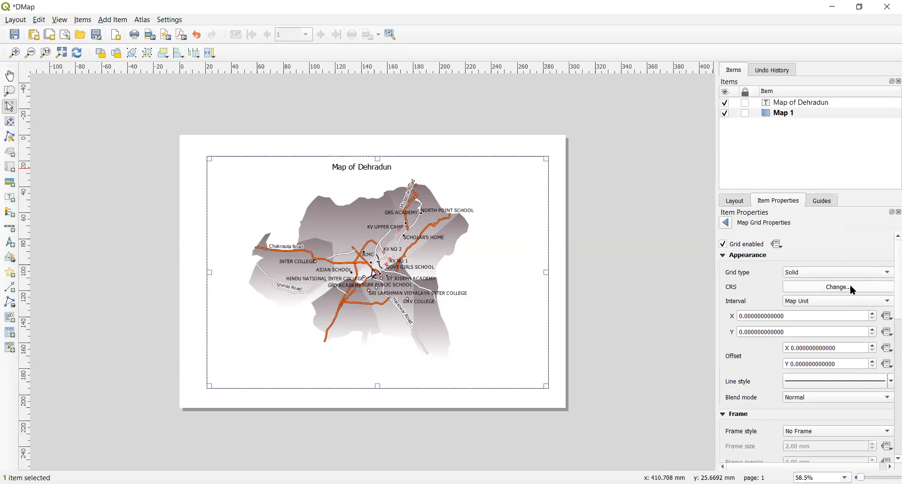
Step: Set the grid CRS to WGS 84 (EPSG:4326) with X and Y intervals of 0.1
click(835, 287)
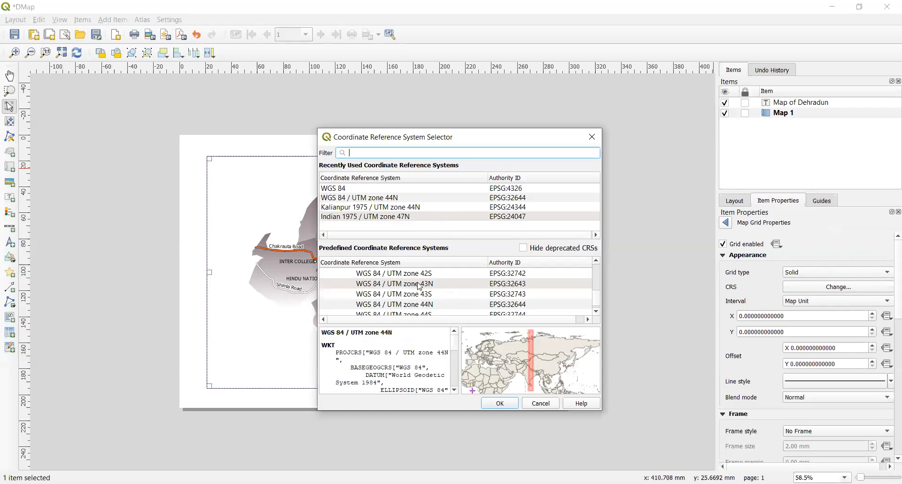
mouse_move(514, 332)
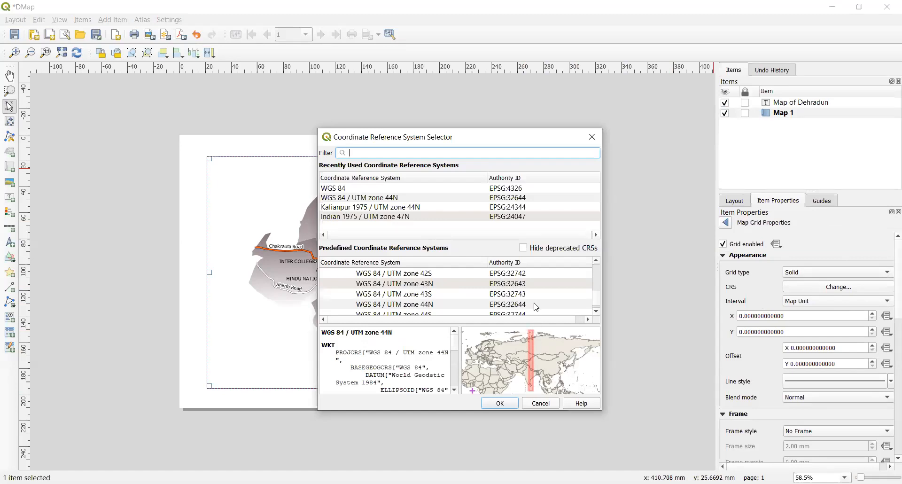
mouse_move(535, 373)
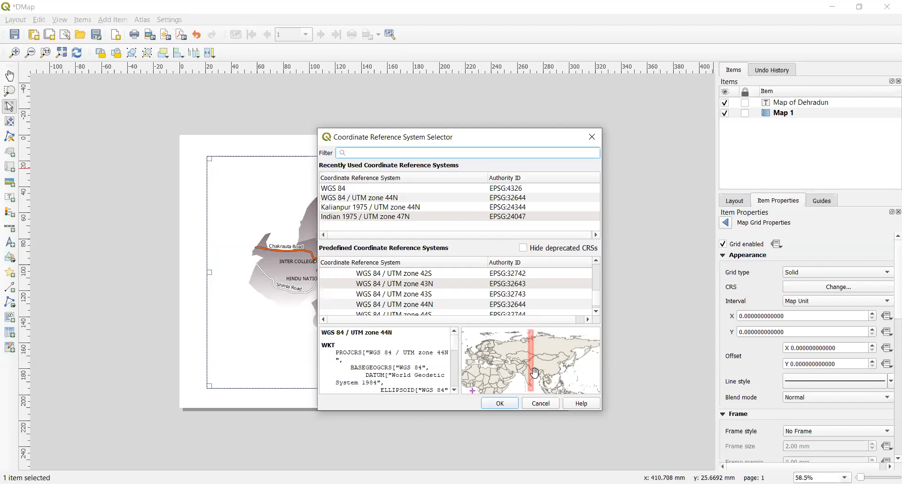
mouse_move(467, 244)
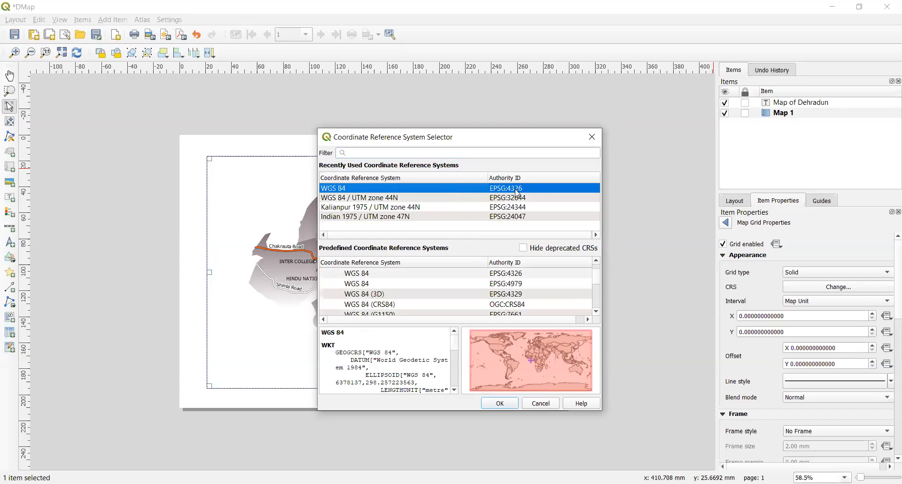
mouse_move(532, 352)
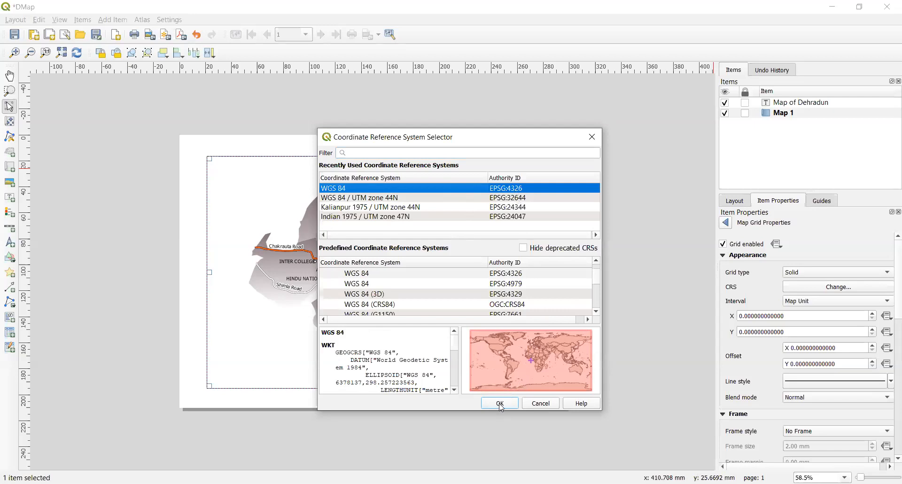
click(498, 403)
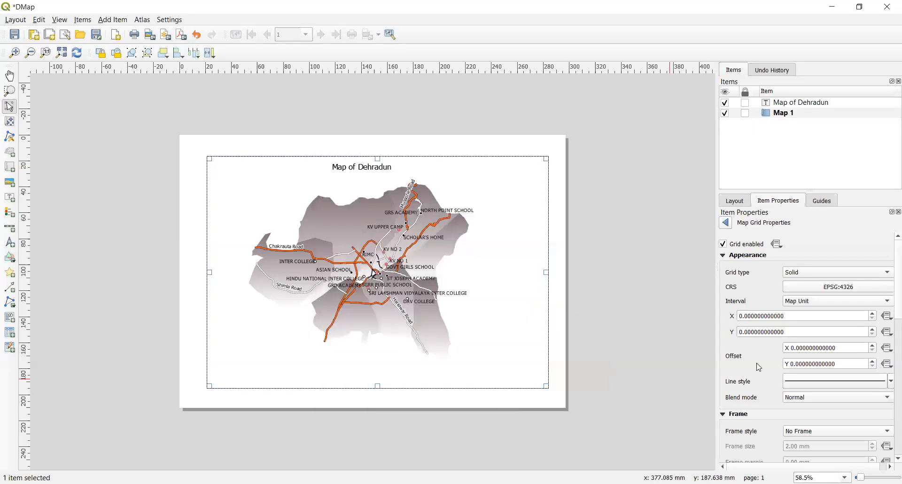
click(802, 316)
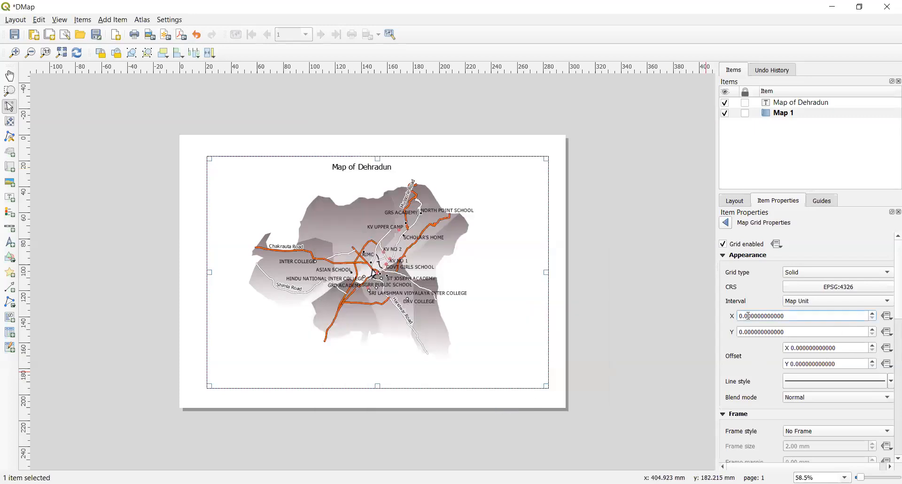
text(0.100000000000)
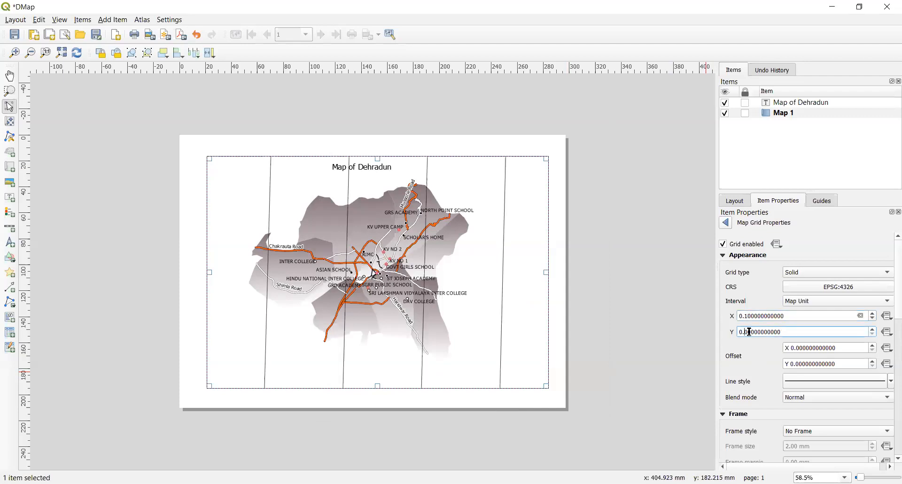
text(0.10000000000)
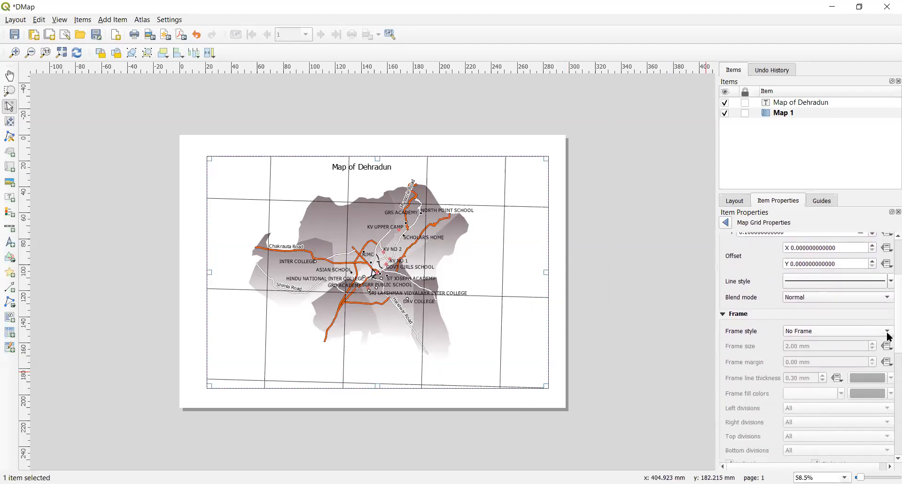
Step: Give the grid a Zebra frame style and draw decimal coordinate labels on all sides
click(837, 331)
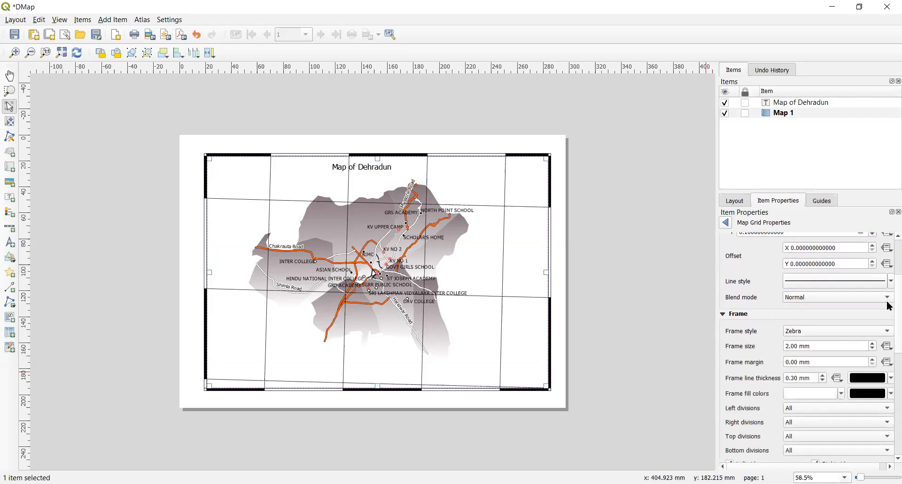
scroll(down, 3)
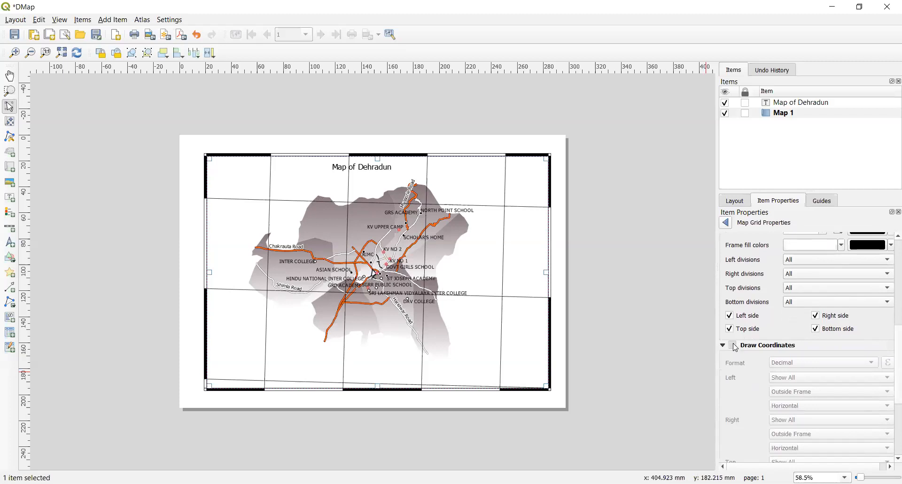
click(732, 345)
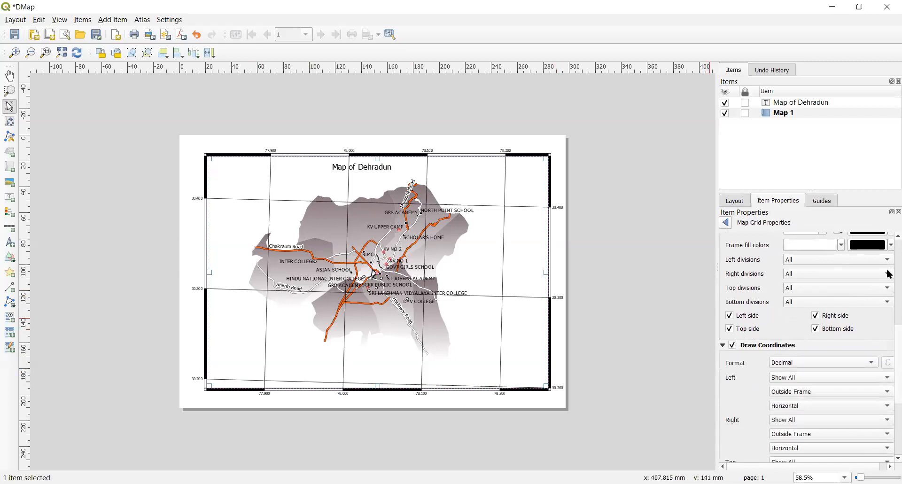
mouse_move(889, 326)
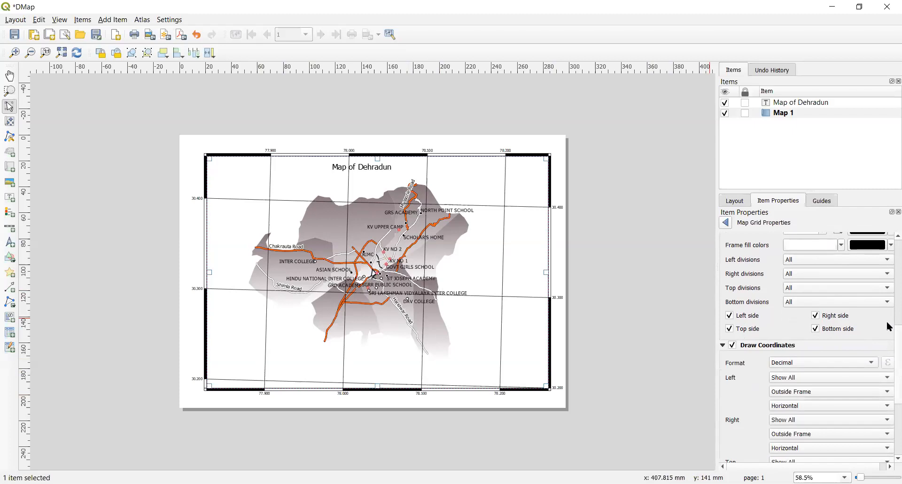
scroll(down, 3)
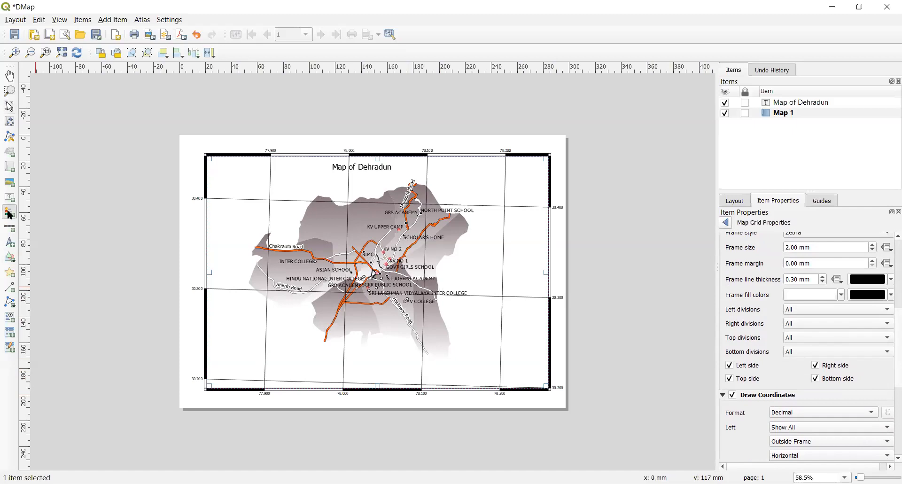
mouse_move(10, 213)
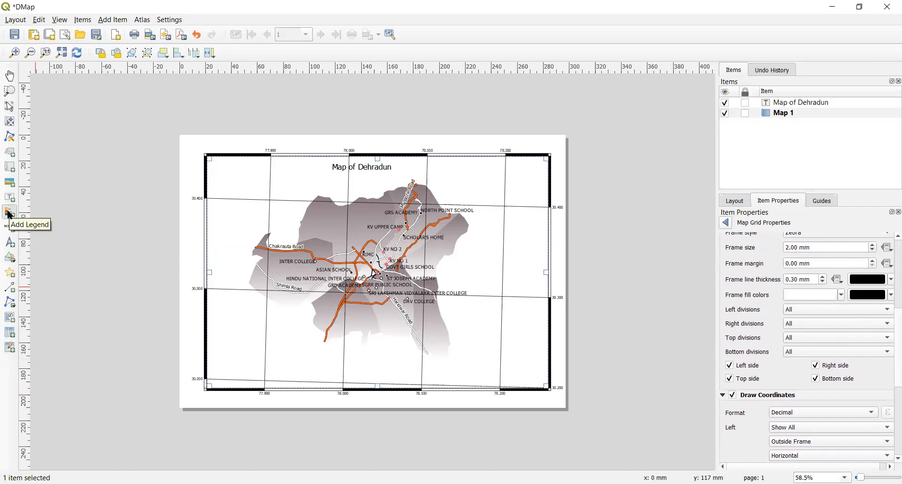
mouse_move(488, 252)
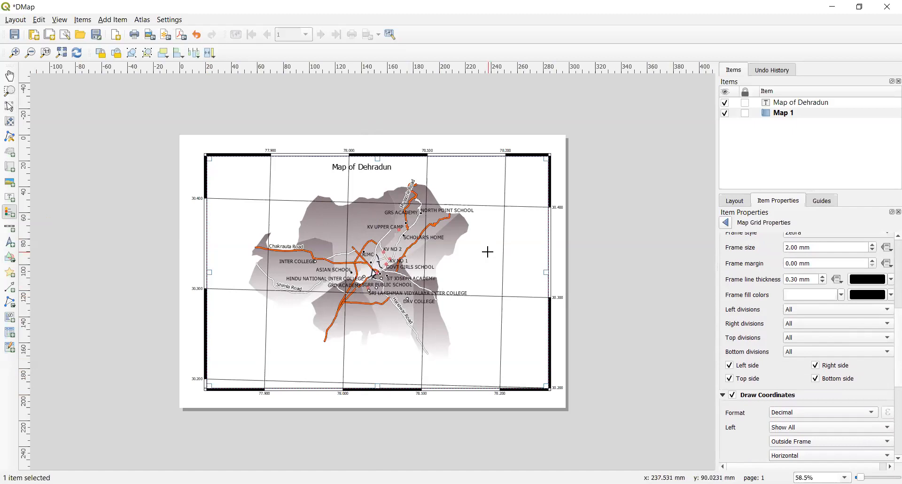
Step: Place a legend inside the map's bottom-right corner and a scale bar at bottom-left
drag(486, 246, 545, 387)
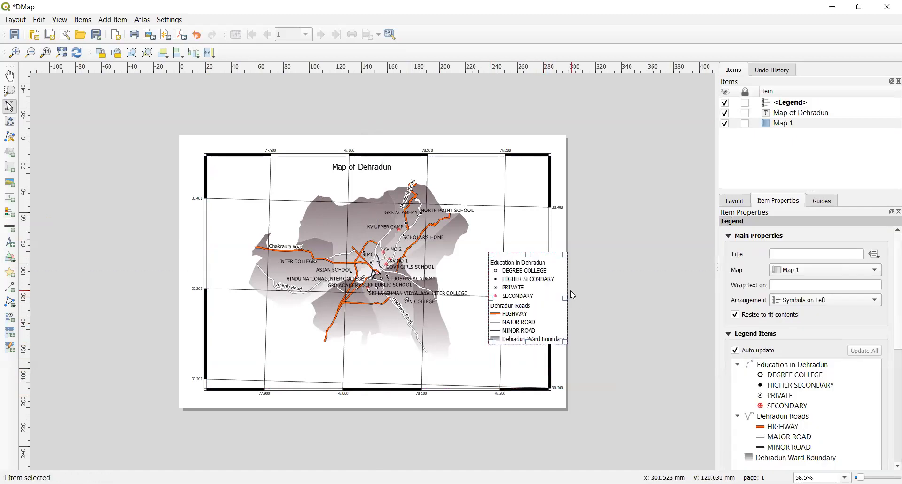
drag(563, 298, 545, 298)
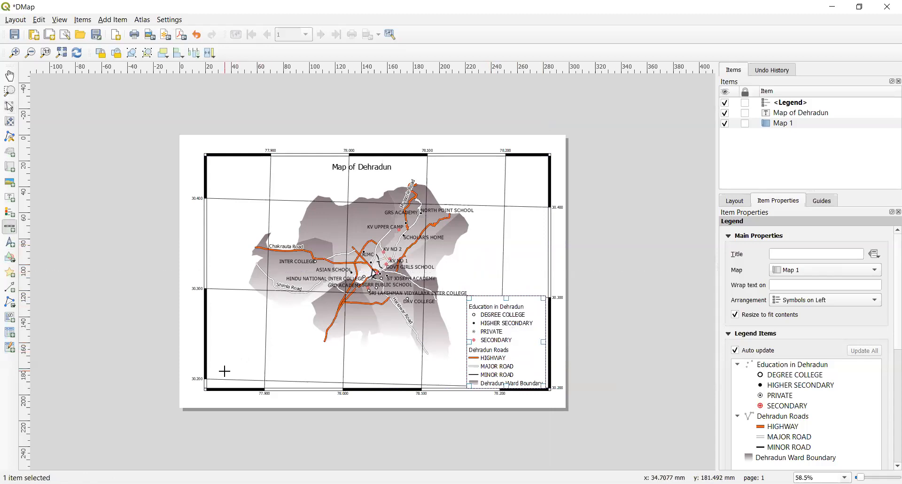
drag(224, 373, 293, 379)
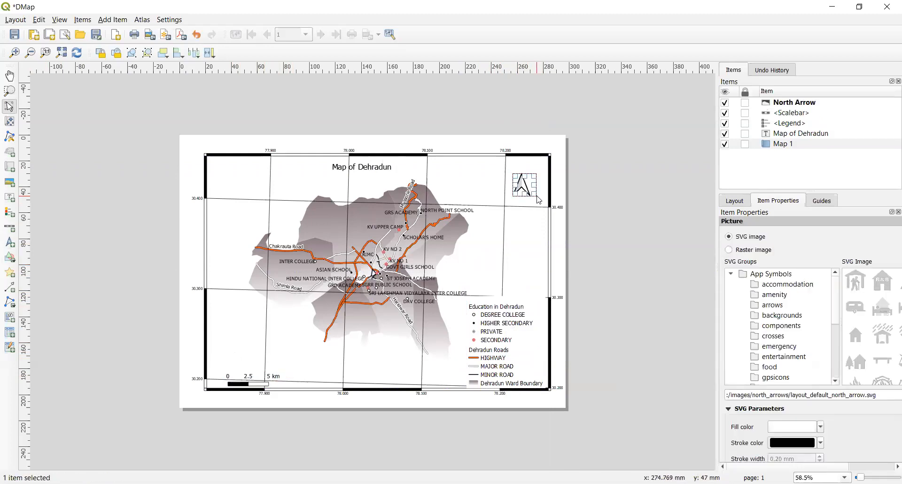
mouse_move(554, 193)
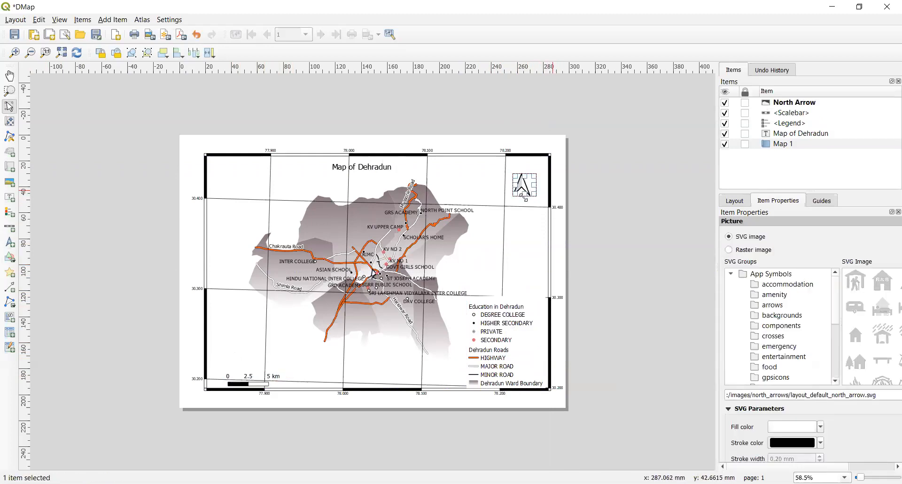
mouse_move(9, 257)
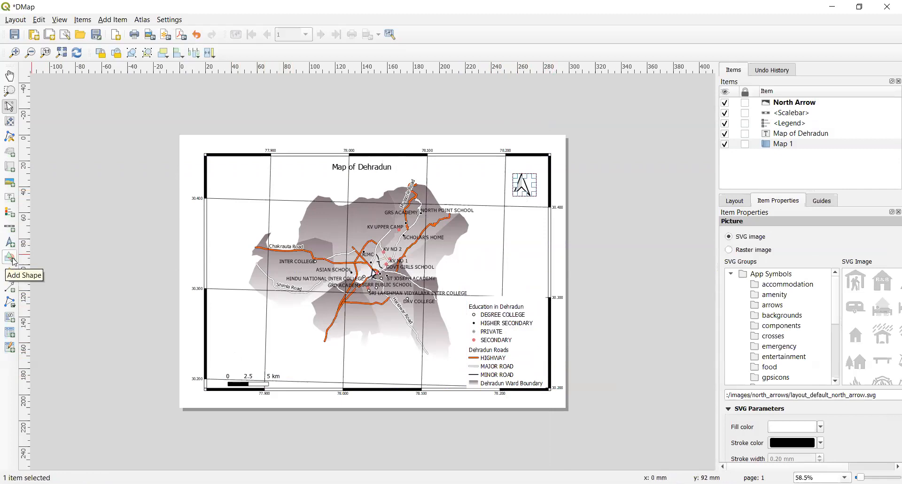
mouse_move(9, 278)
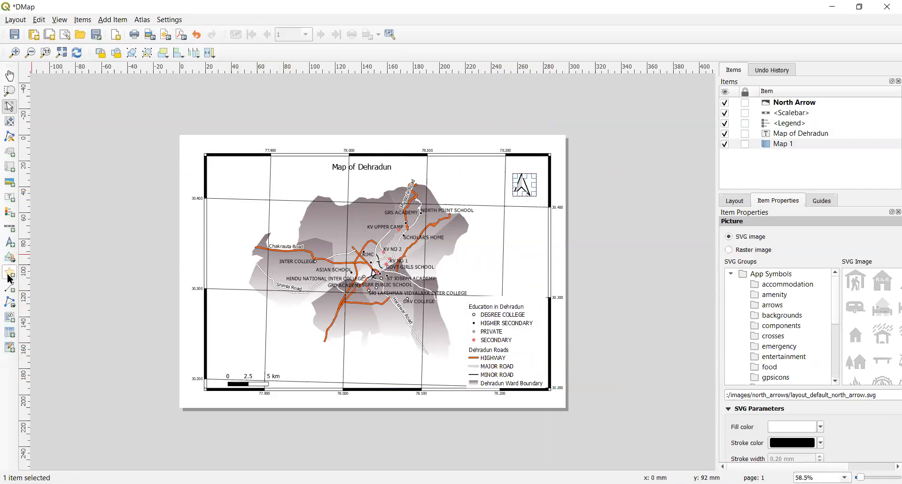
mouse_move(9, 285)
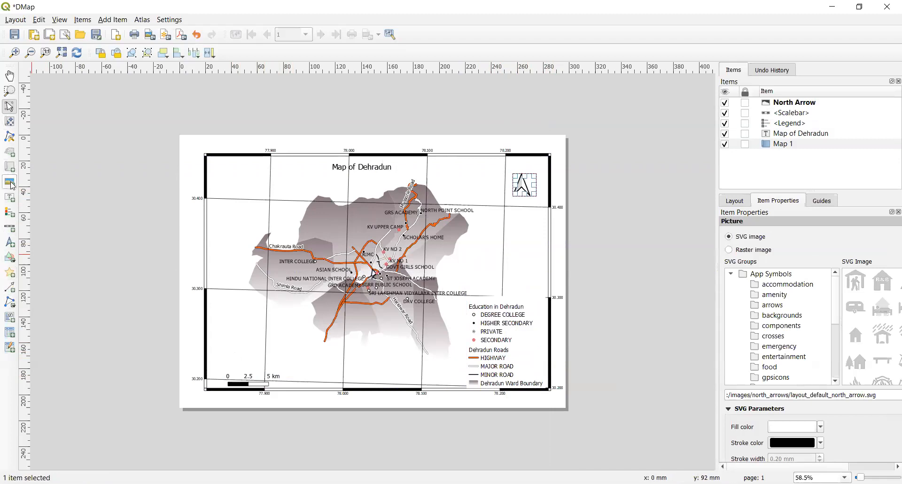
mouse_move(10, 184)
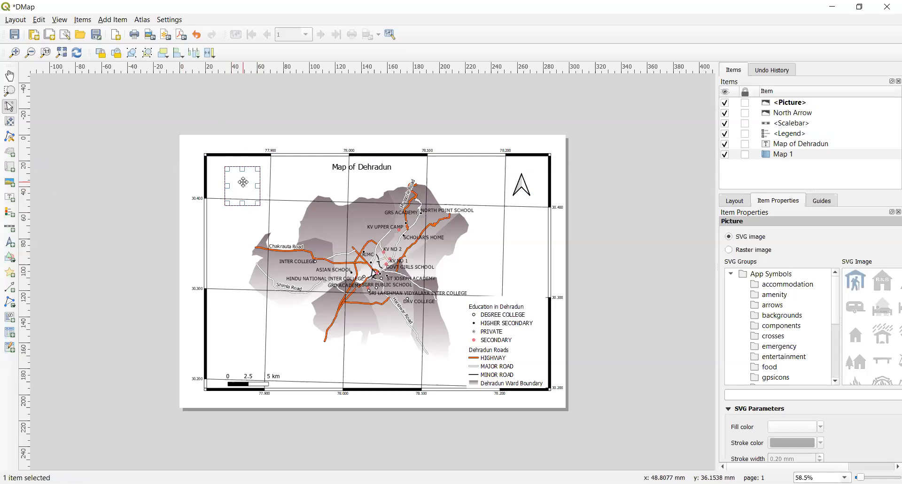
Step: Remove the stray empty picture item next to the north arrow
right_click(242, 183)
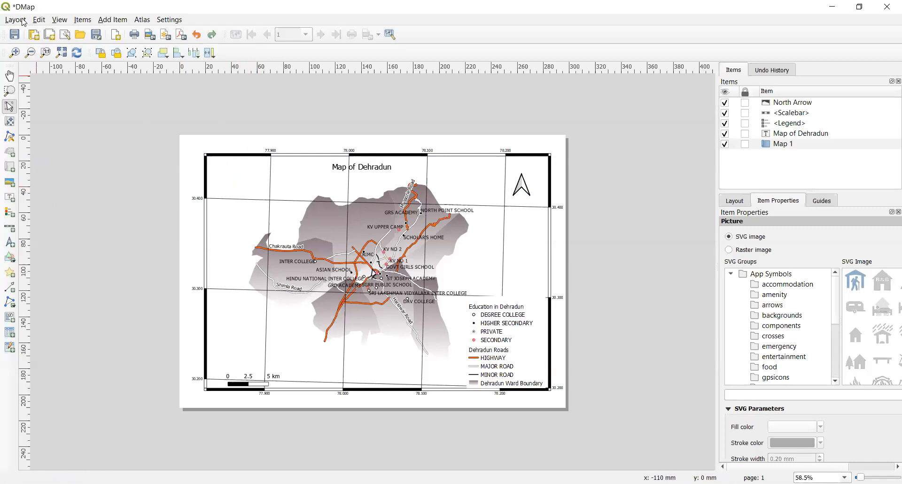
Step: Start Export as PDF from the Layout menu, landing on the Desktop as DMap
click(16, 19)
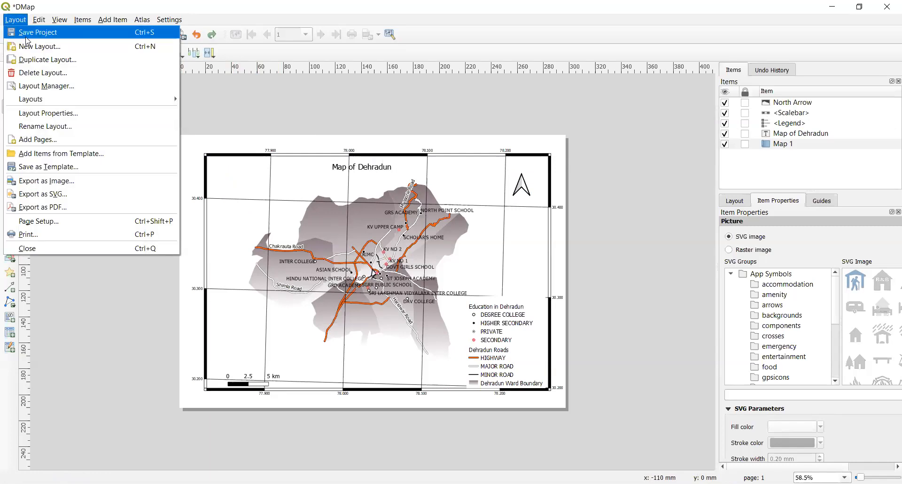
click(37, 32)
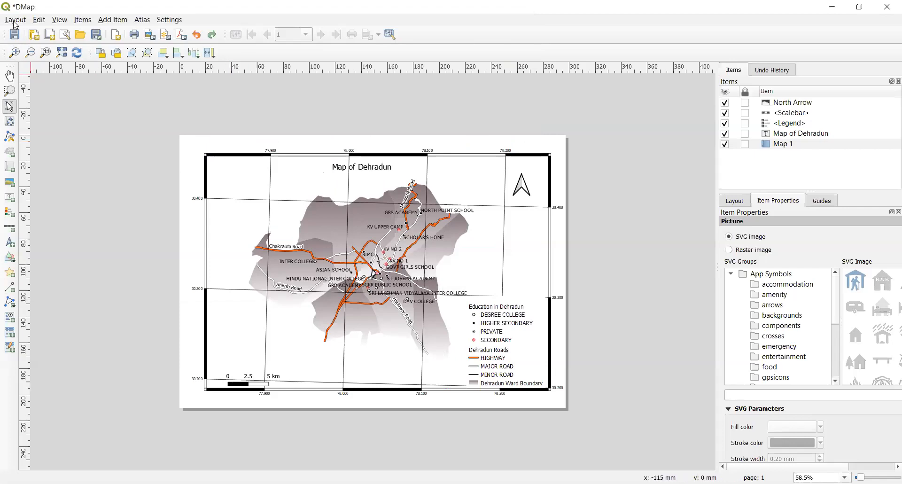
click(16, 19)
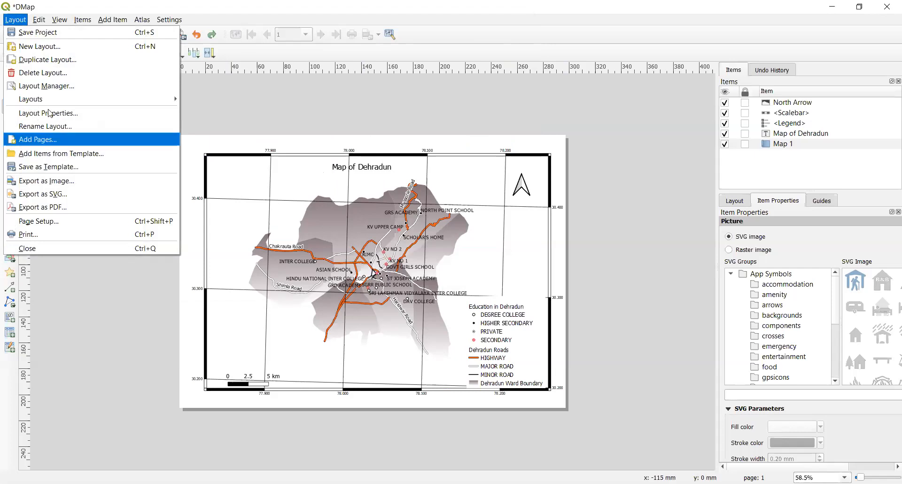
mouse_move(56, 181)
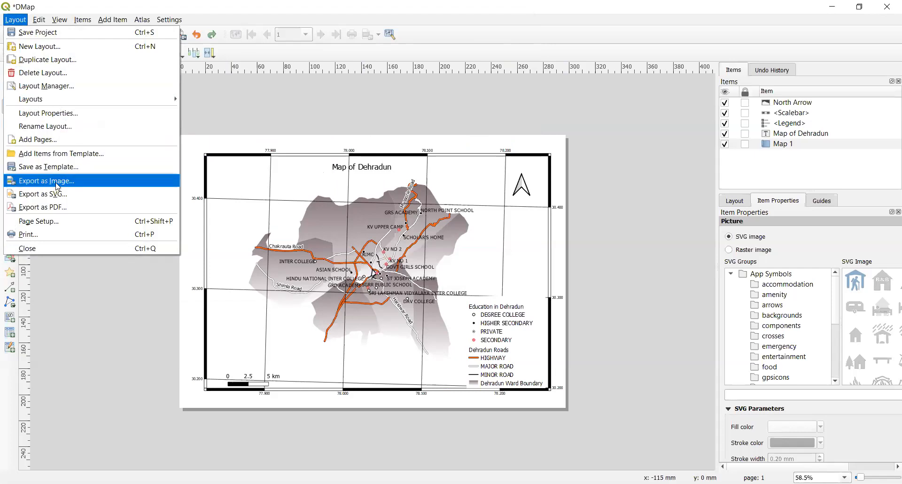
click(45, 181)
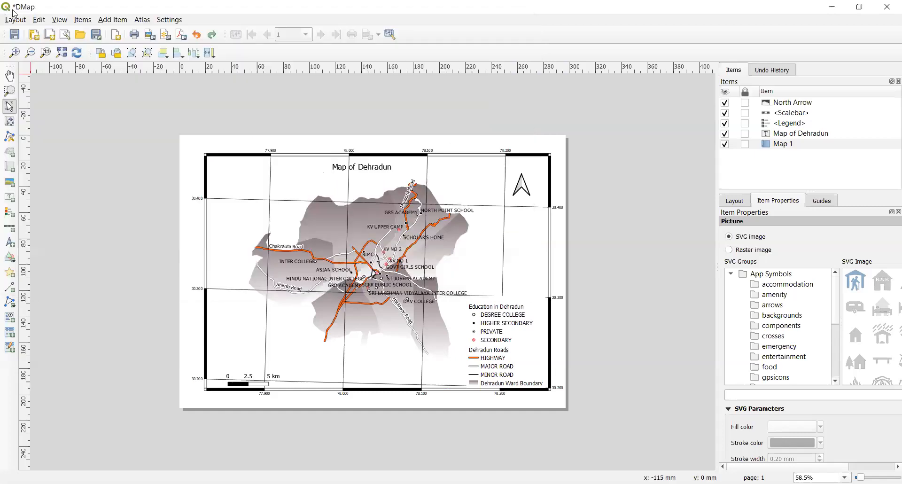
click(16, 19)
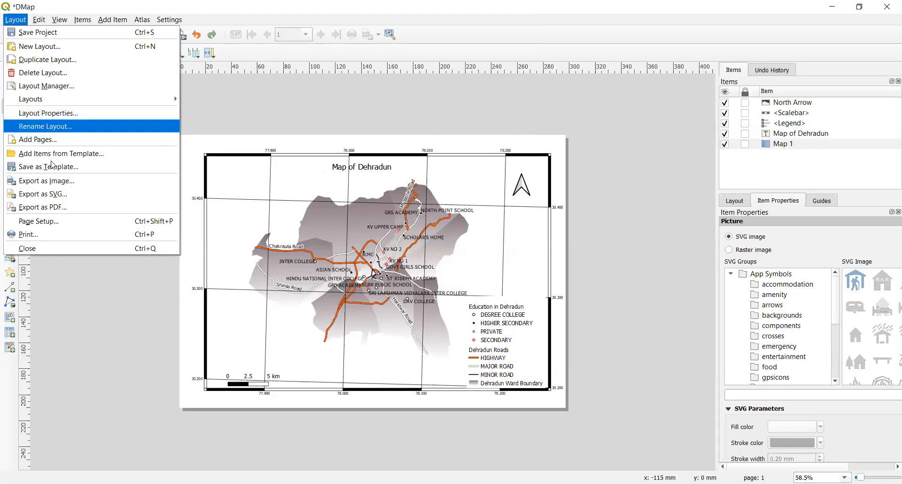
click(41, 207)
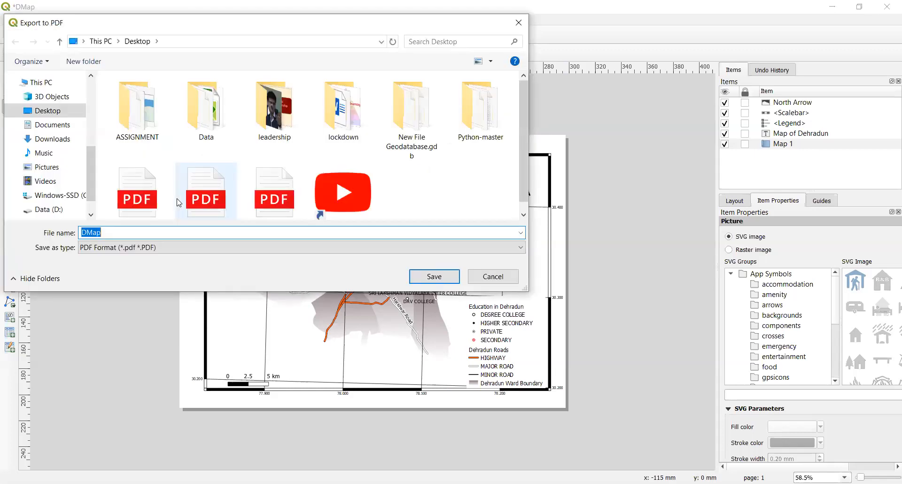
mouse_move(339, 267)
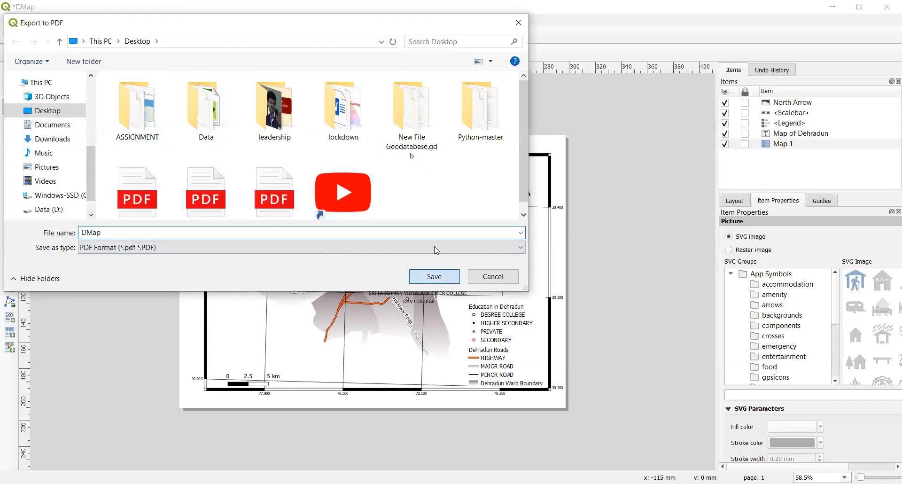
Step: Save DMap.pdf to the Desktop with default PDF export options
click(434, 277)
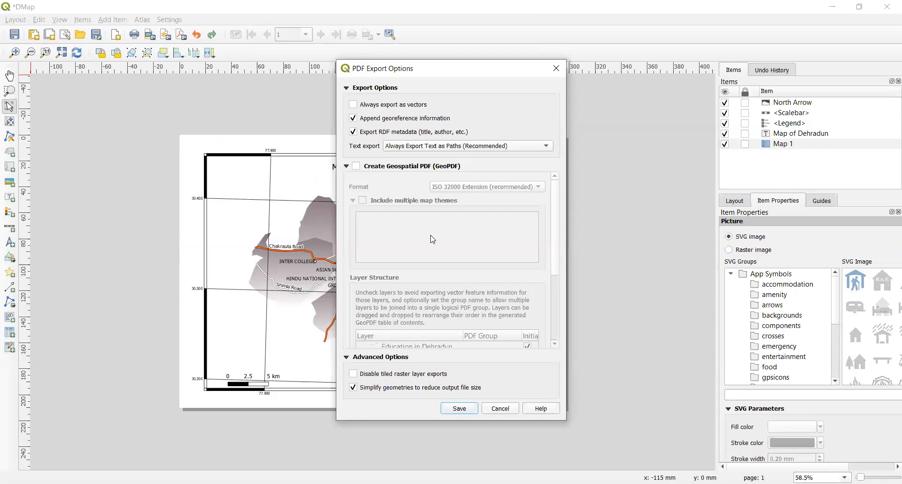
mouse_move(431, 165)
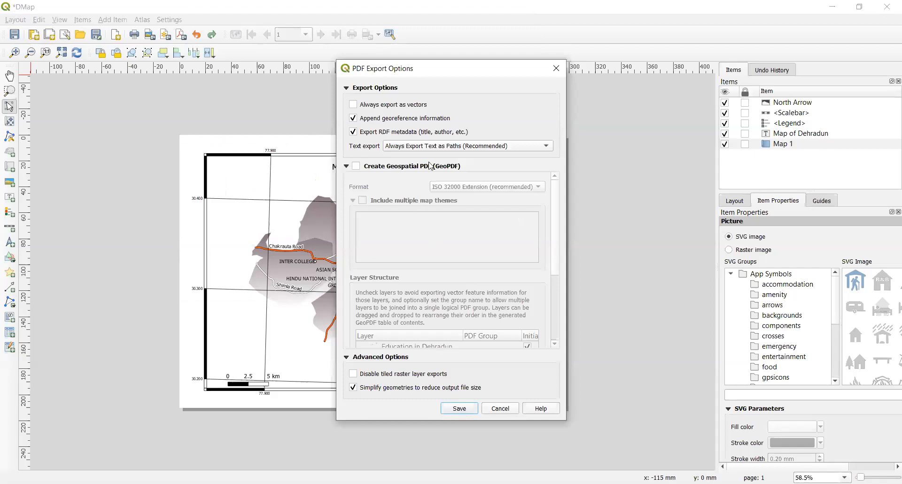
mouse_move(562, 220)
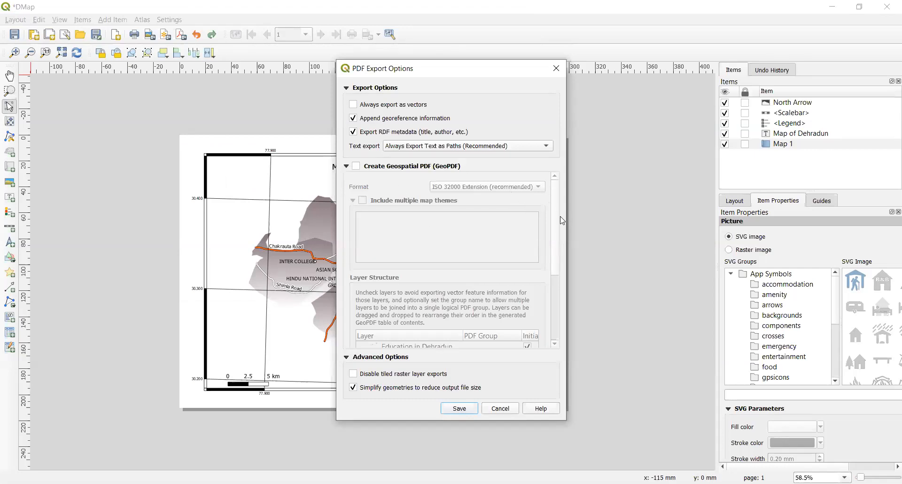
mouse_move(555, 223)
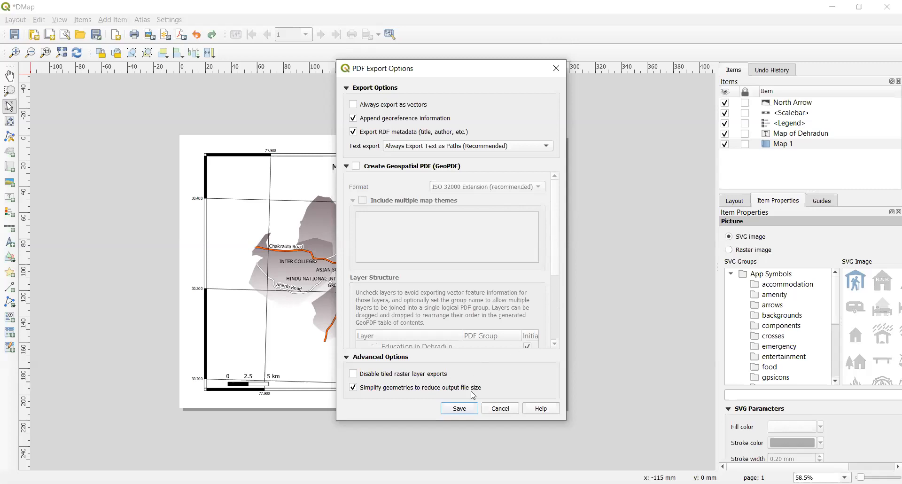
click(459, 408)
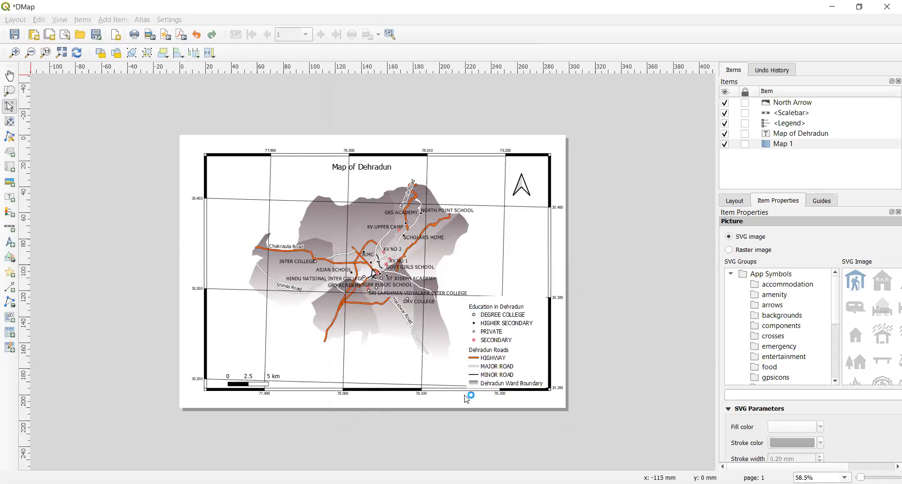
click(115, 34)
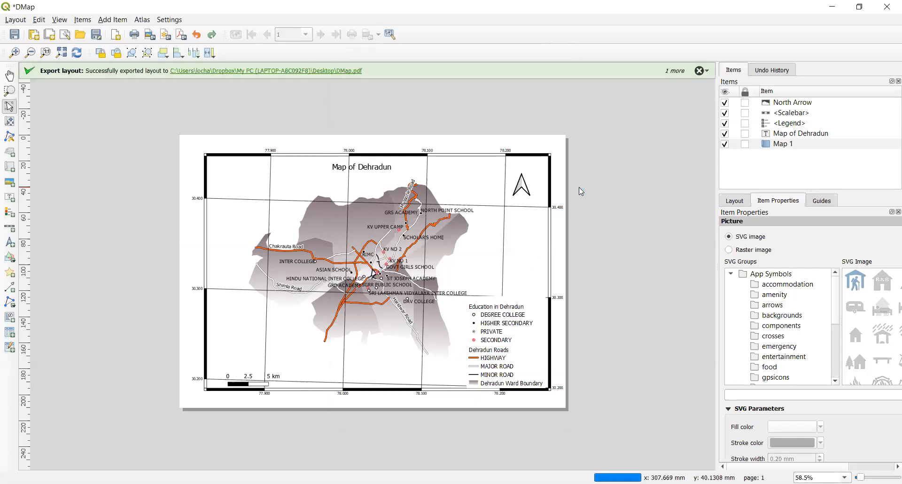
mouse_move(581, 191)
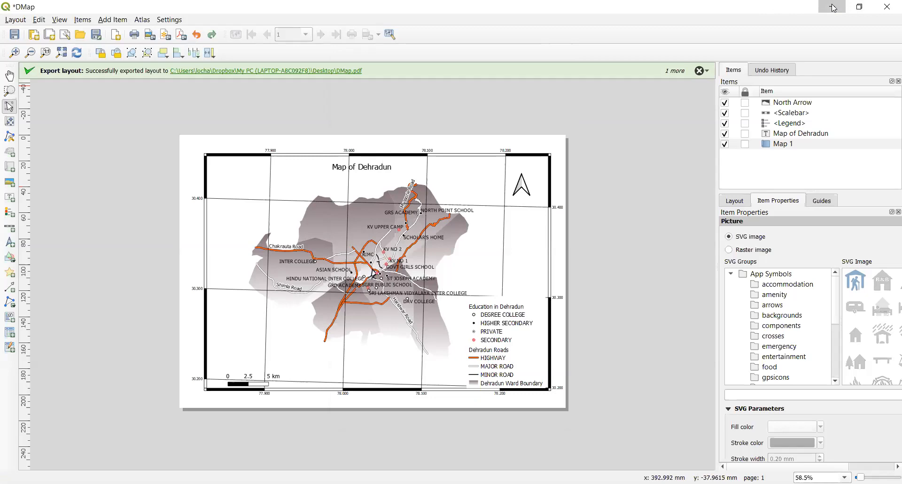
Step: Minimize QGIS to reach the exported DMap.pdf on the Desktop
click(265, 71)
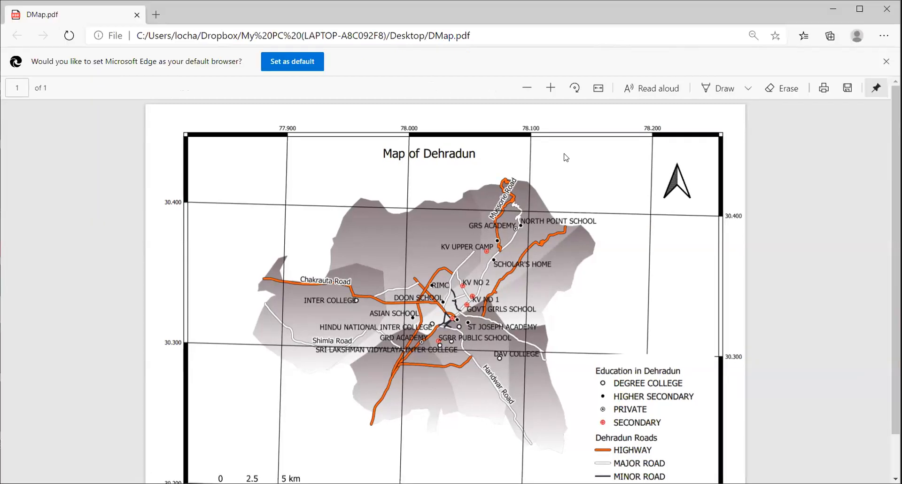
mouse_move(468, 82)
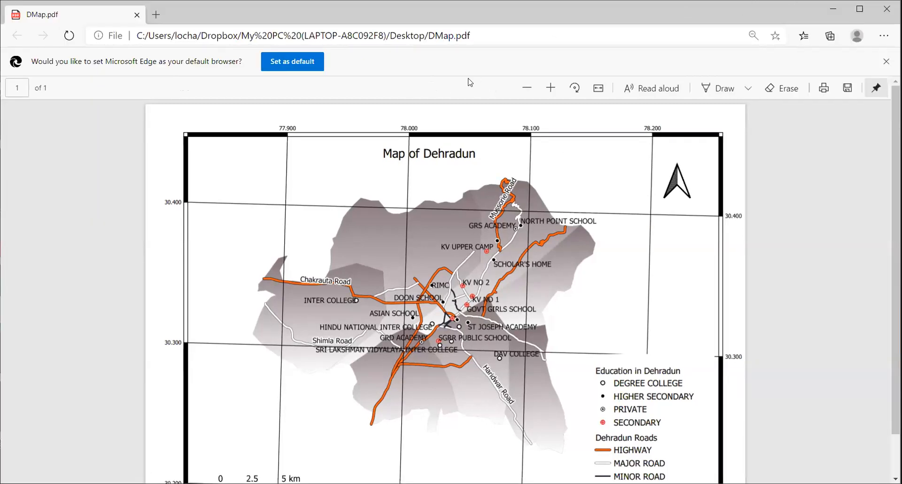